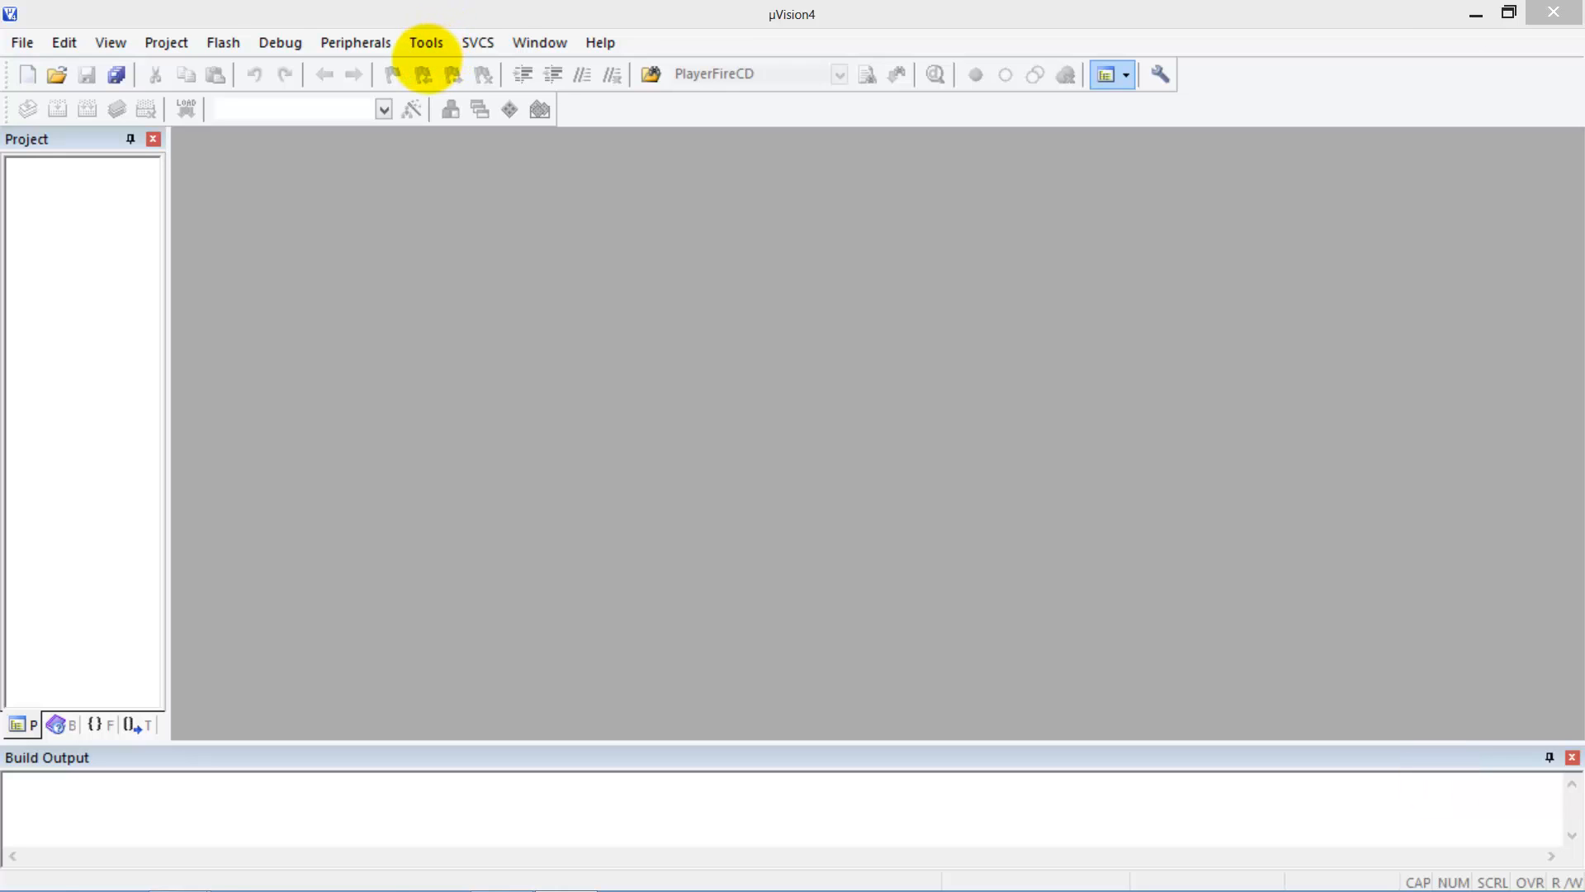
# Start a new µVision project and create a NewFunThing folder under TExaSware for it
pyautogui.click(166, 43)
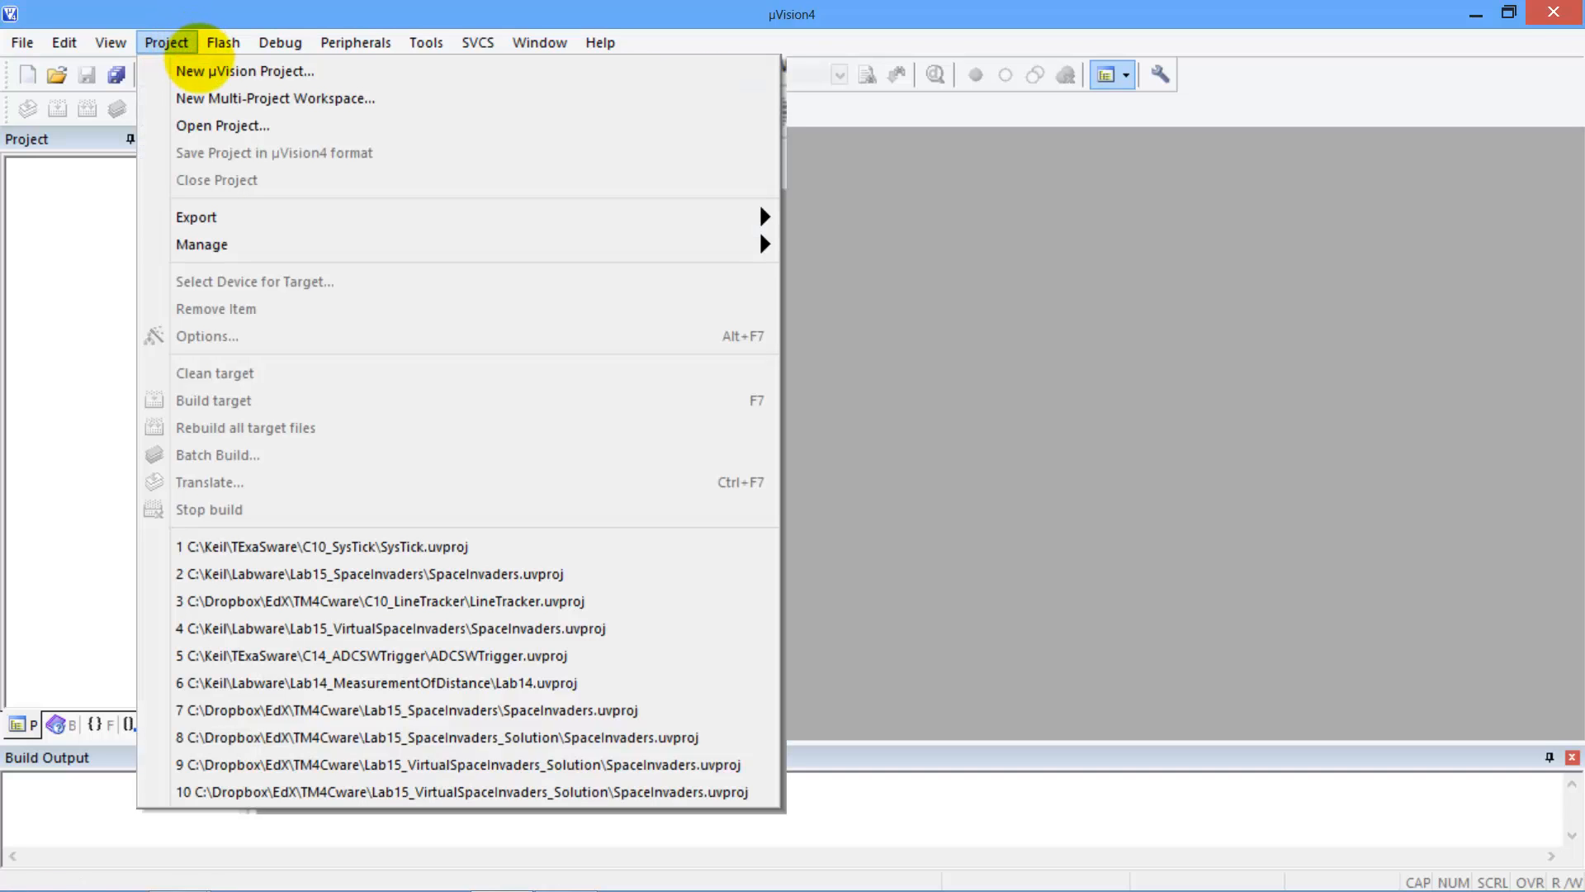
pyautogui.click(251, 69)
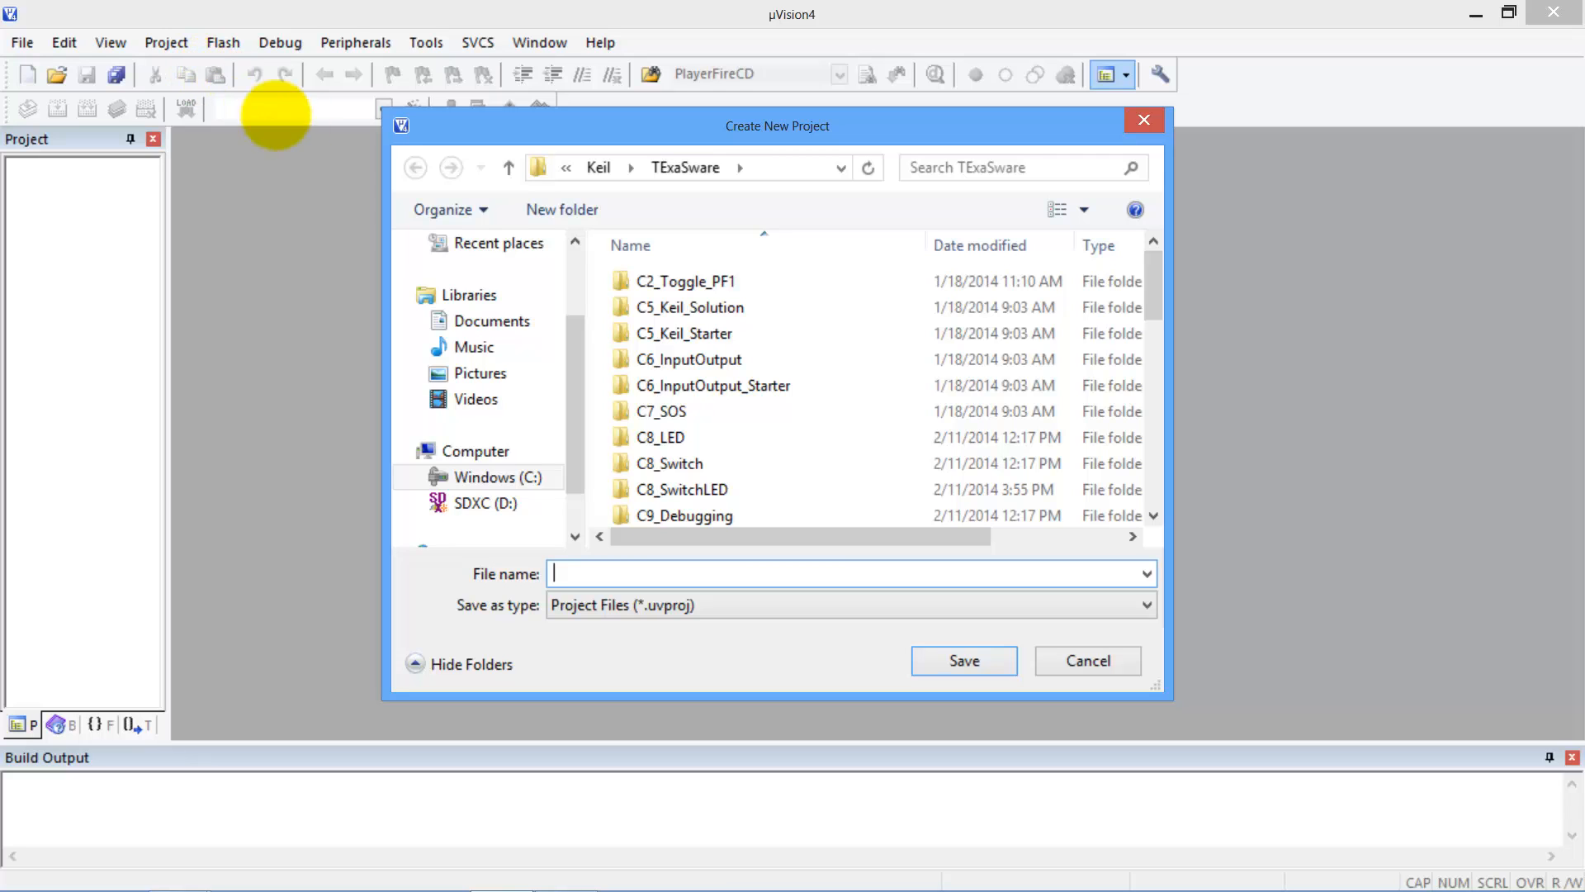
pyautogui.moveTo(670, 463)
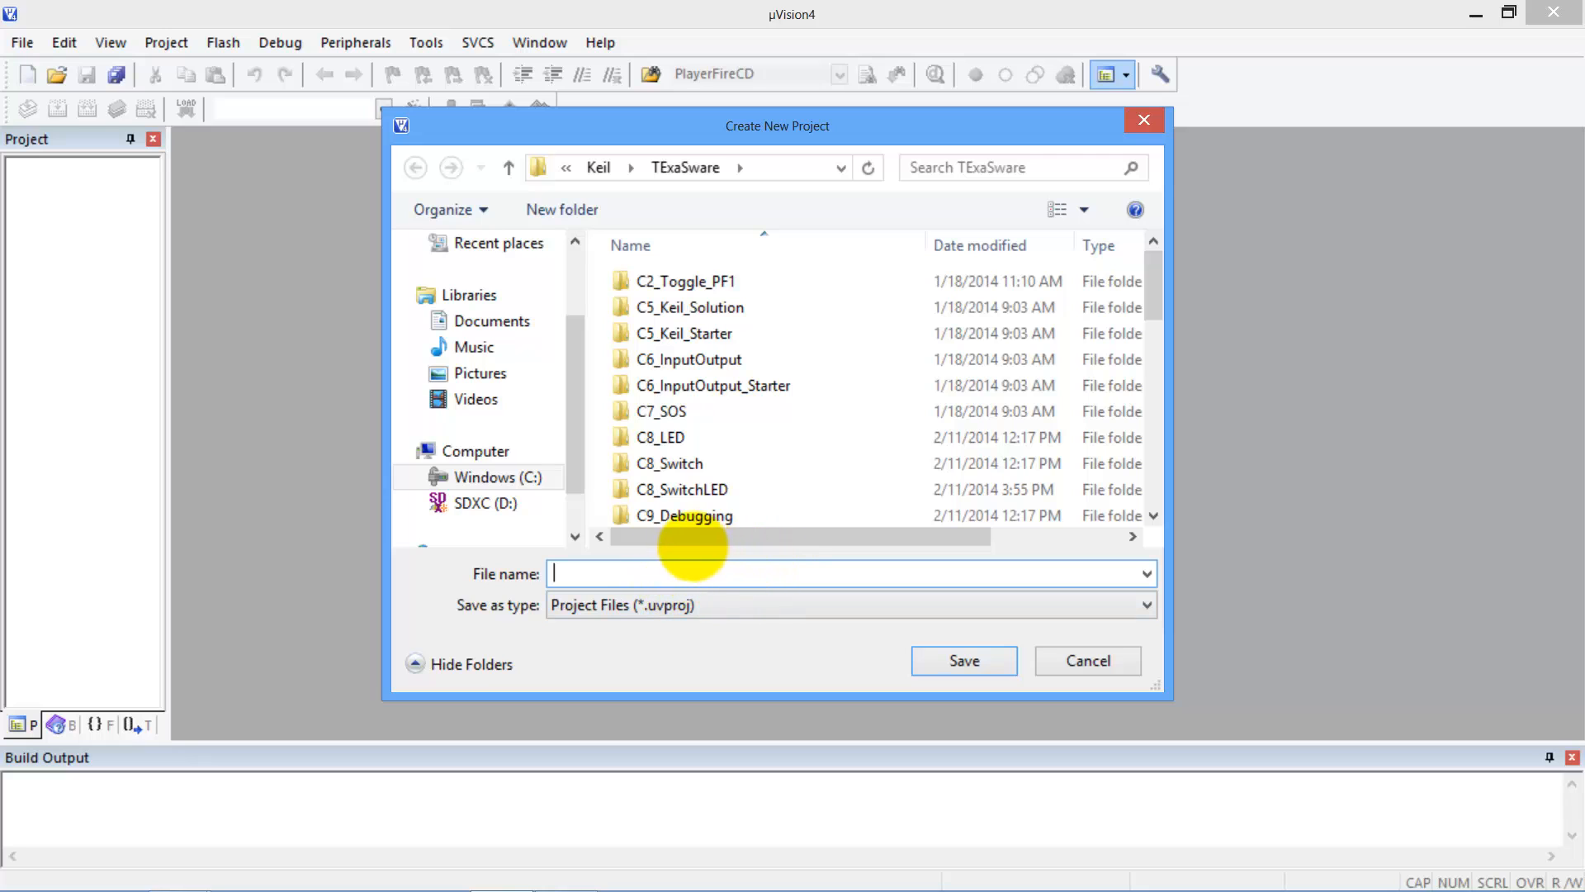
pyautogui.click(682, 489)
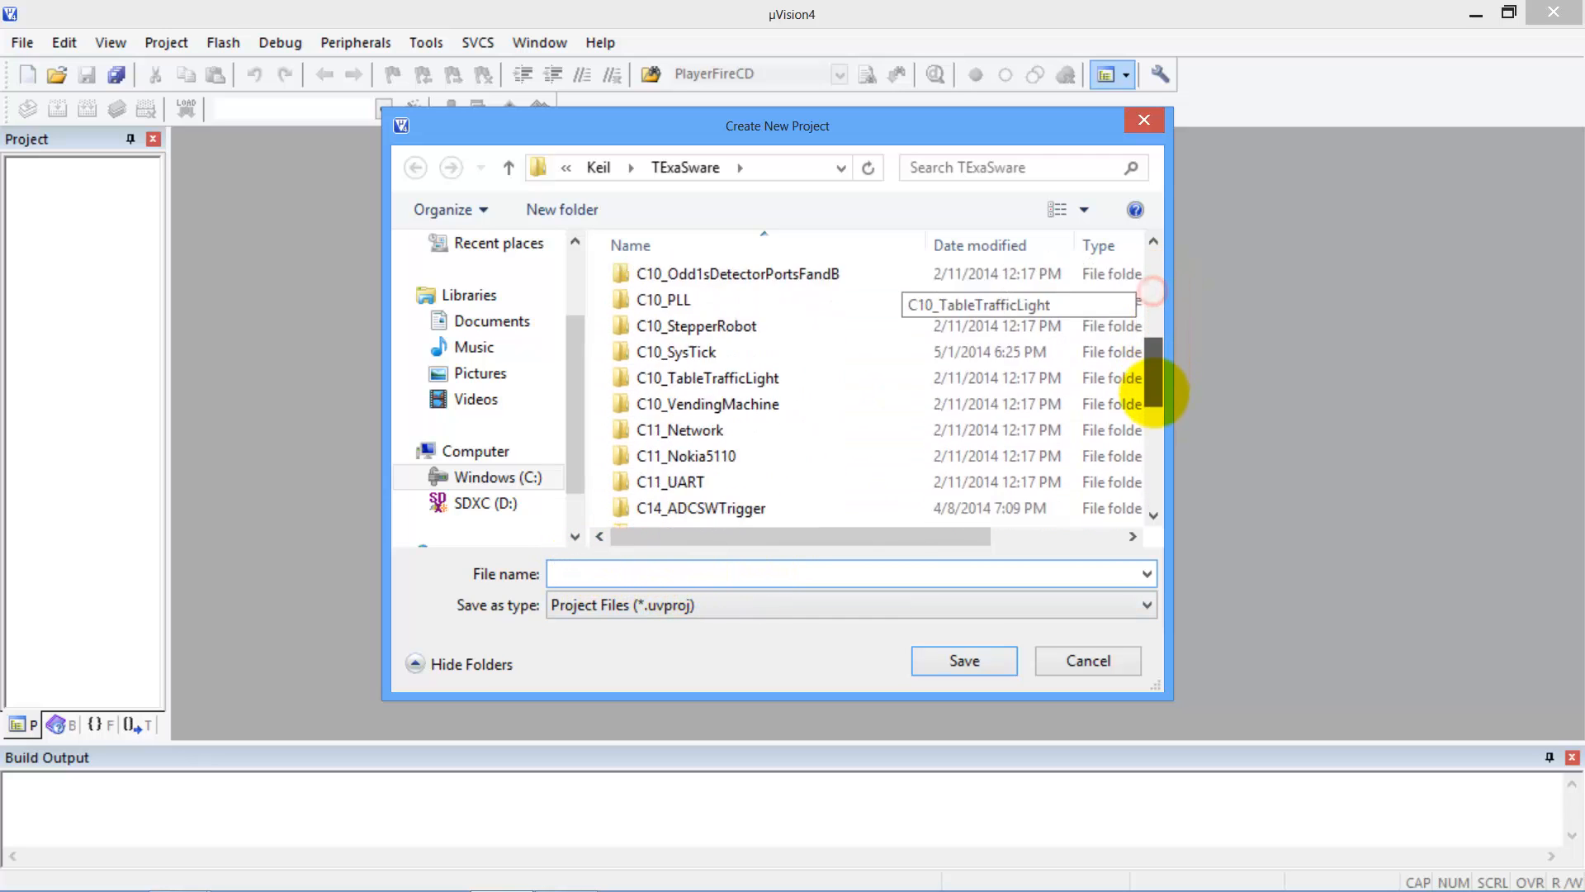
pyautogui.rightClick(876, 466)
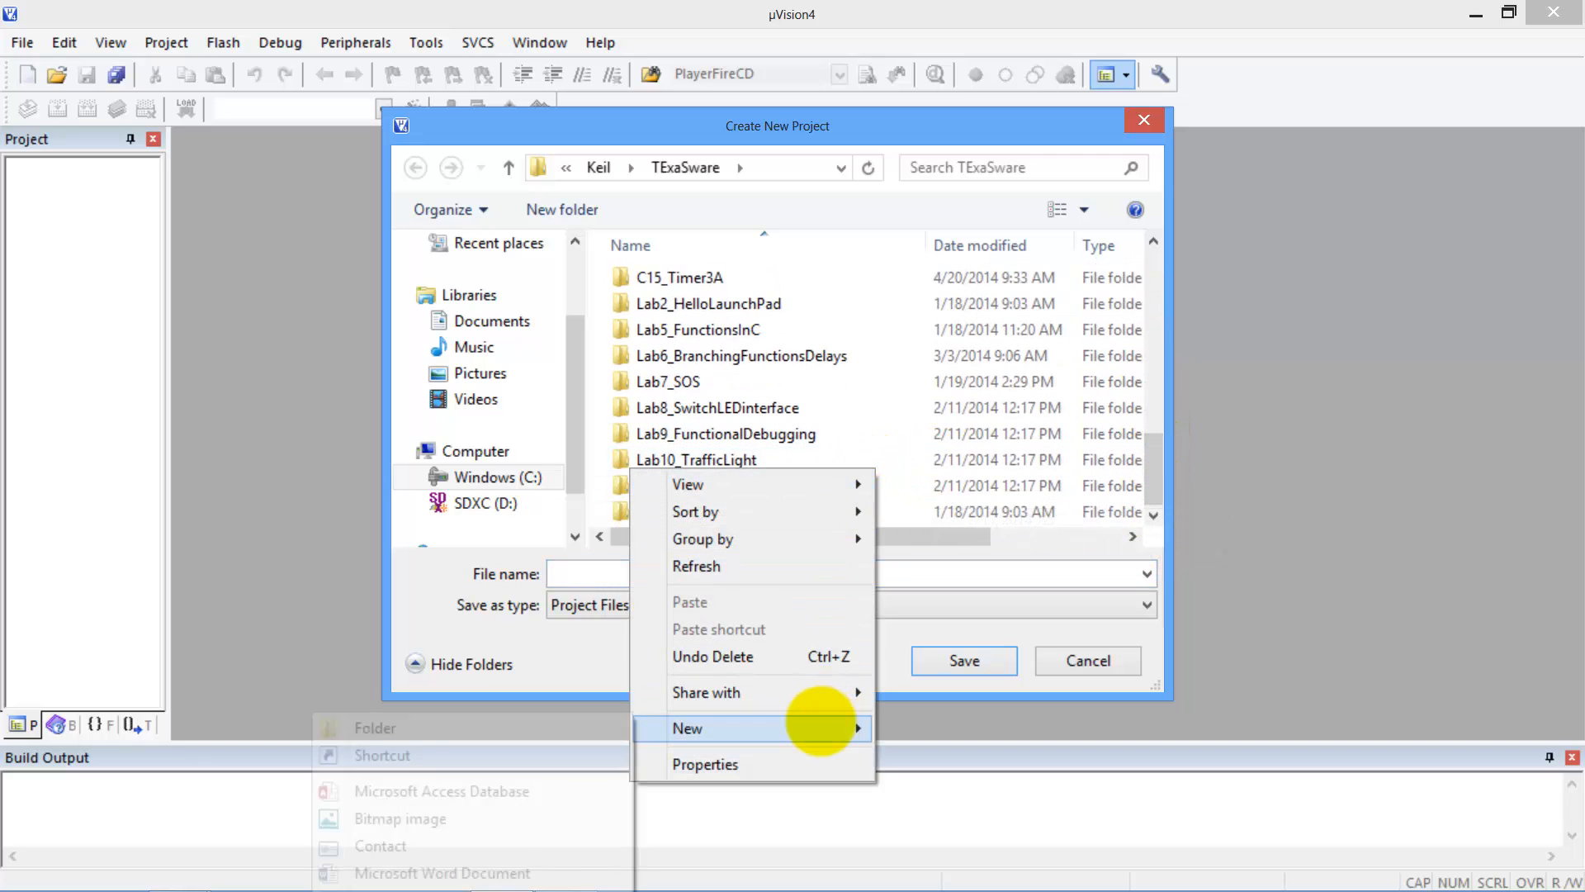
pyautogui.click(687, 728)
pyautogui.write('NewFunTHh')
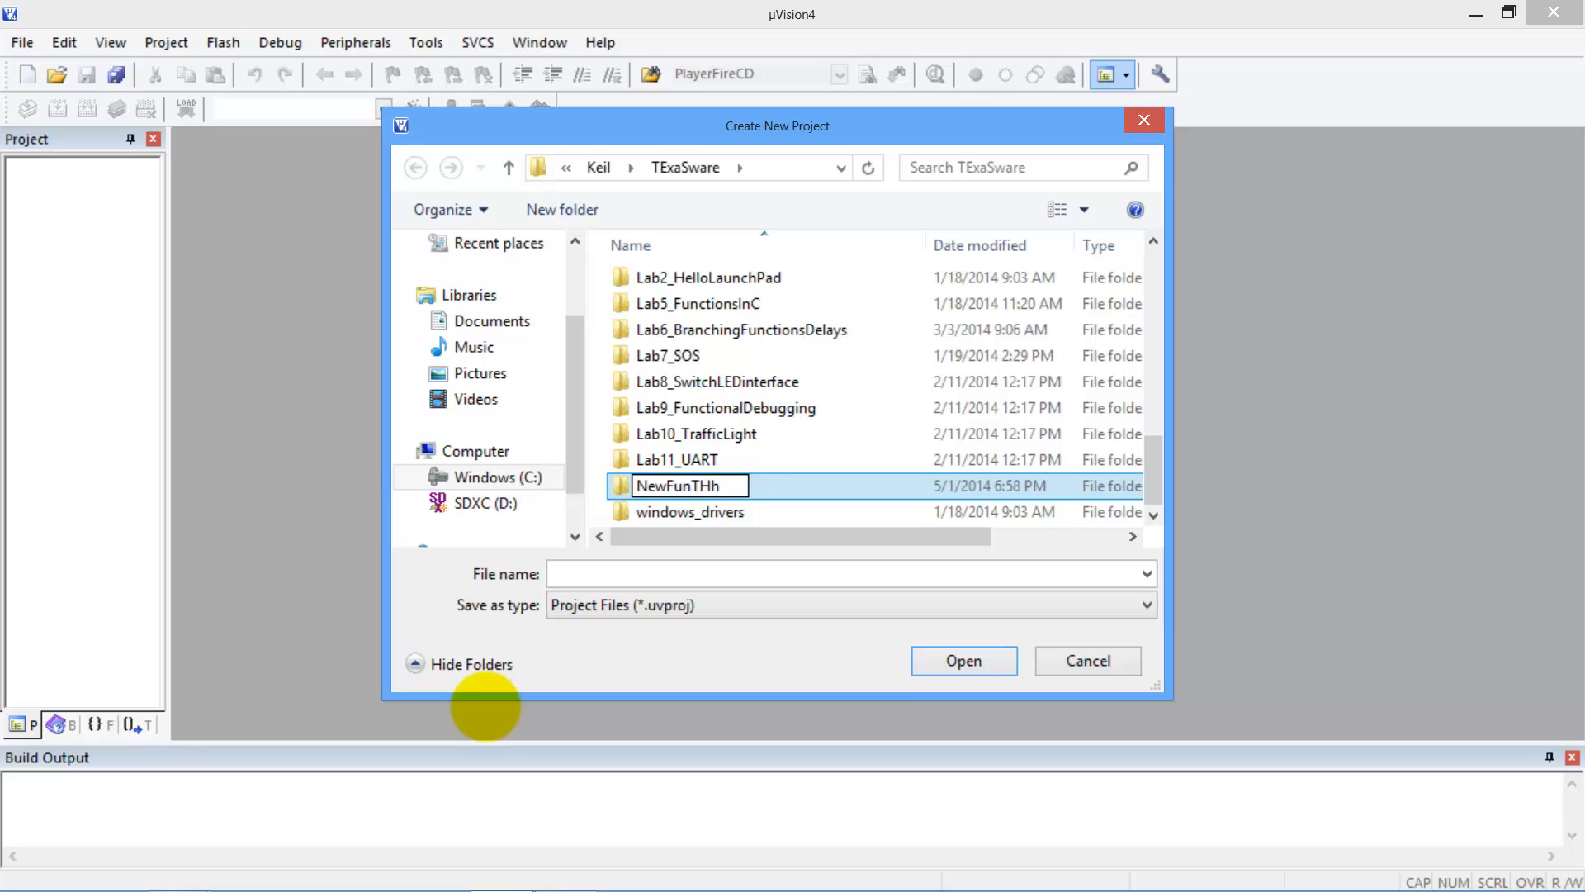
pyautogui.press('Backspace')
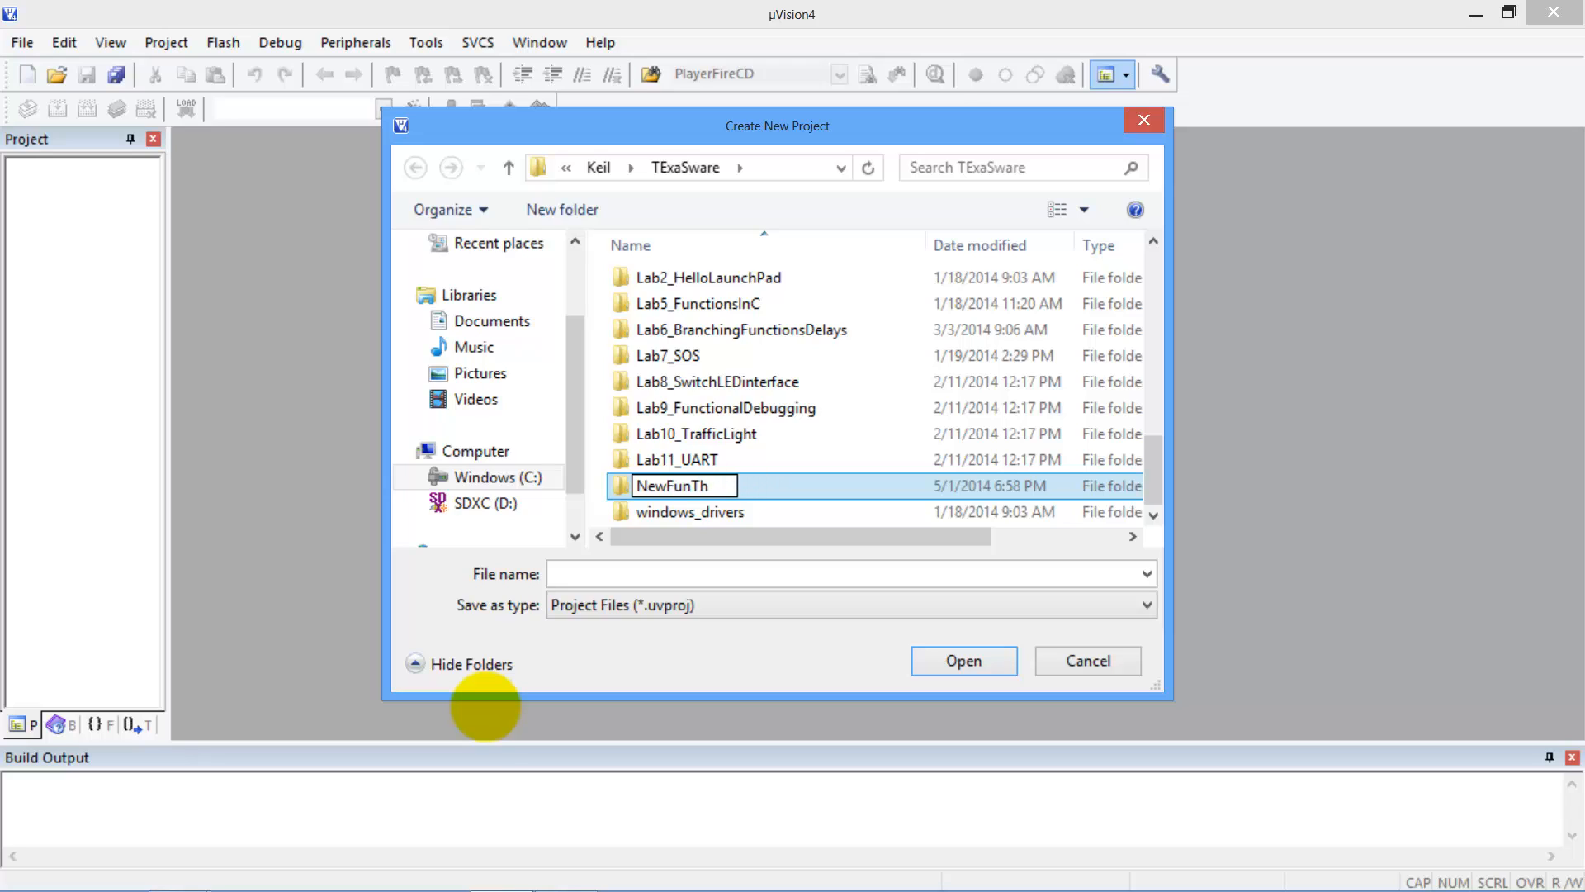
pyautogui.write('ing')
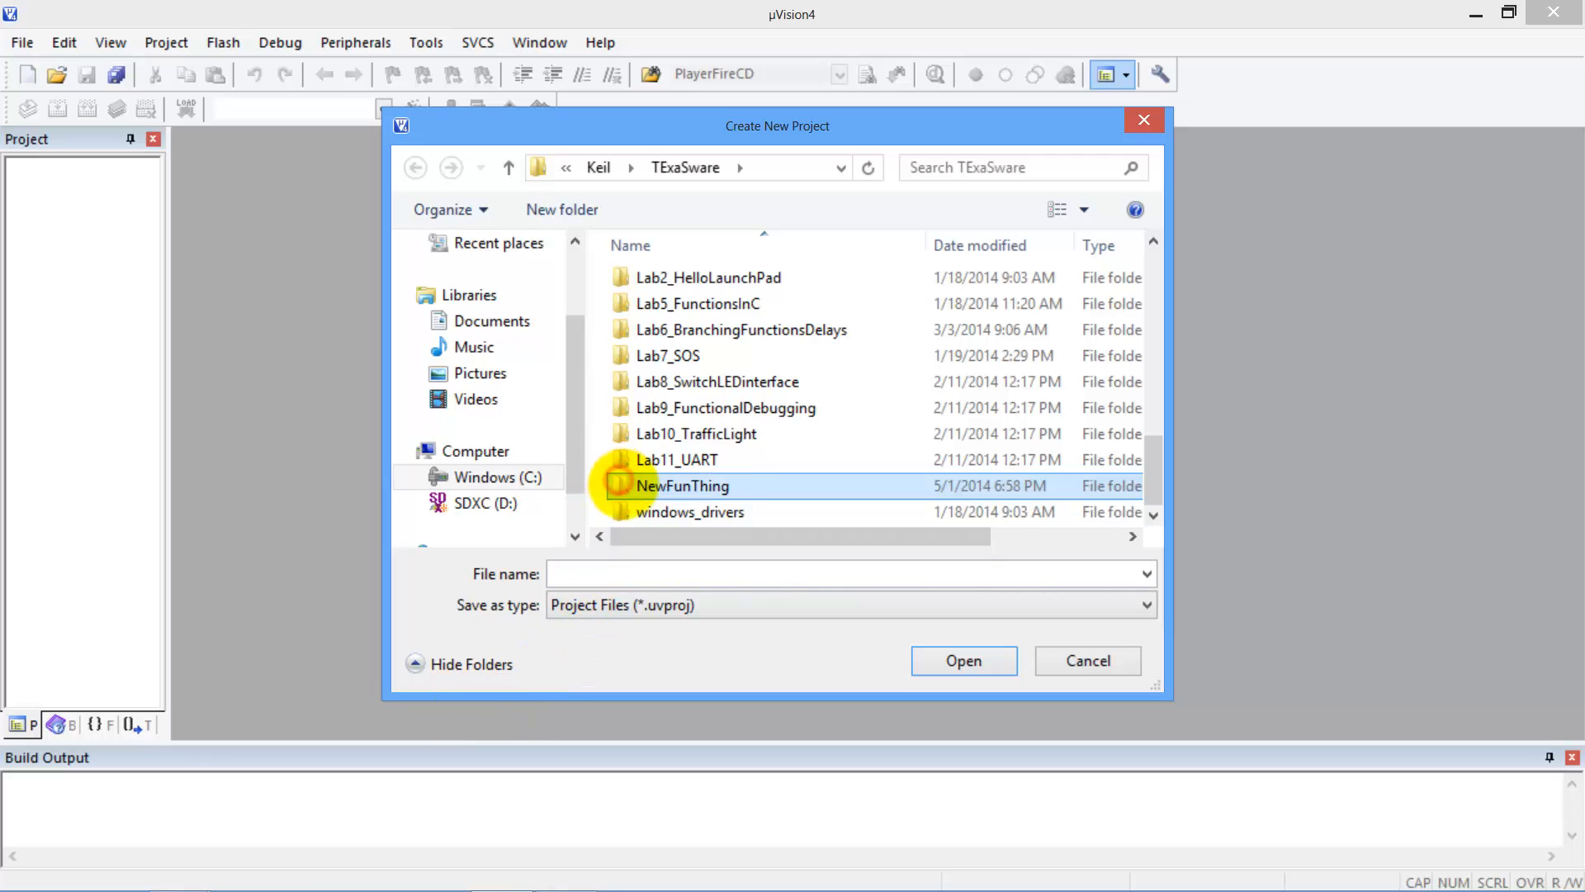
# Save the new project as MyProject inside the NewFunThing folder
pyautogui.doubleClick(682, 485)
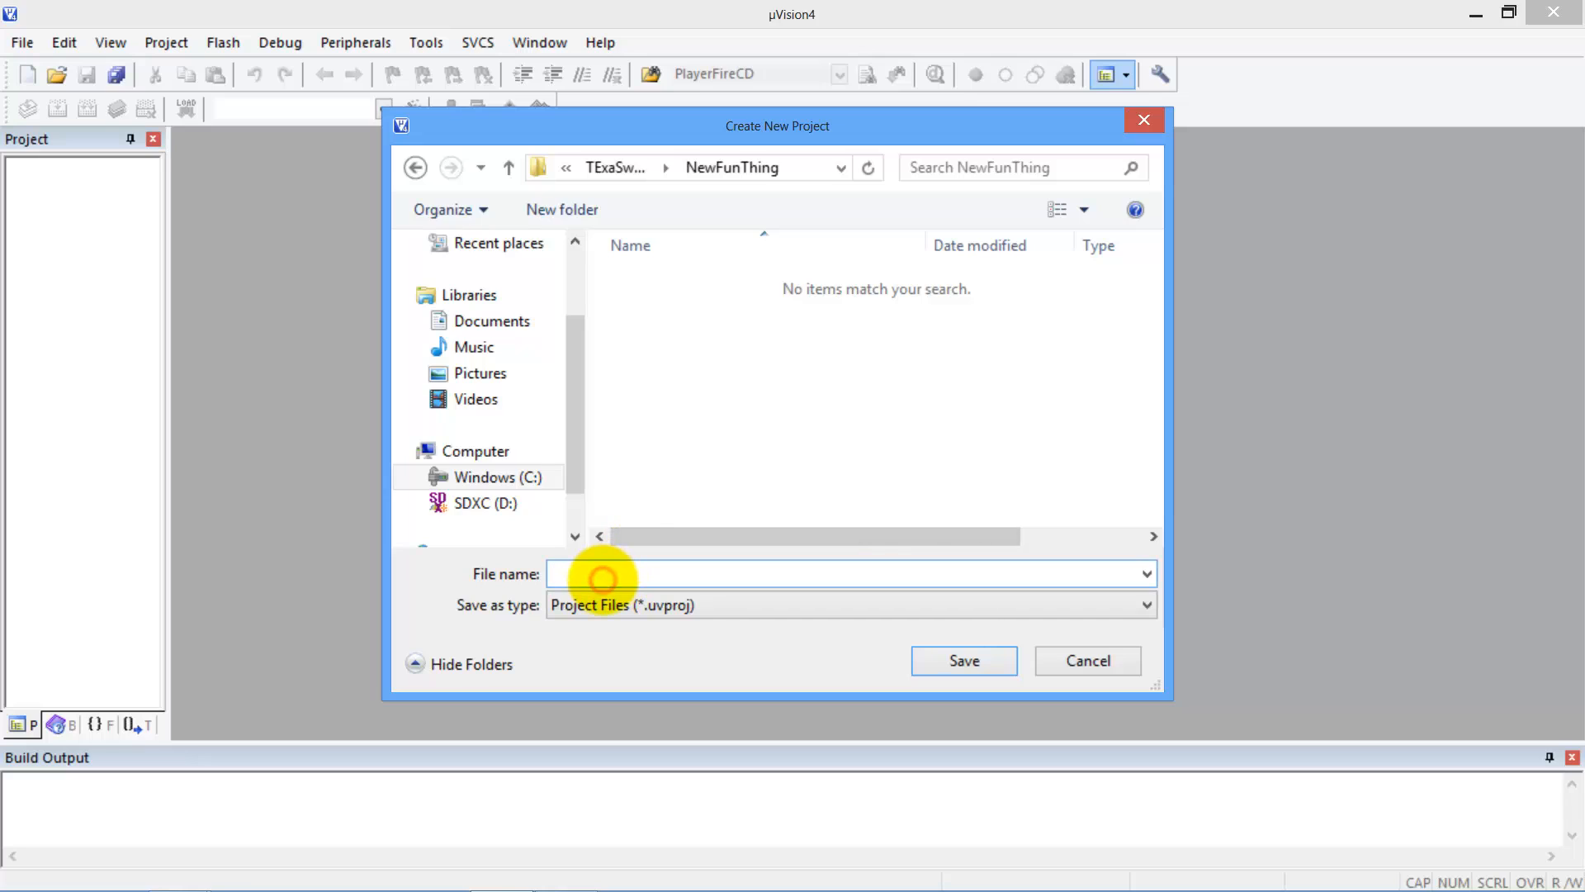
pyautogui.write('My')
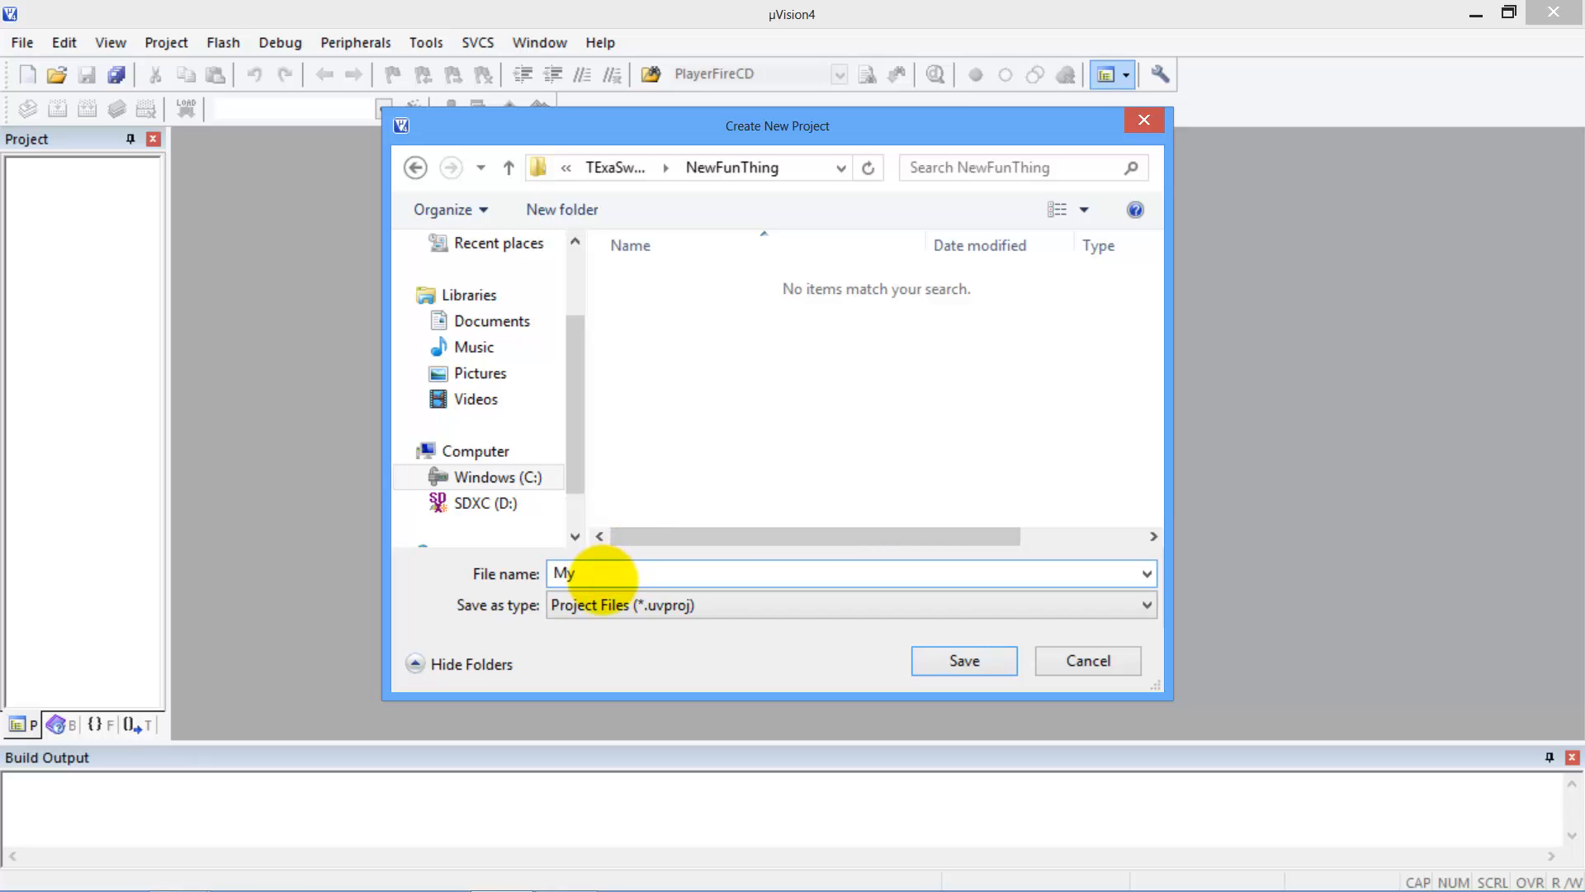
pyautogui.write('Project')
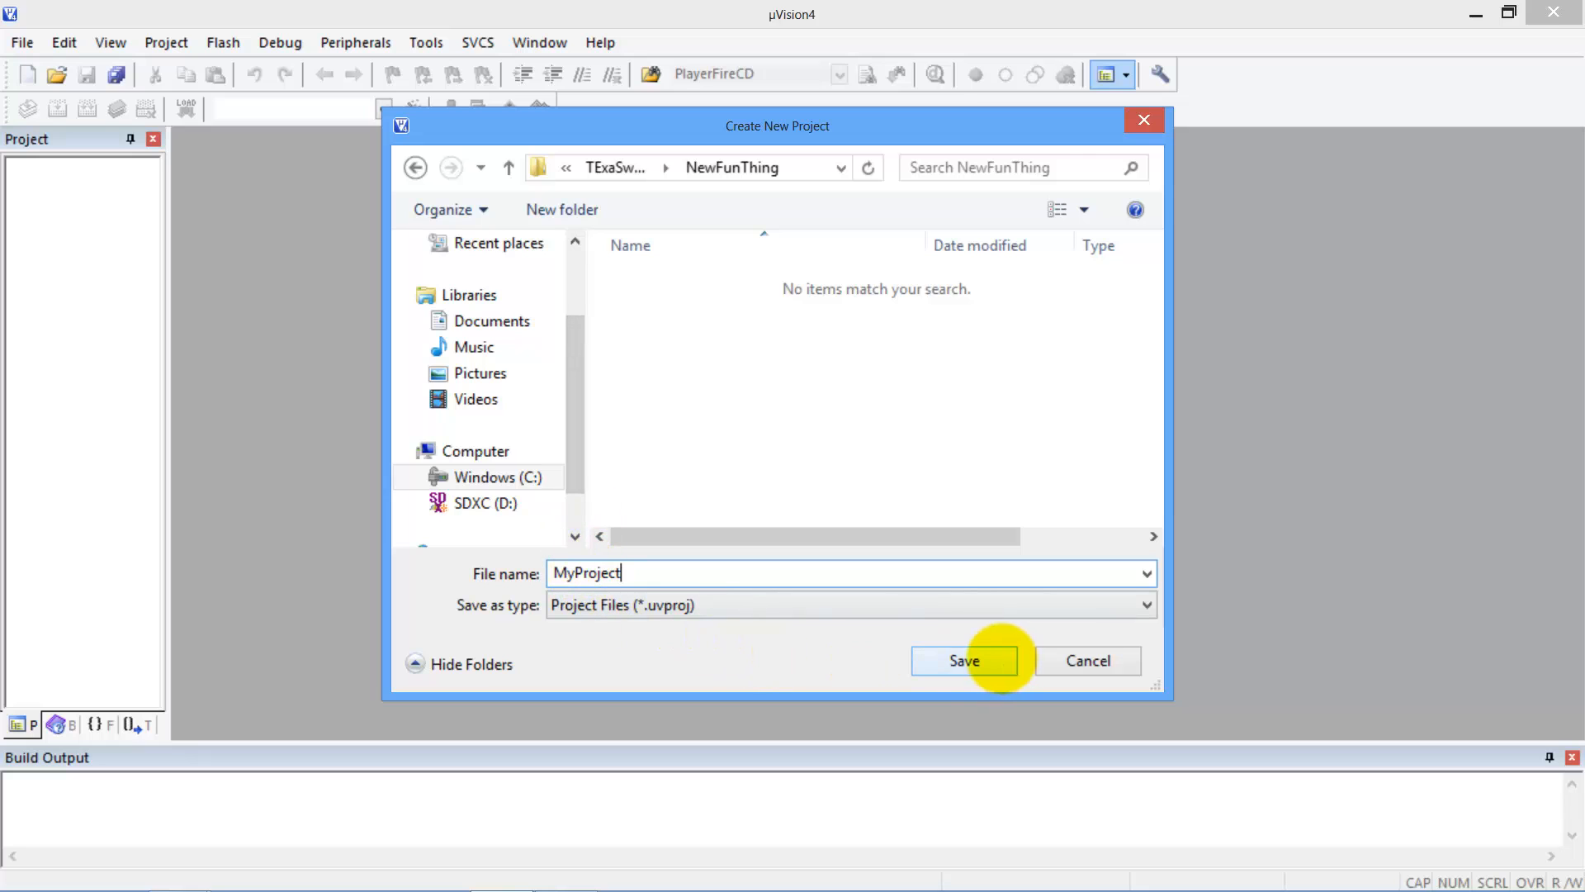
pyautogui.click(965, 661)
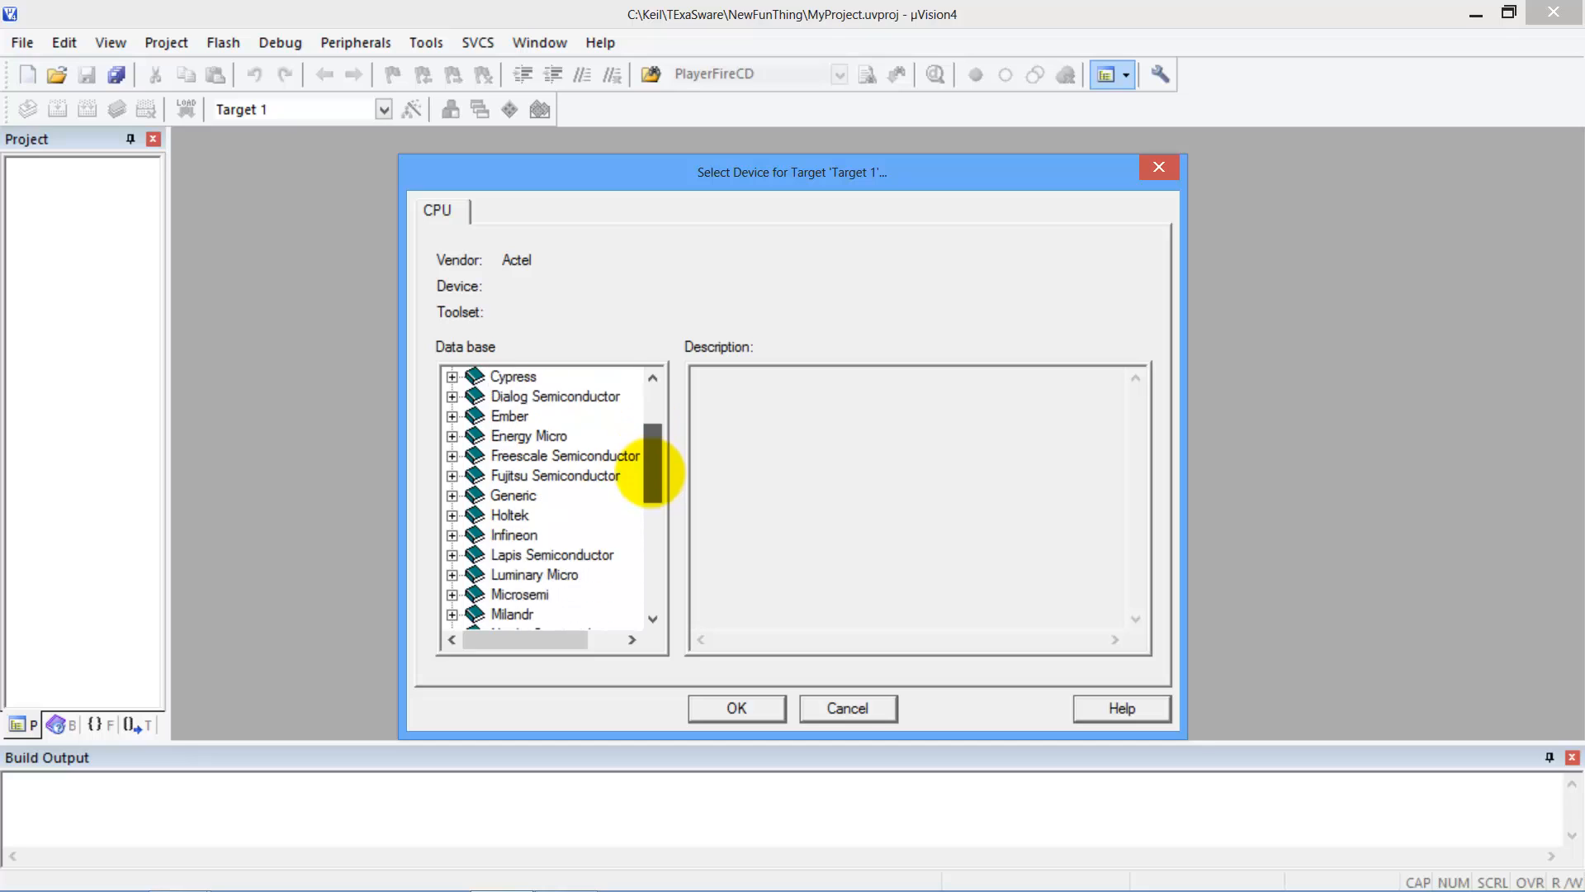
# Select the Texas Instruments TM4C123GH6PM as the device and accept the startup_TM4C123.s file
pyautogui.scroll(-3)
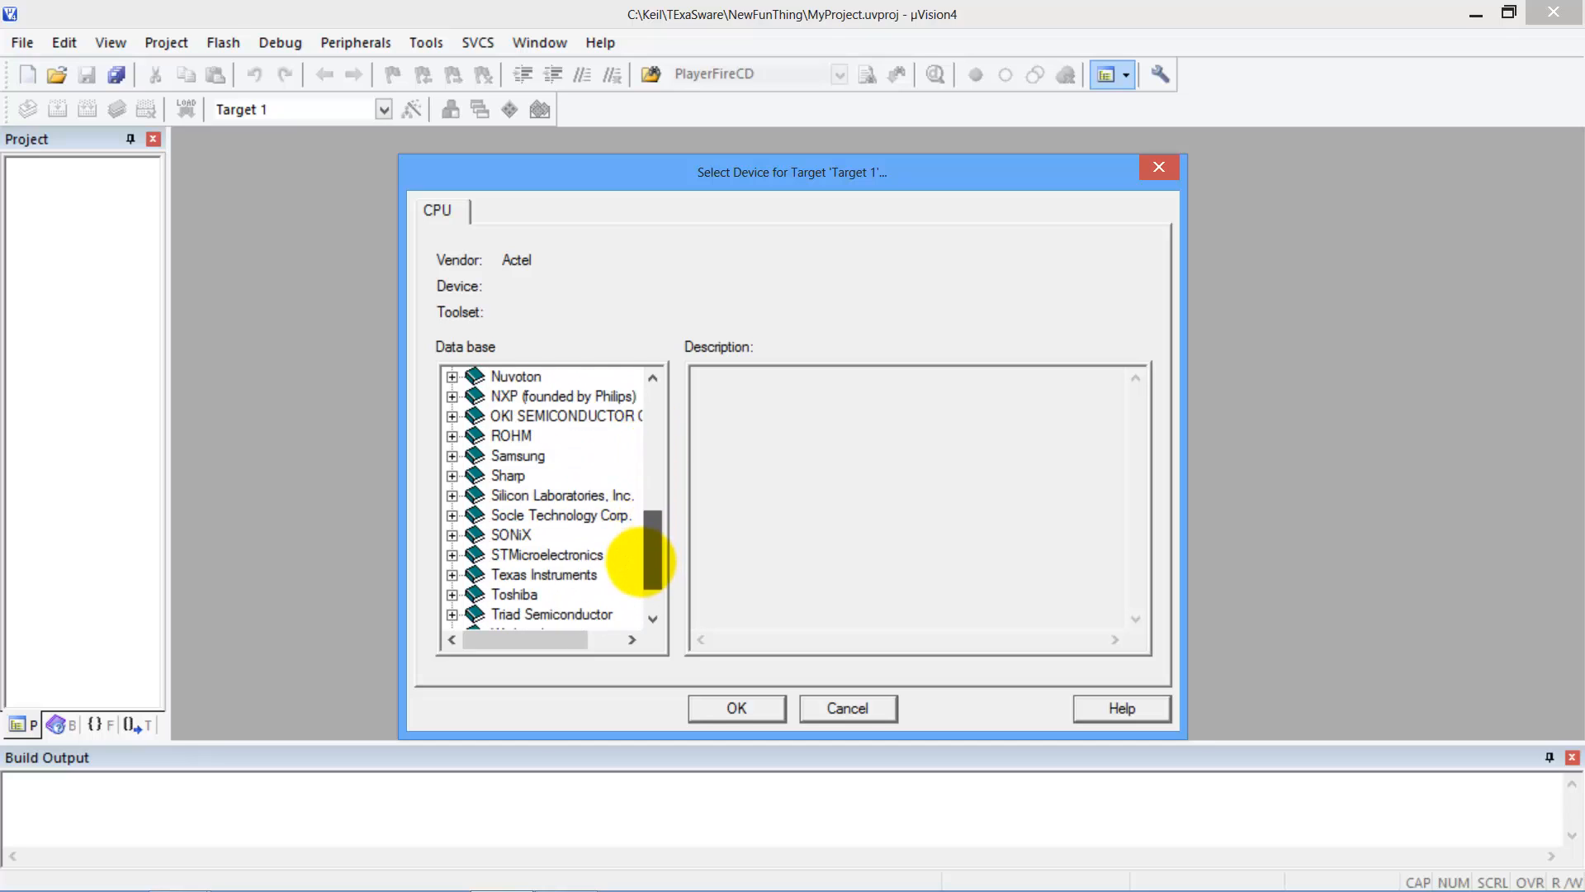
pyautogui.click(451, 574)
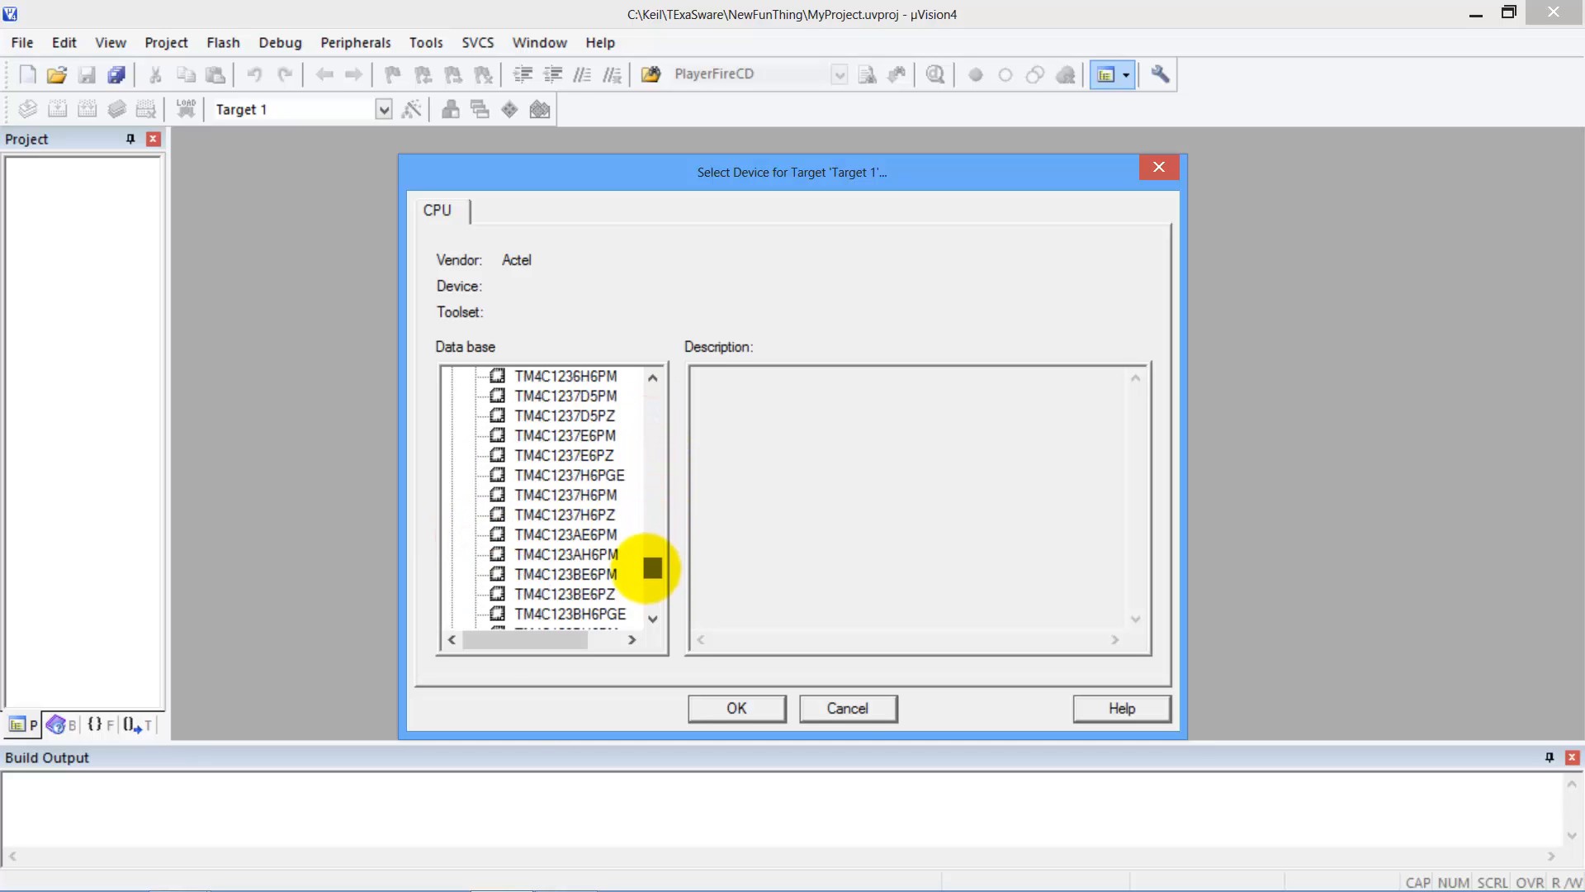
pyautogui.scroll(-3)
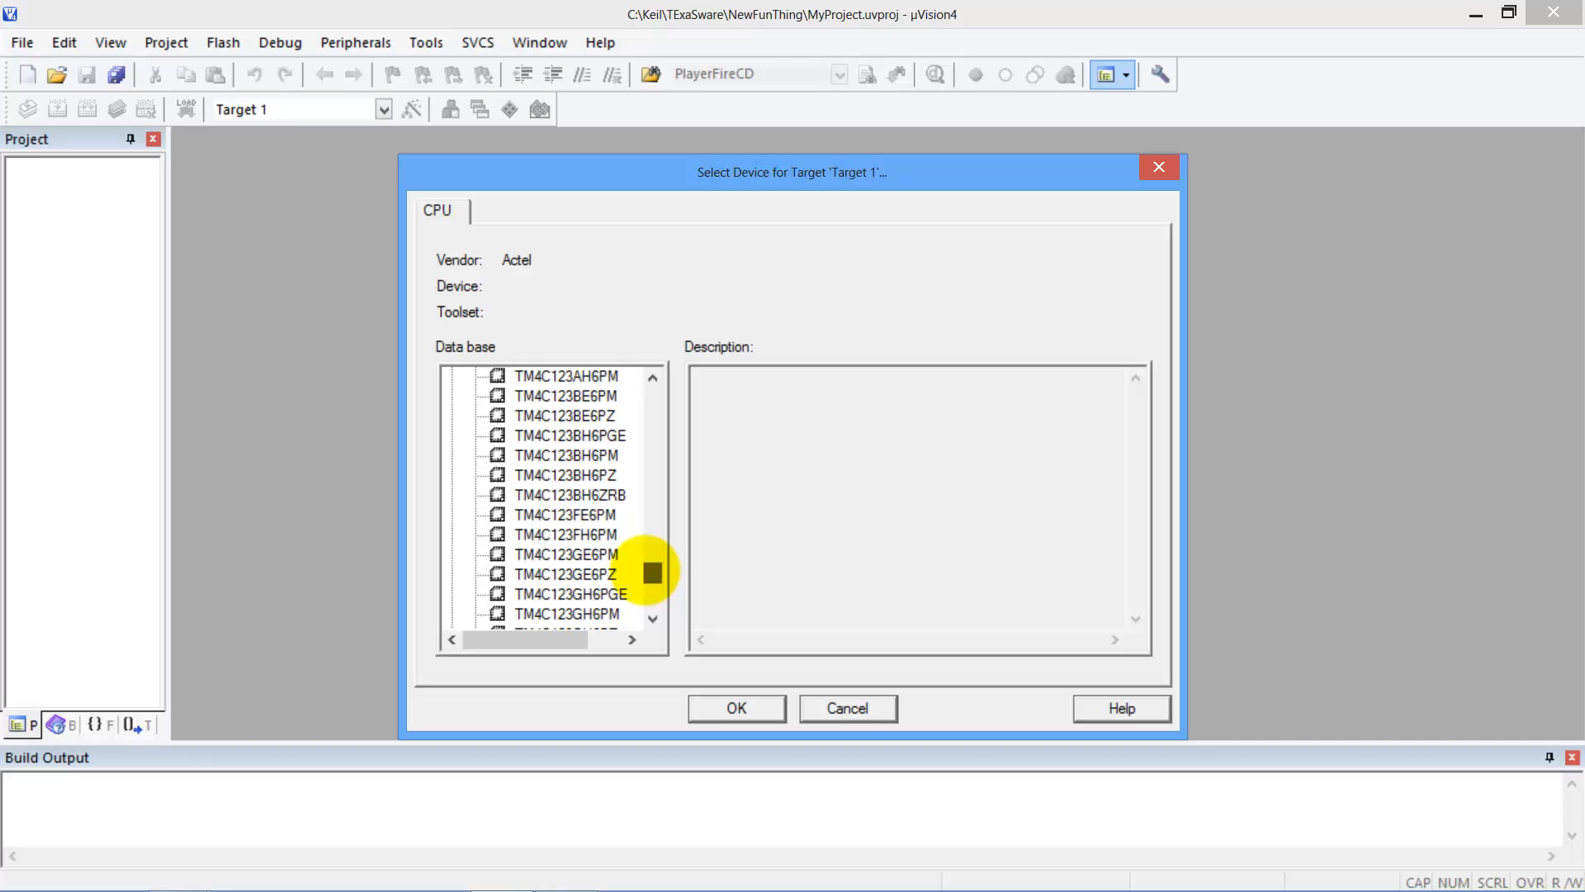
pyautogui.scroll(-3)
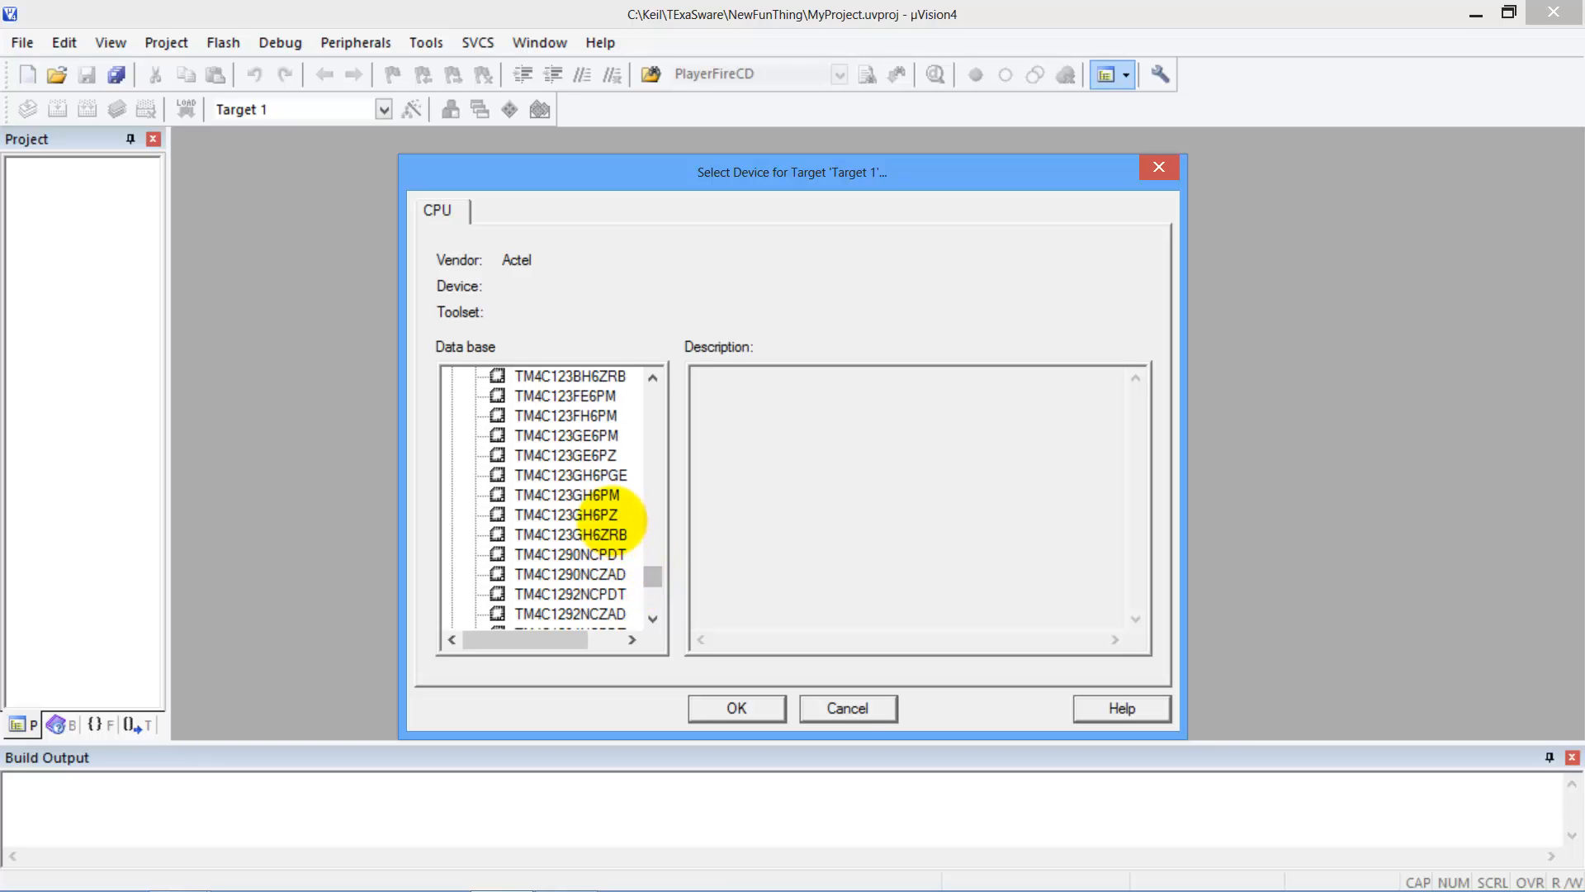
pyautogui.click(563, 496)
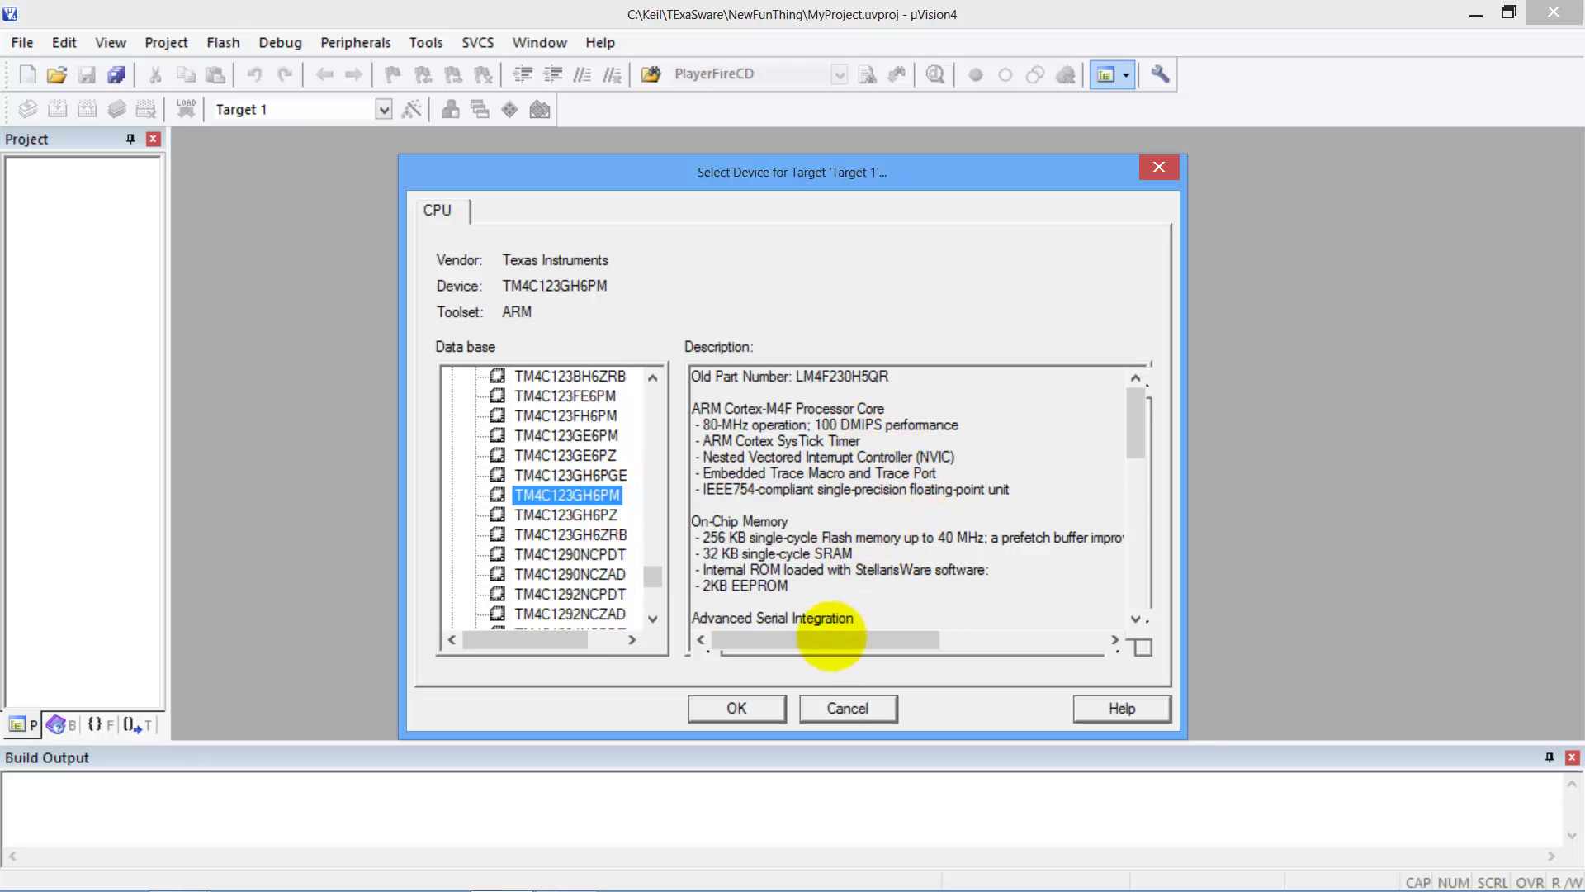
pyautogui.click(736, 709)
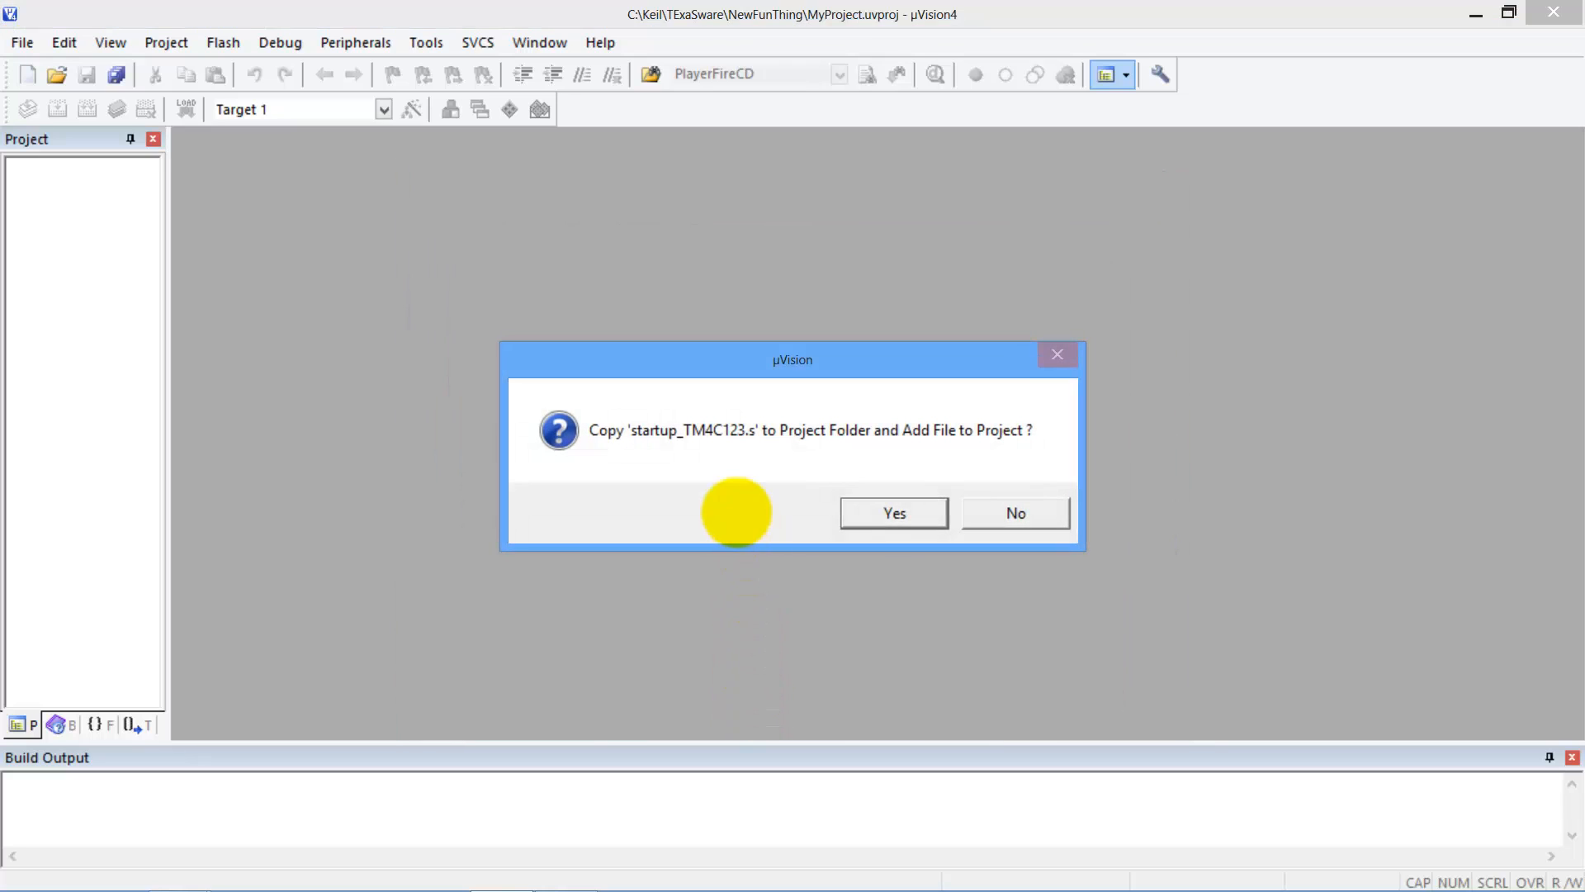
pyautogui.moveTo(756, 446)
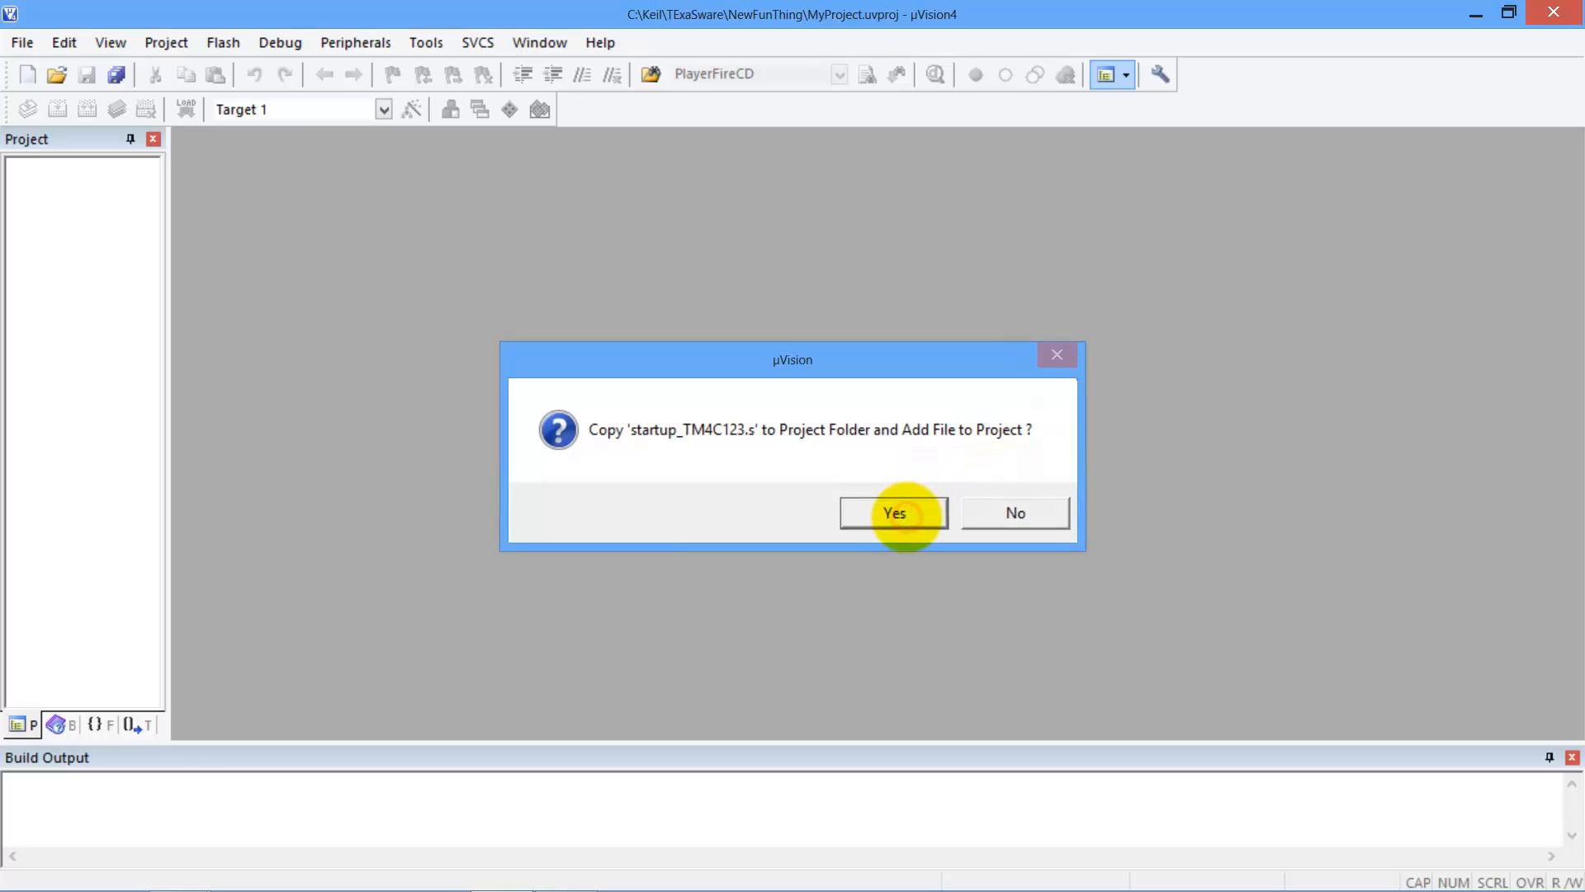
pyautogui.click(893, 512)
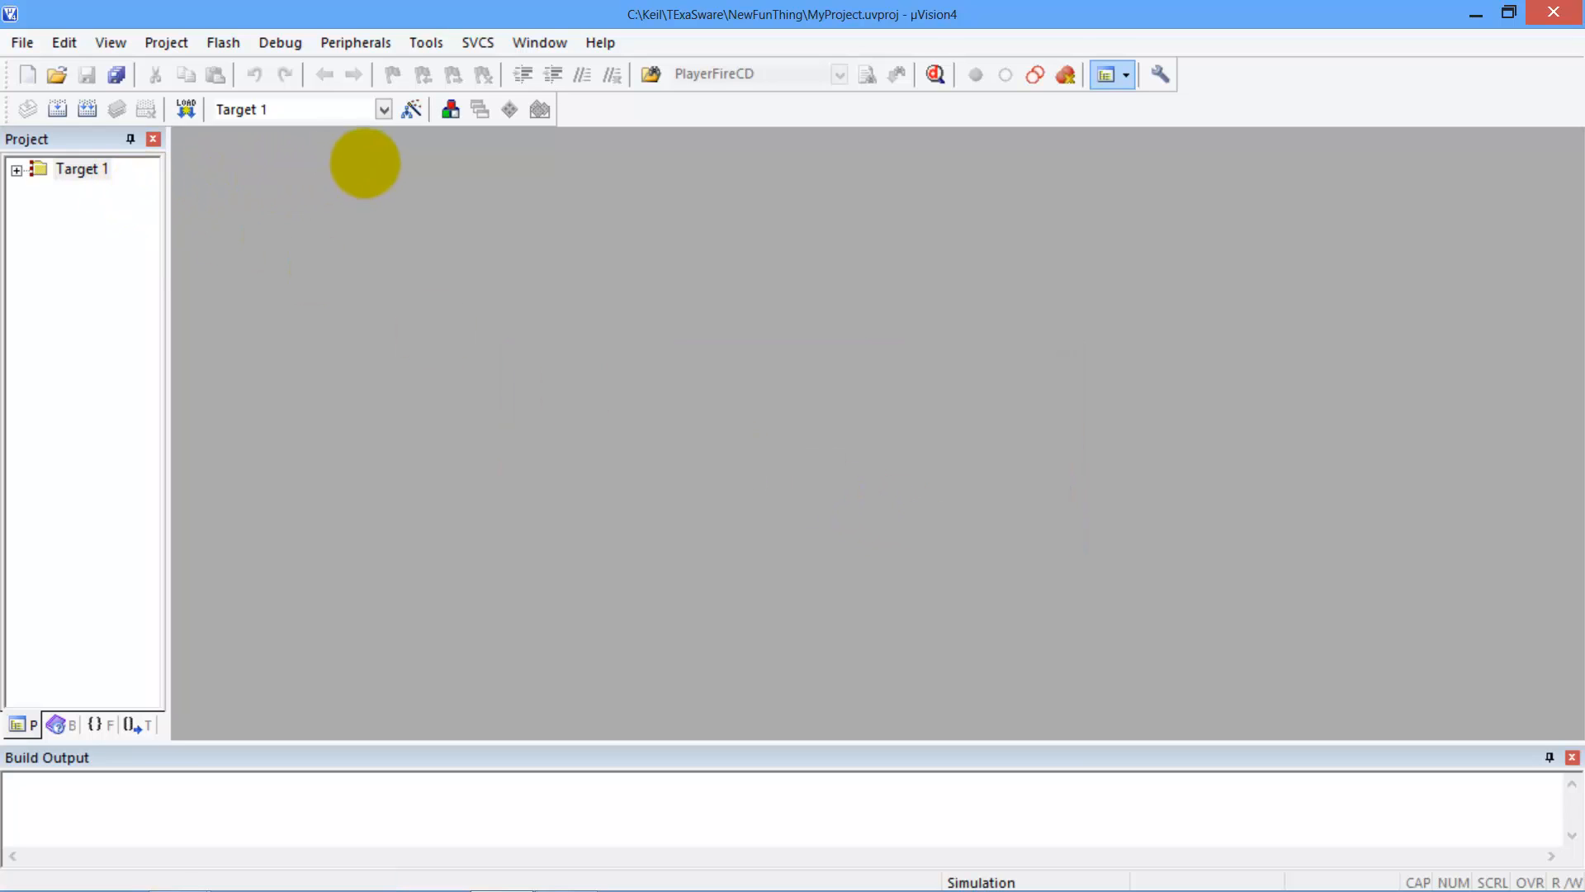
# Rename Target 1 to FunThing in Components, Environment and Books
pyautogui.click(23, 168)
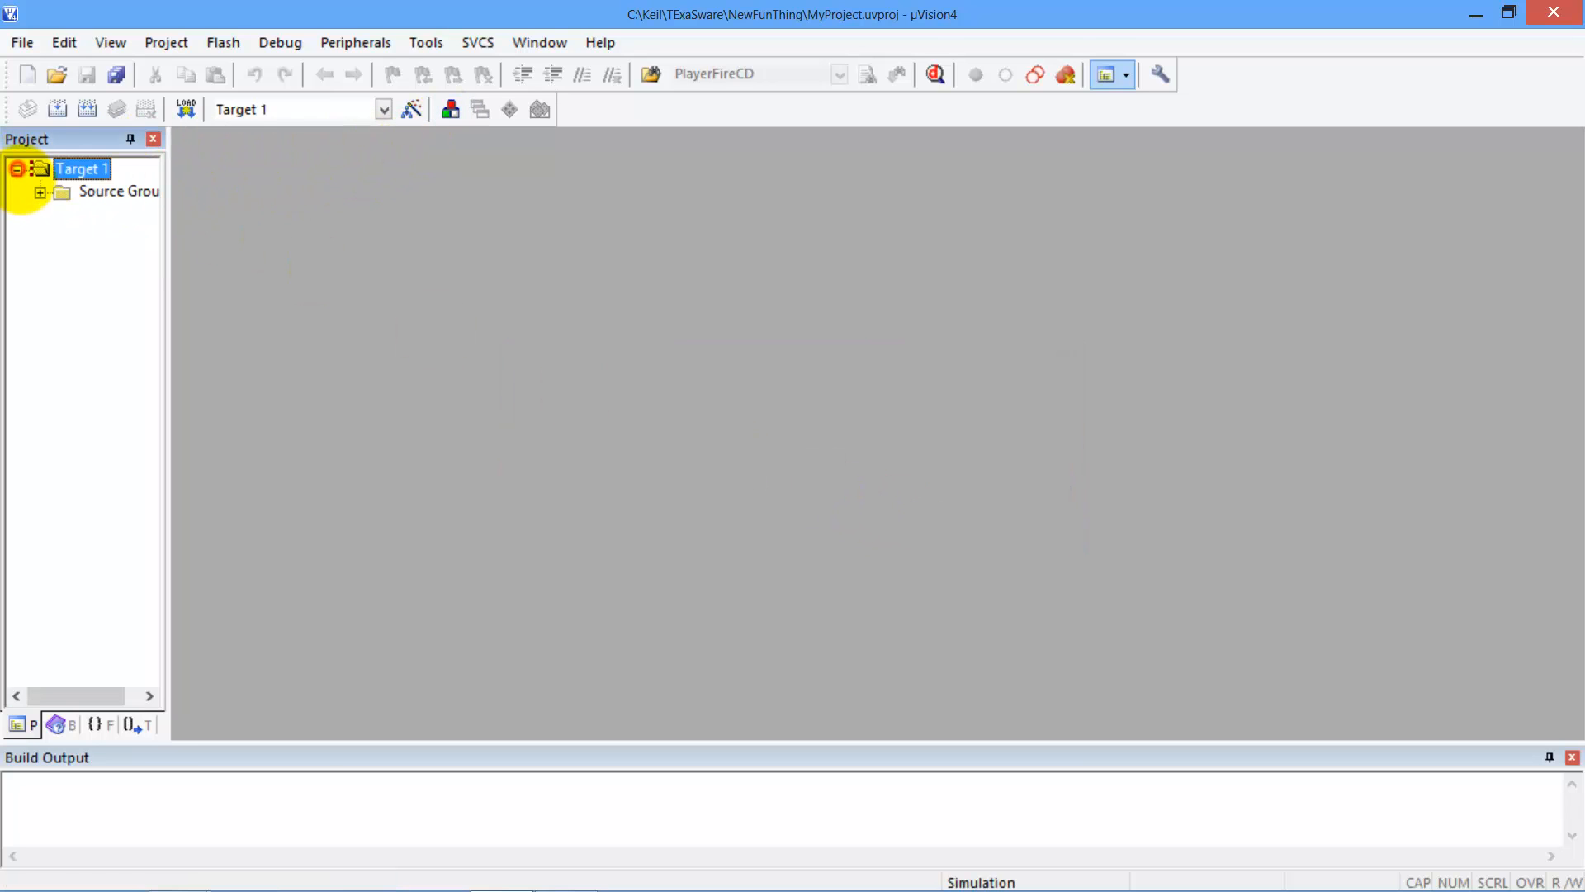
pyautogui.click(39, 192)
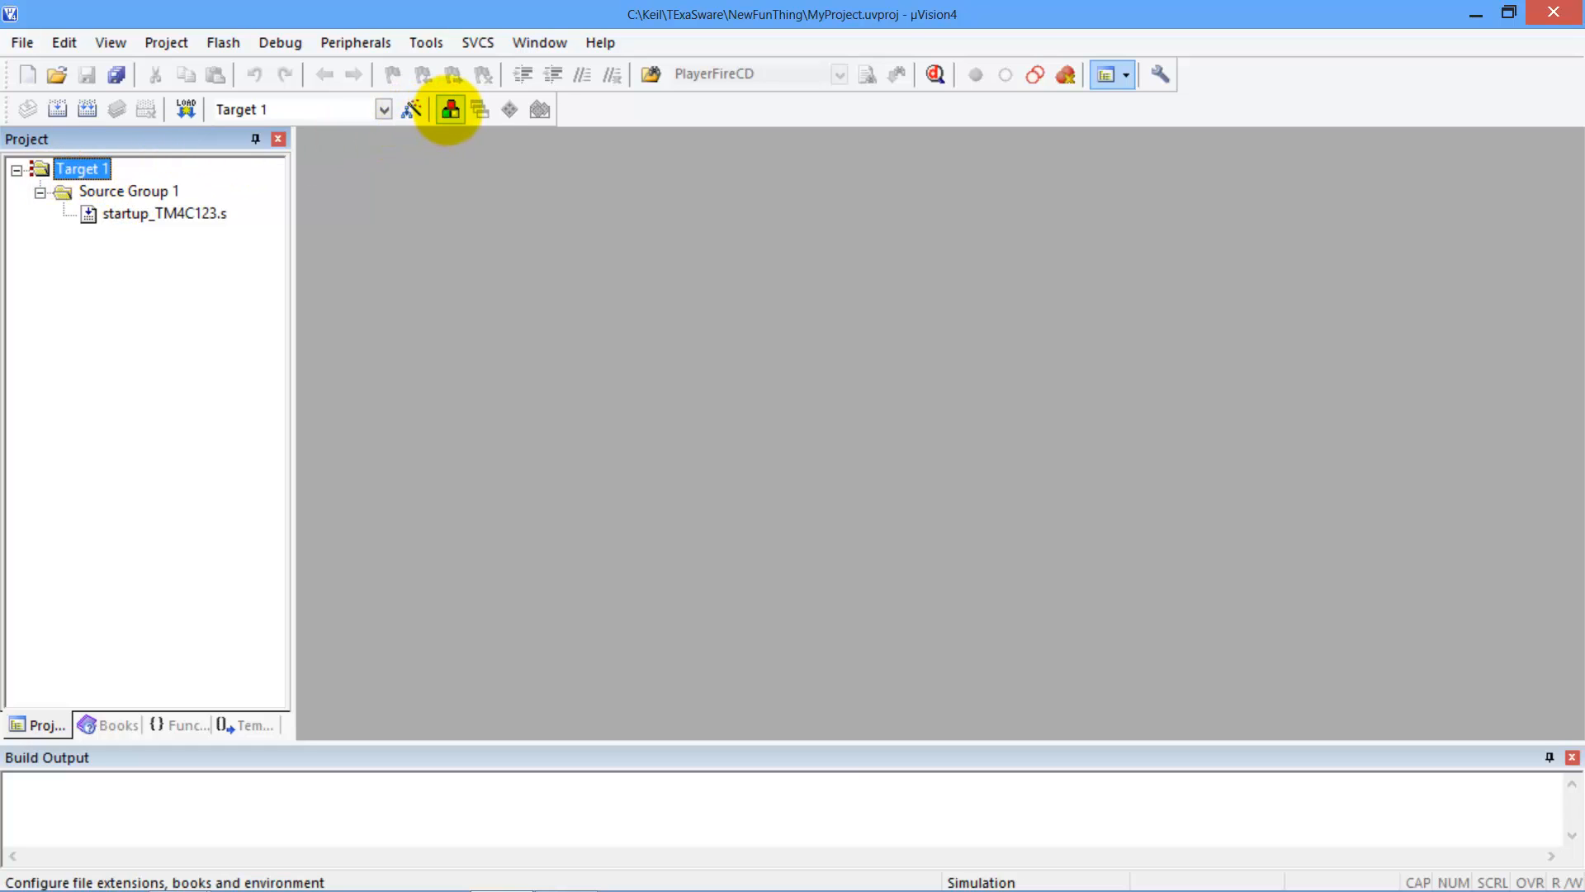
pyautogui.click(449, 109)
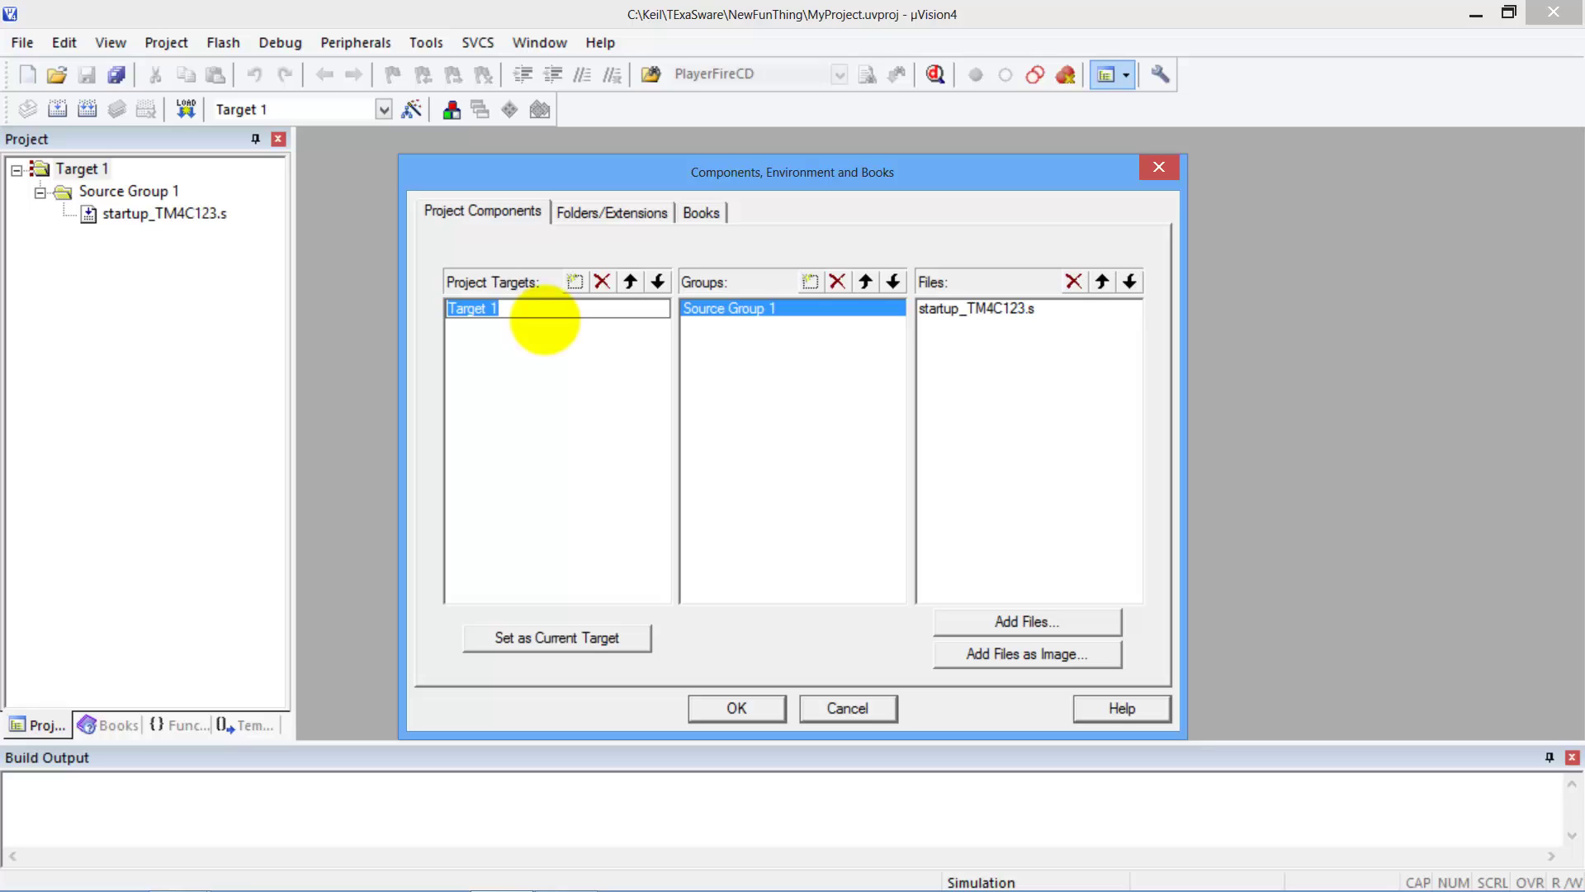
pyautogui.write('FunTHi')
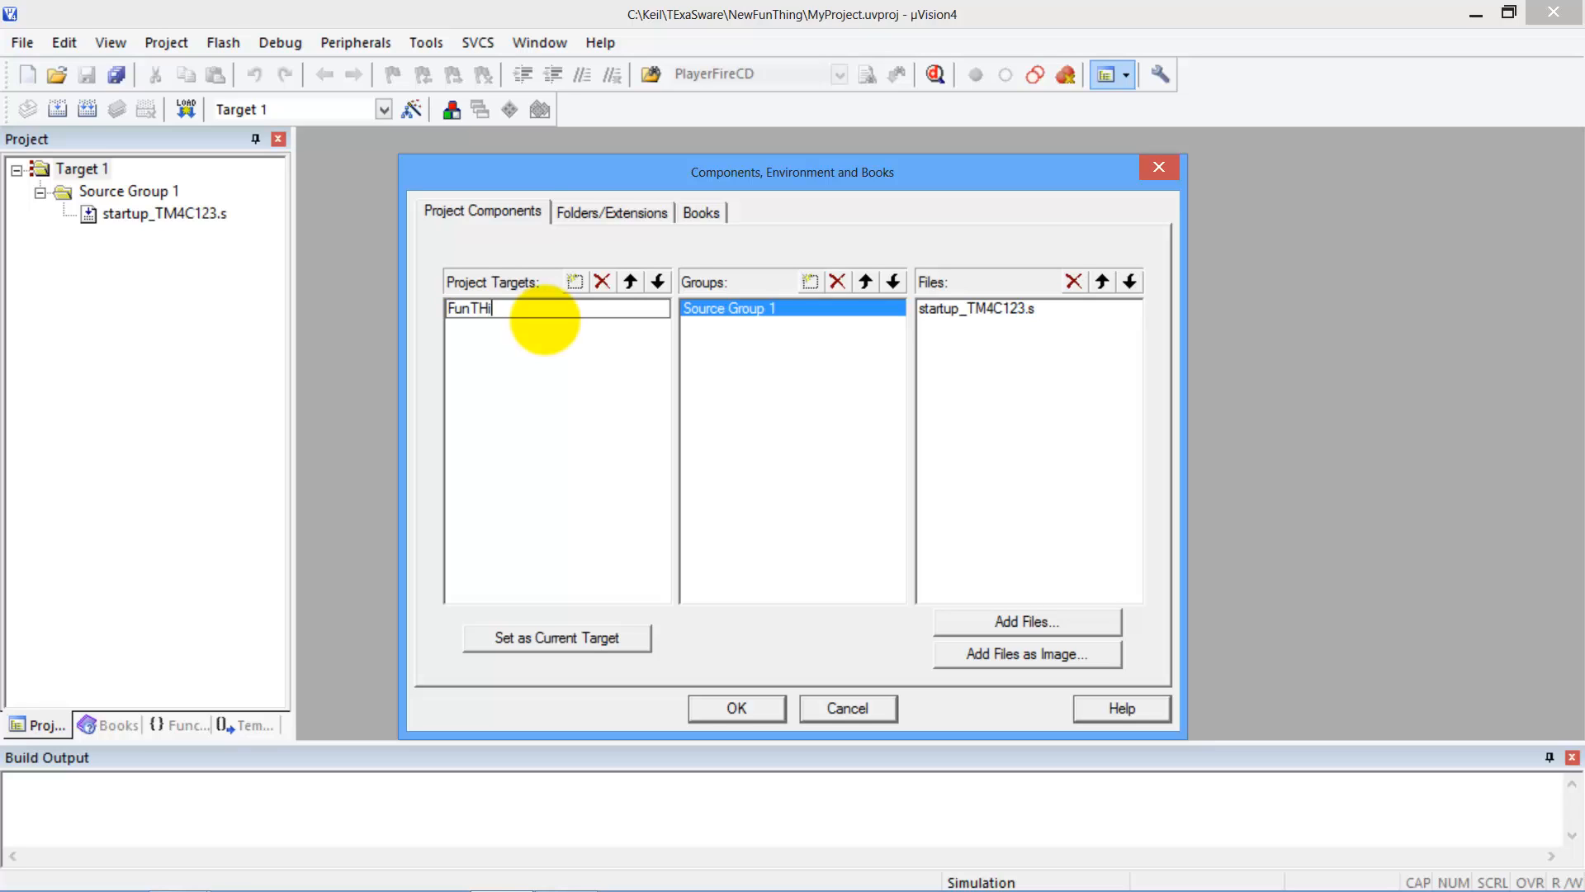
pyautogui.press('Backspace')
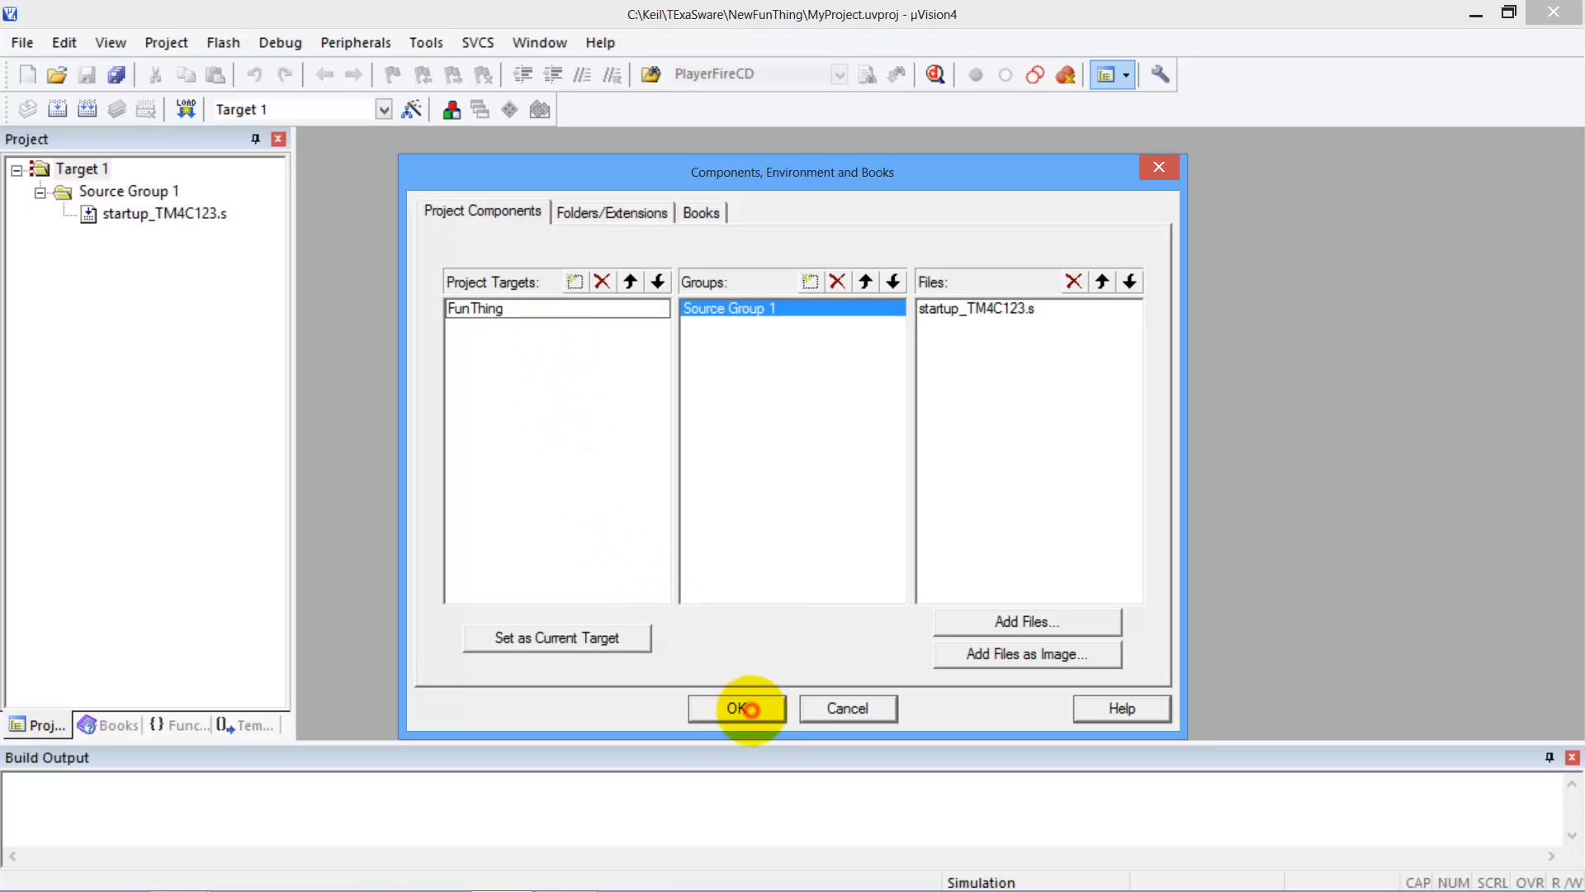
pyautogui.click(738, 708)
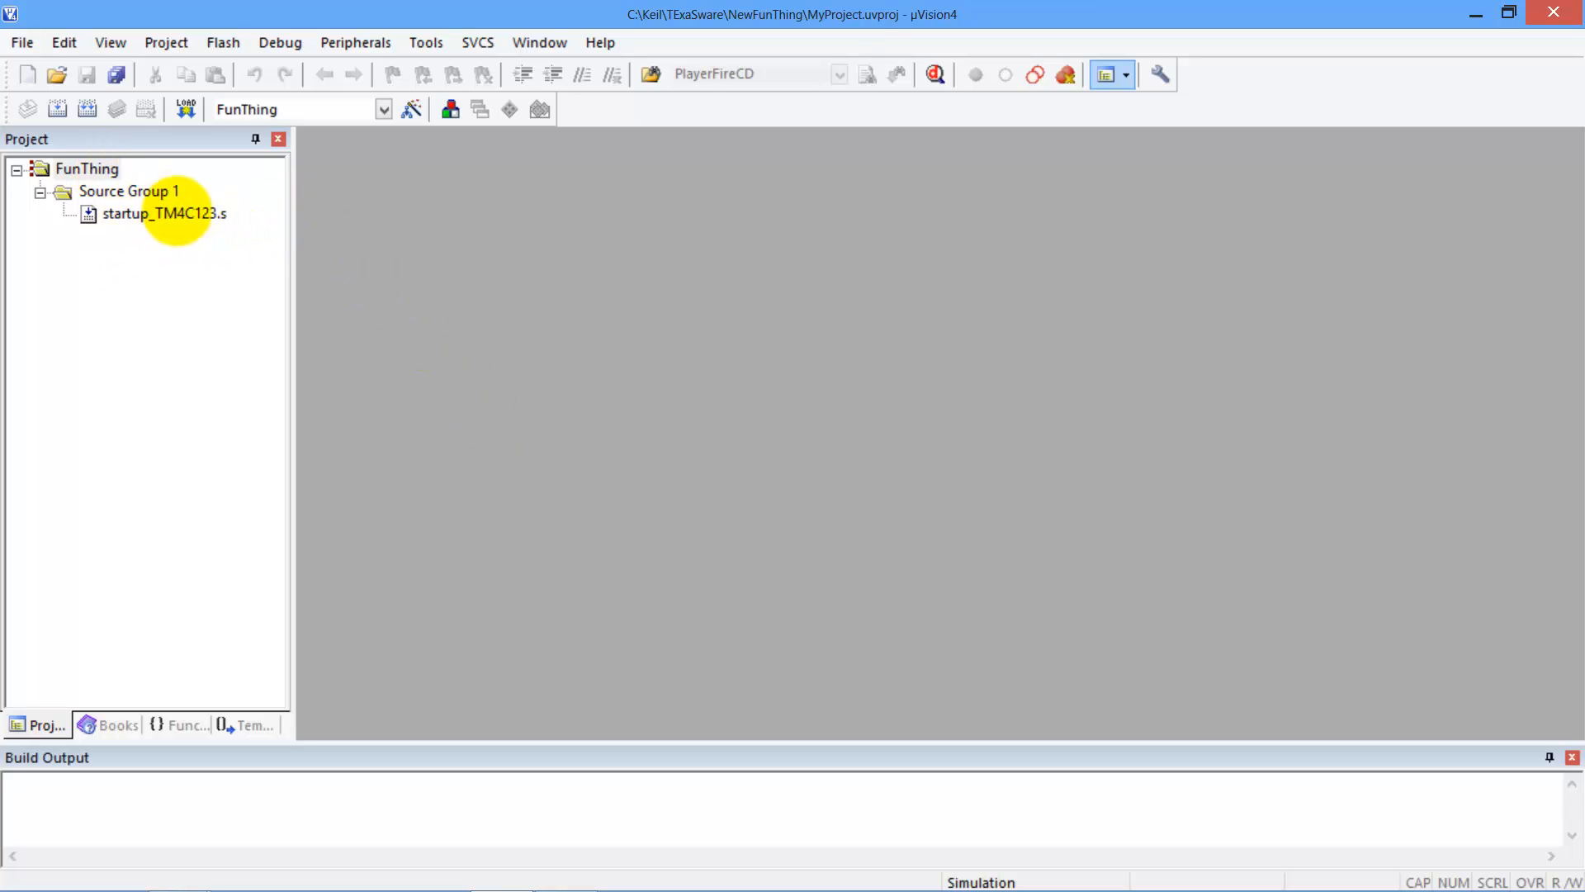
# Create a new source file and save it as main.c in the NewFunThing folder
pyautogui.click(82, 168)
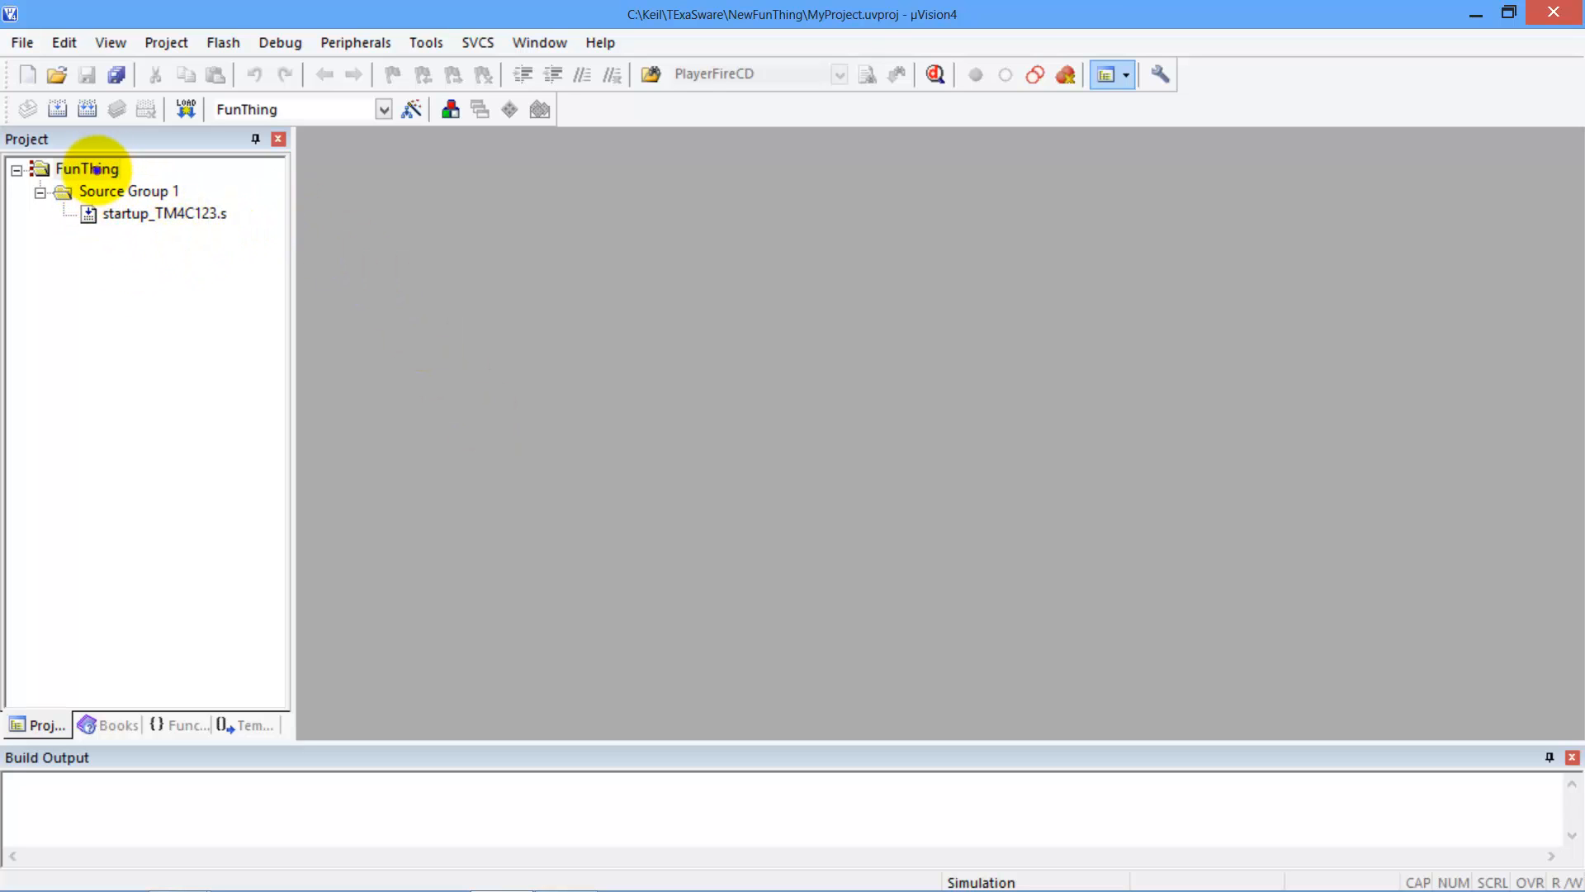
pyautogui.rightClick(74, 169)
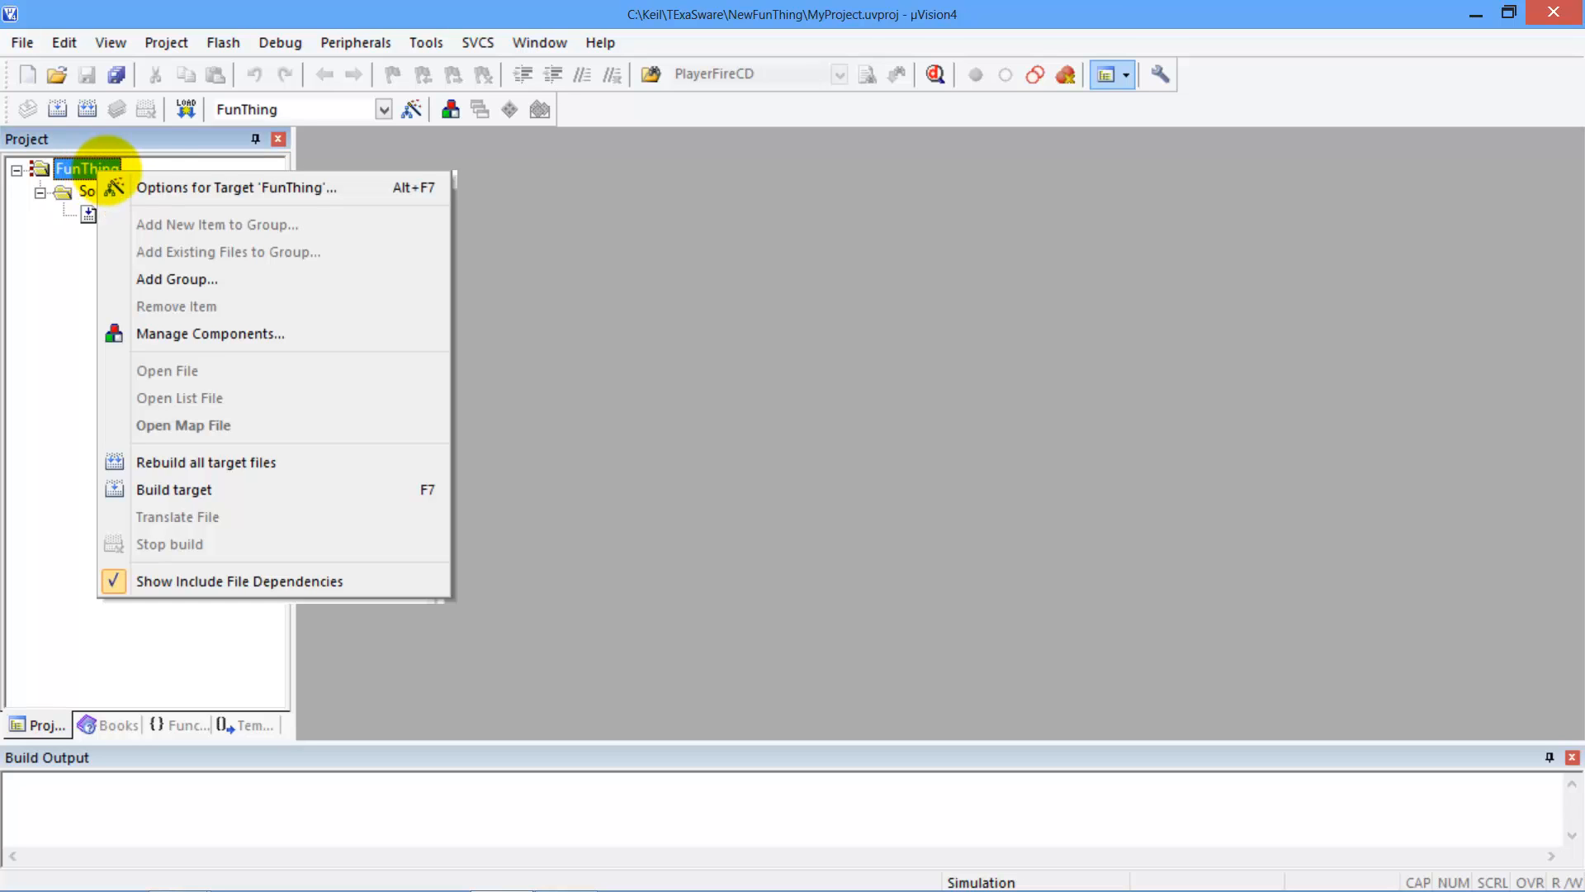
pyautogui.click(23, 42)
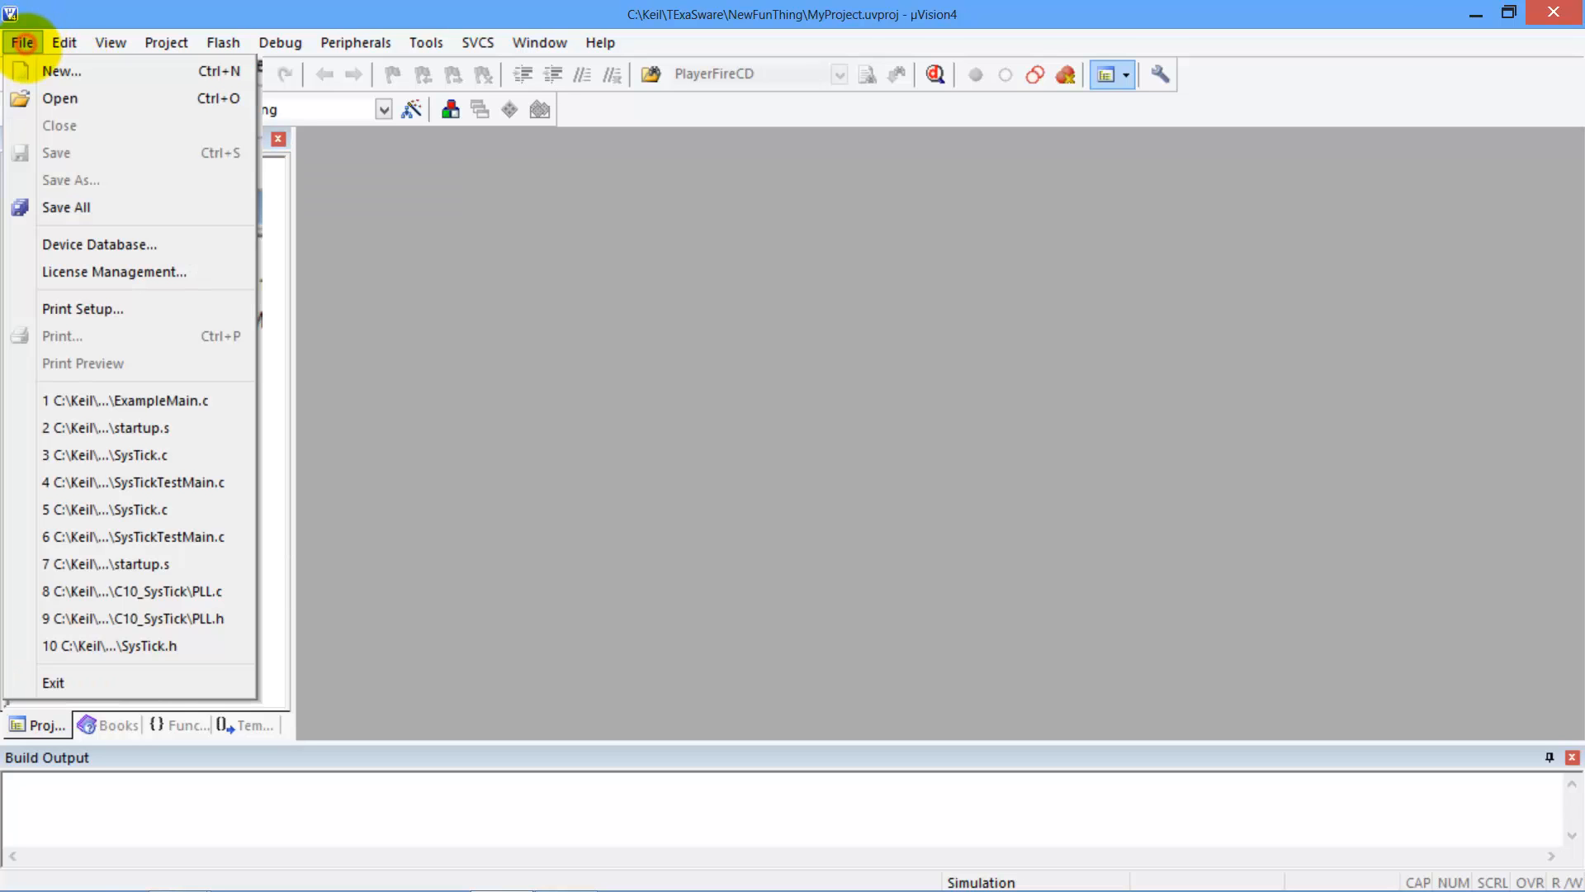
pyautogui.click(63, 69)
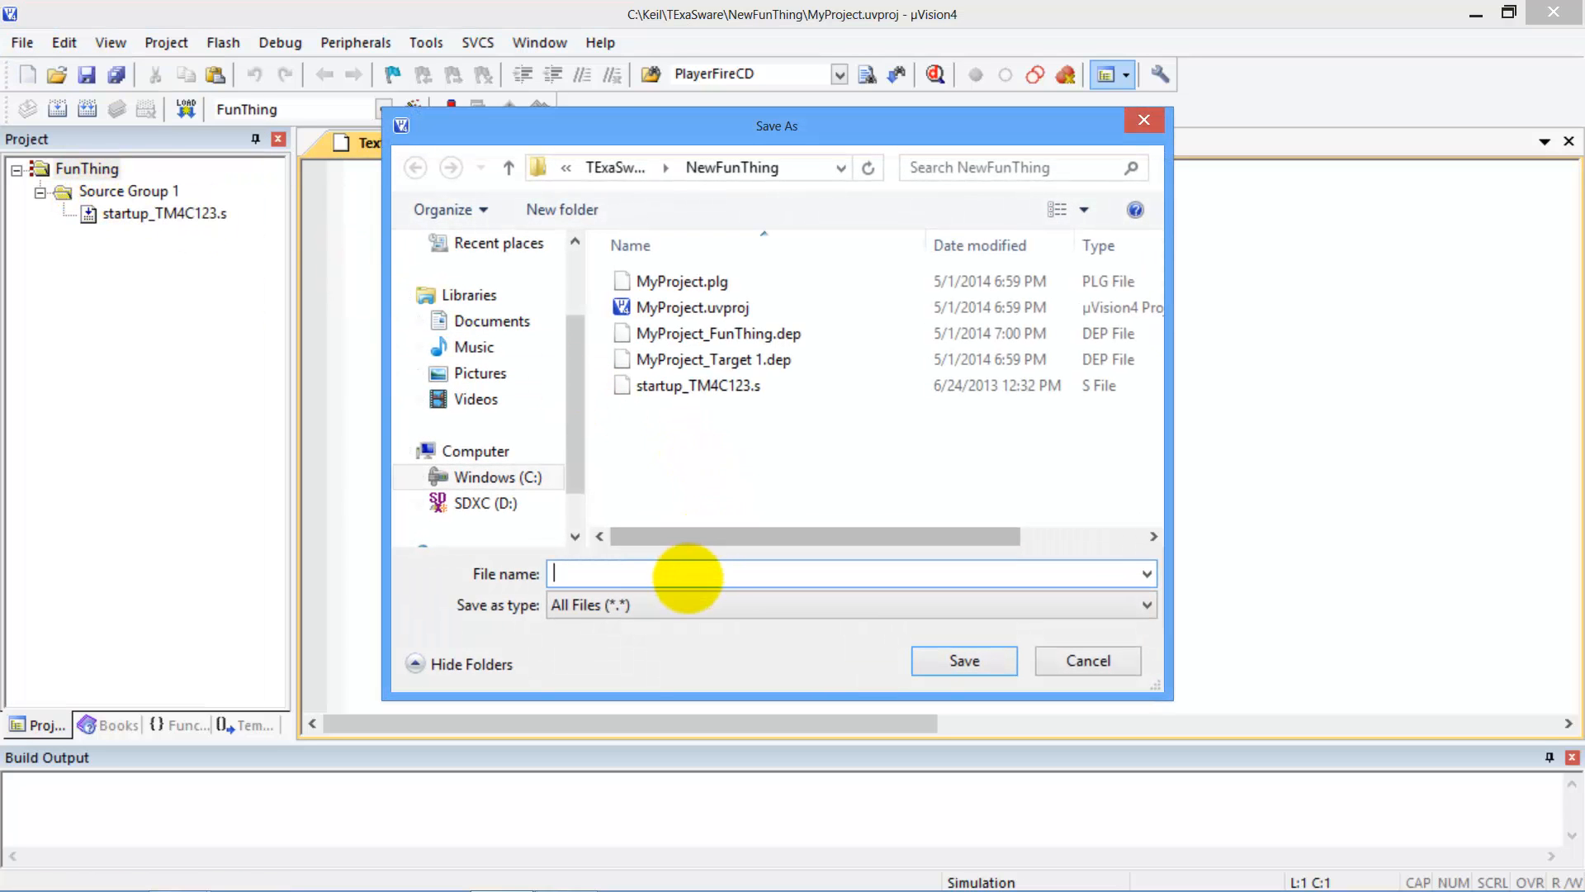
pyautogui.write('main')
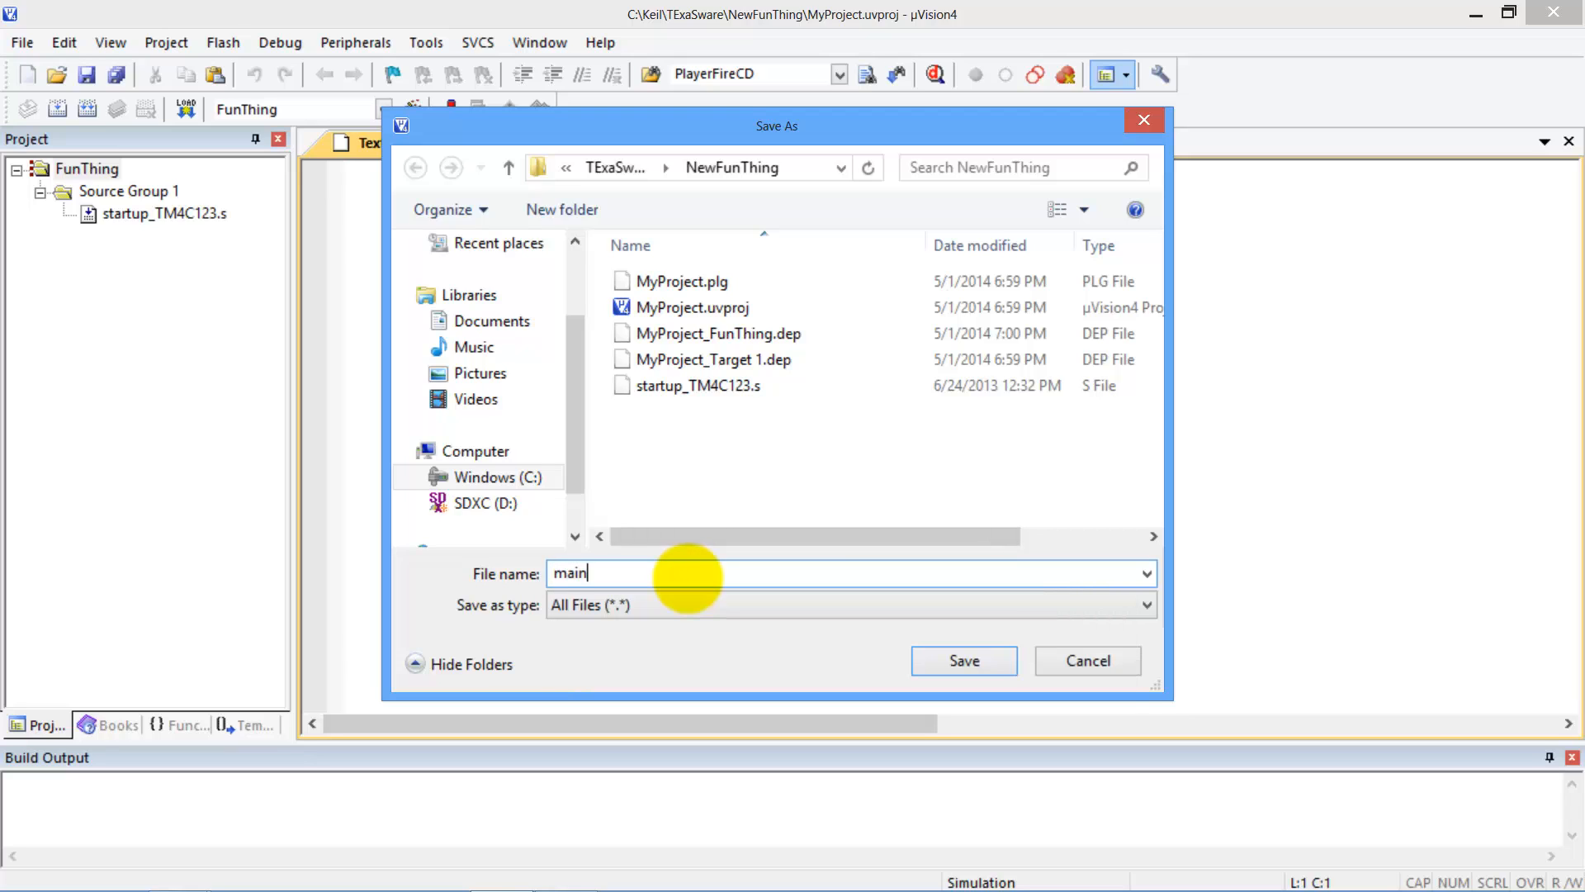
pyautogui.write('.c')
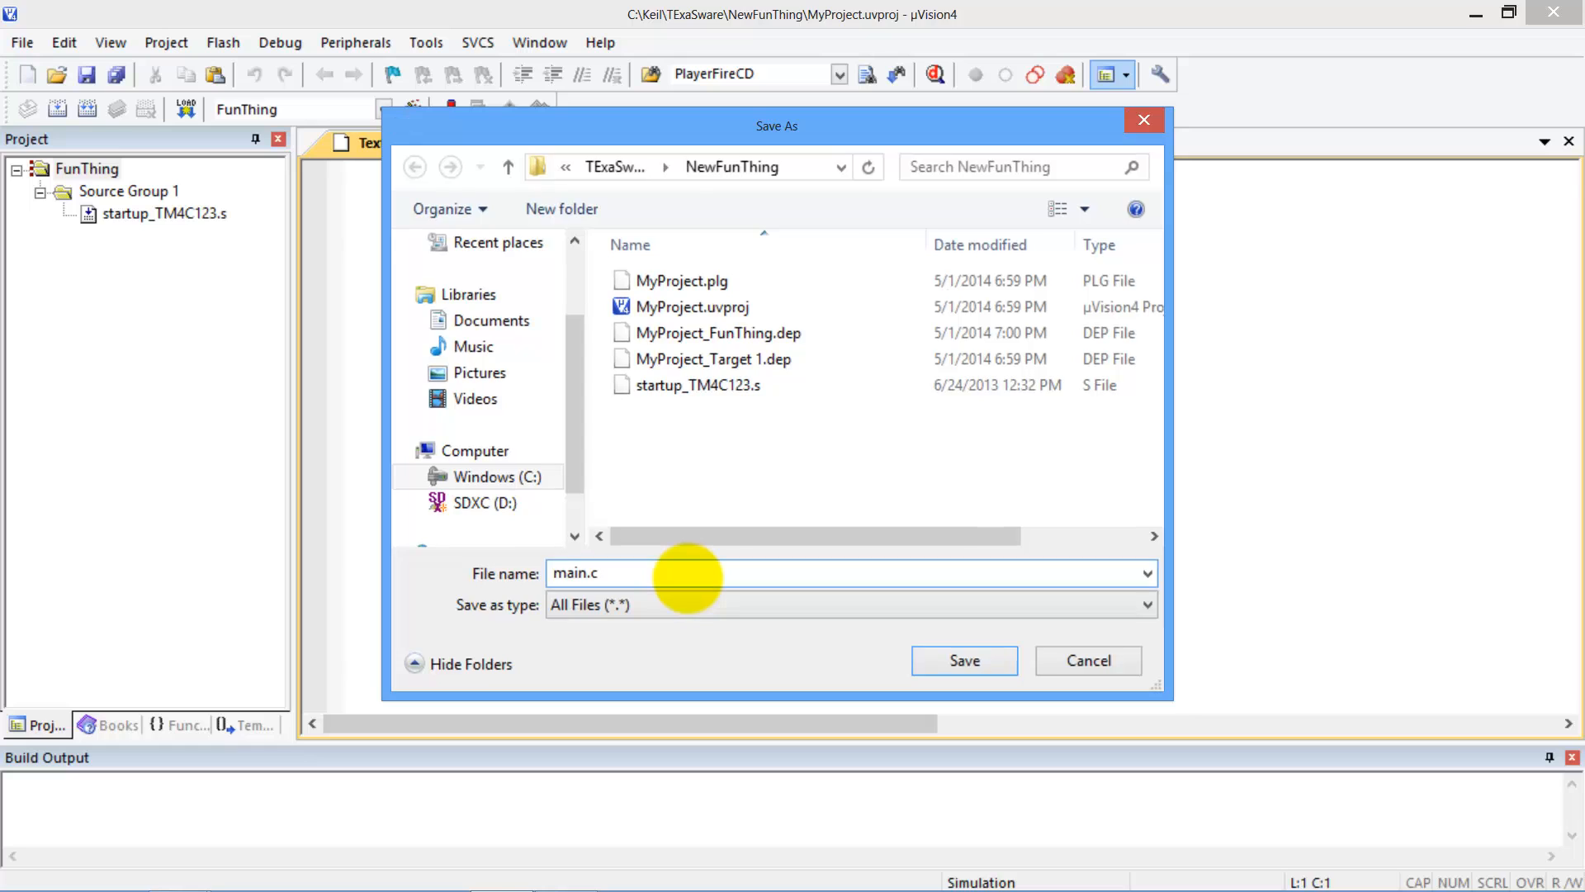
pyautogui.click(965, 660)
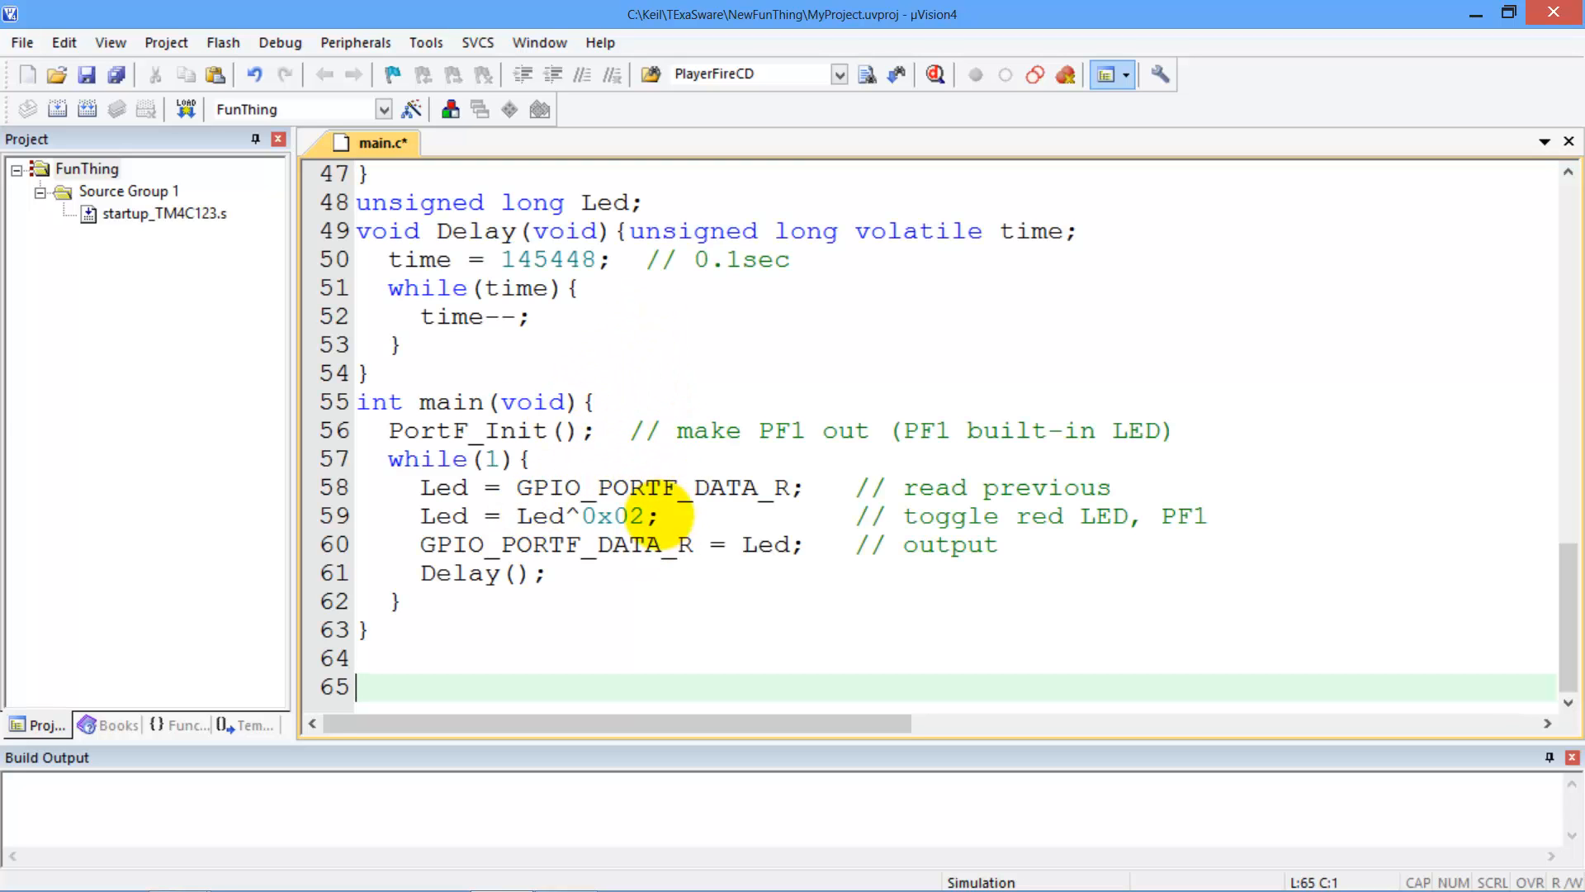
pyautogui.moveTo(496, 380)
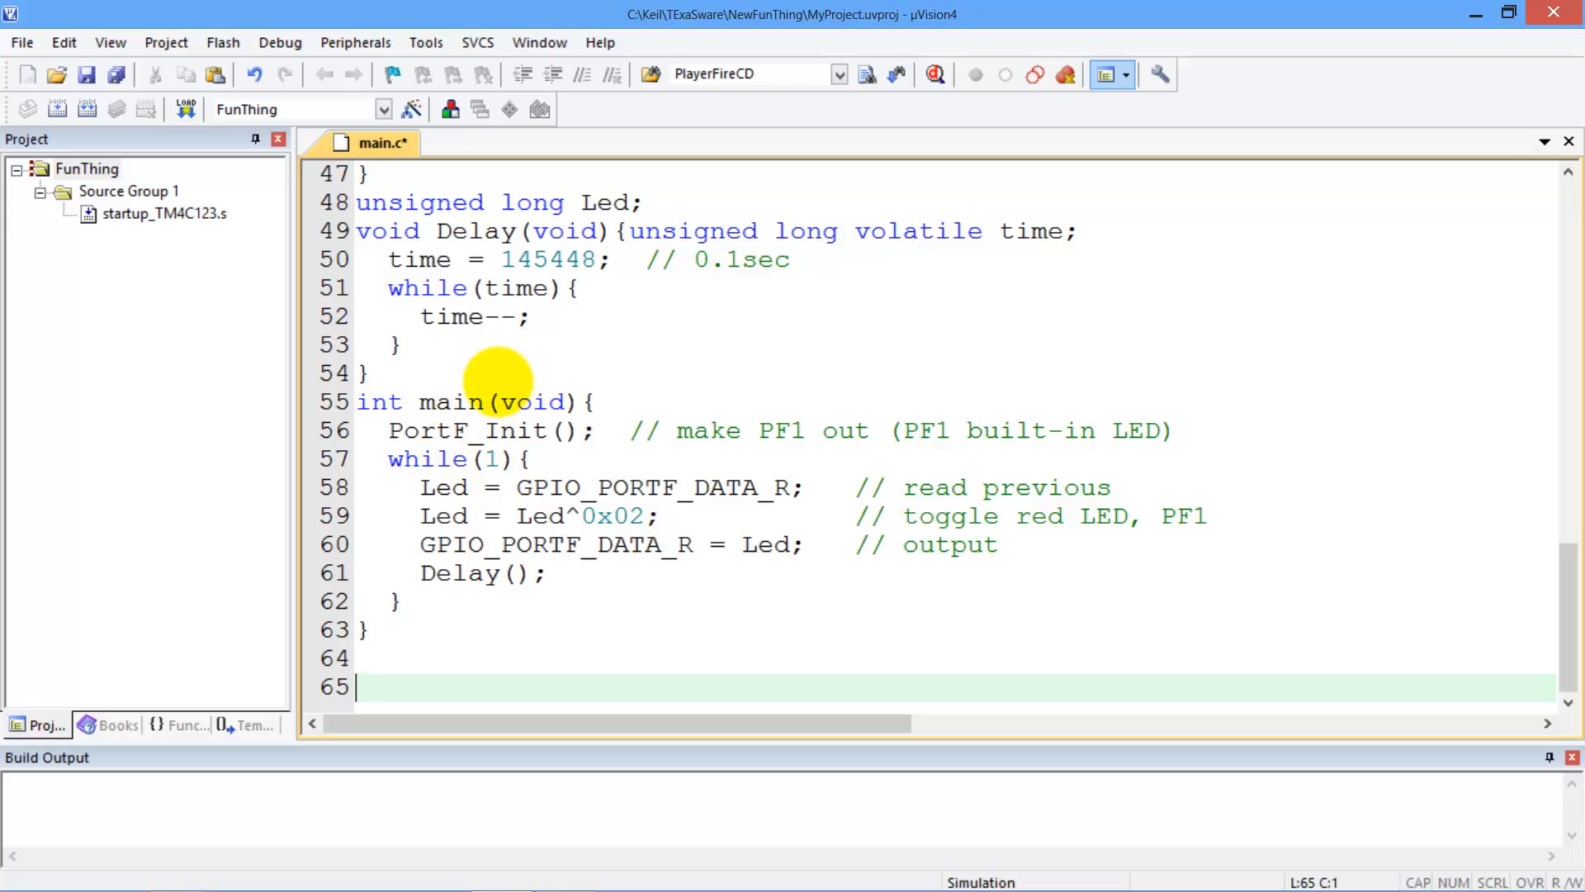
# Add the existing main.c to Source Group 1 alongside startup_TM4C123.s
pyautogui.click(124, 191)
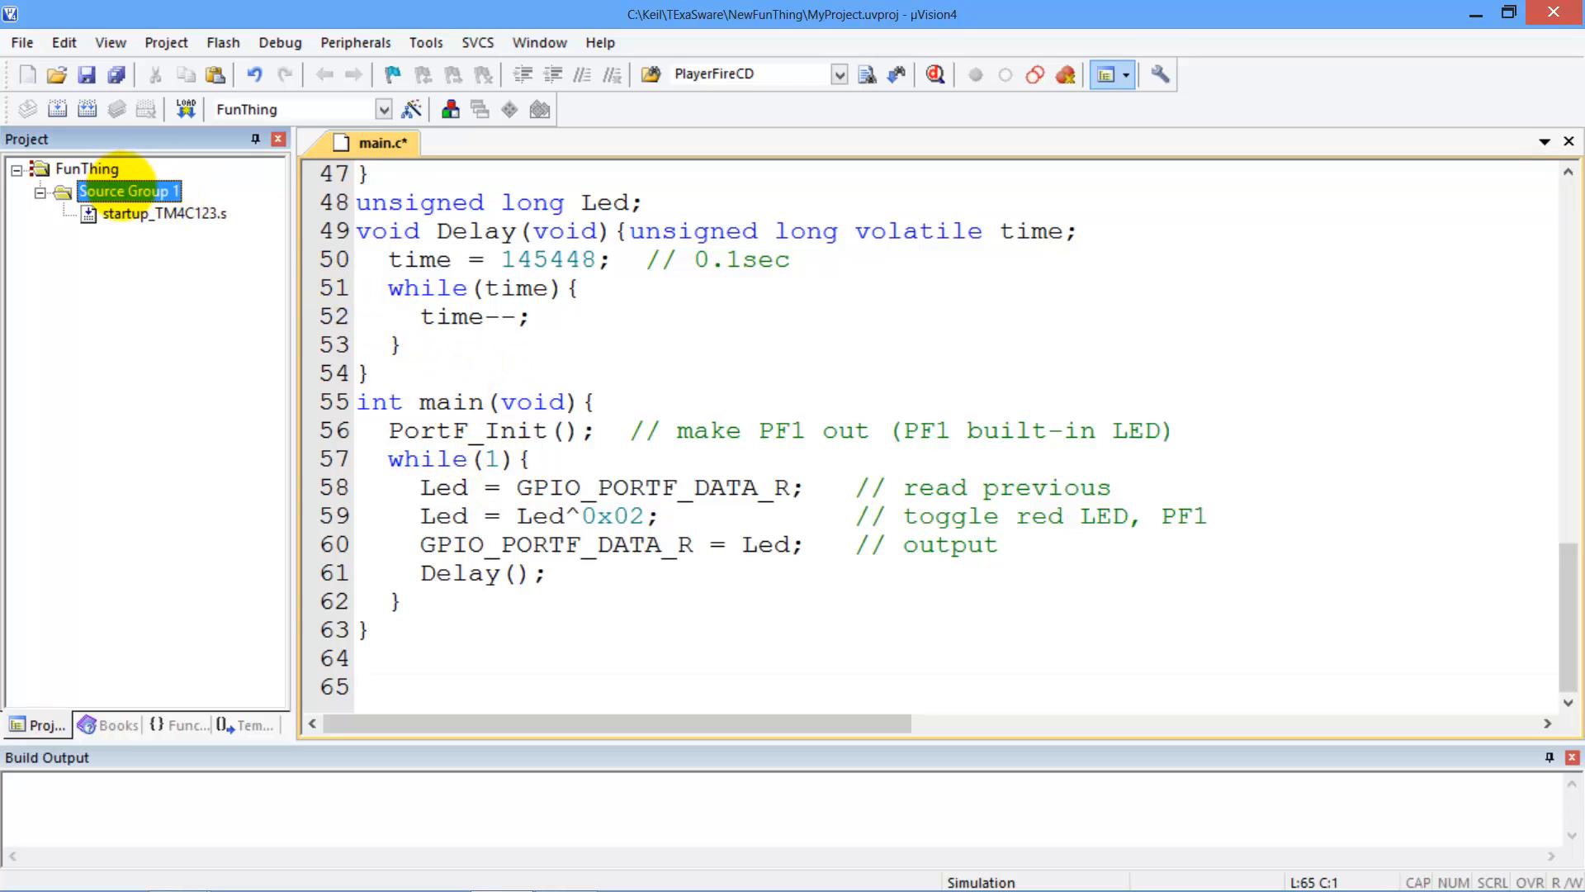
pyautogui.rightClick(127, 192)
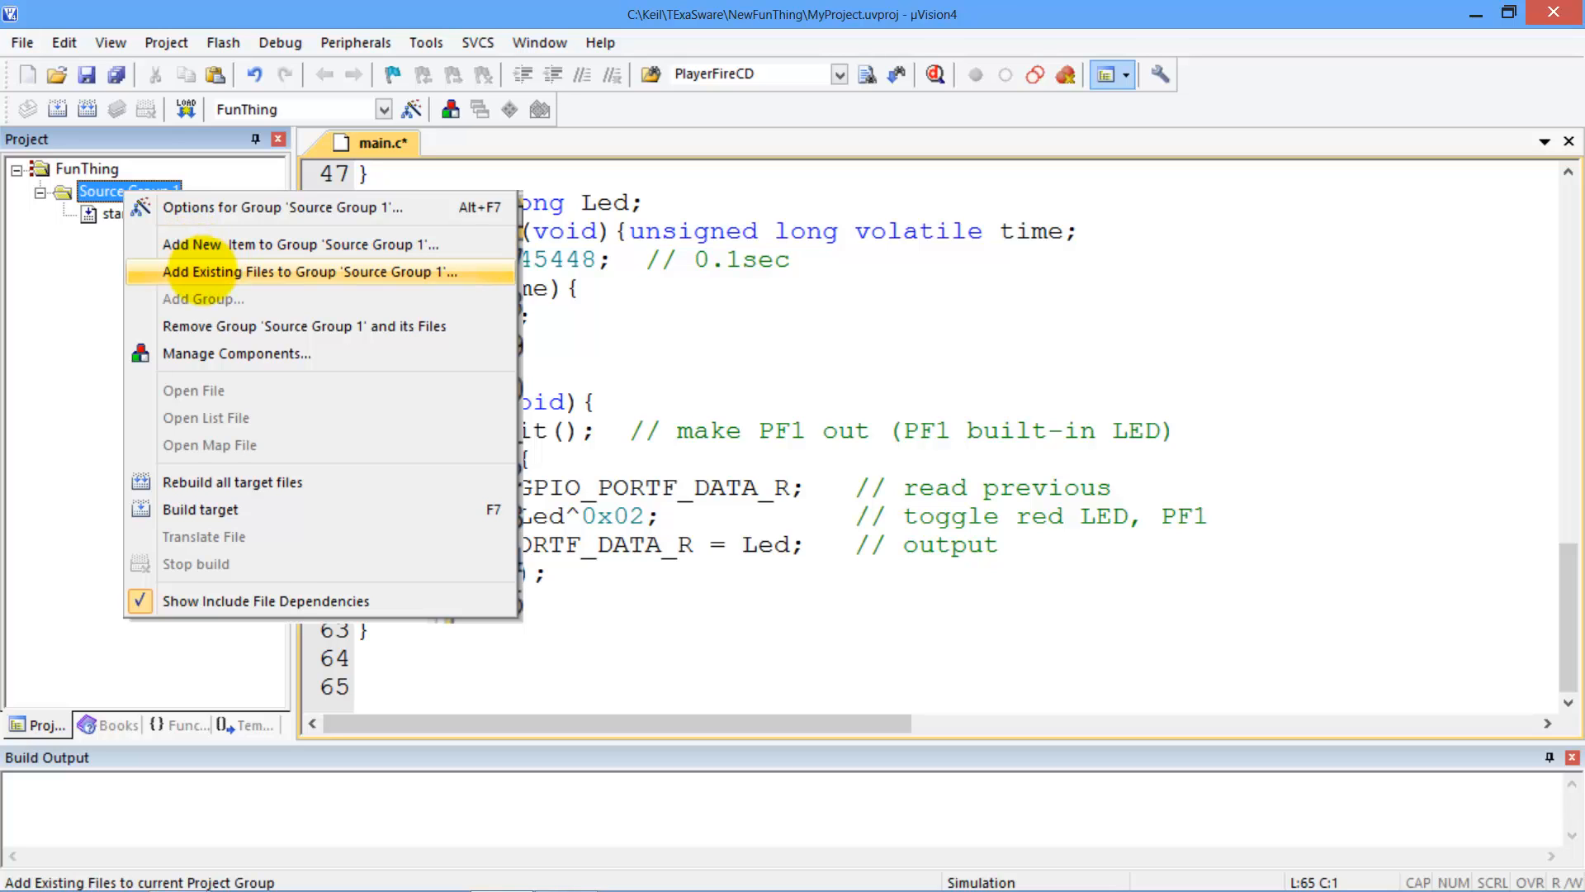
pyautogui.click(304, 271)
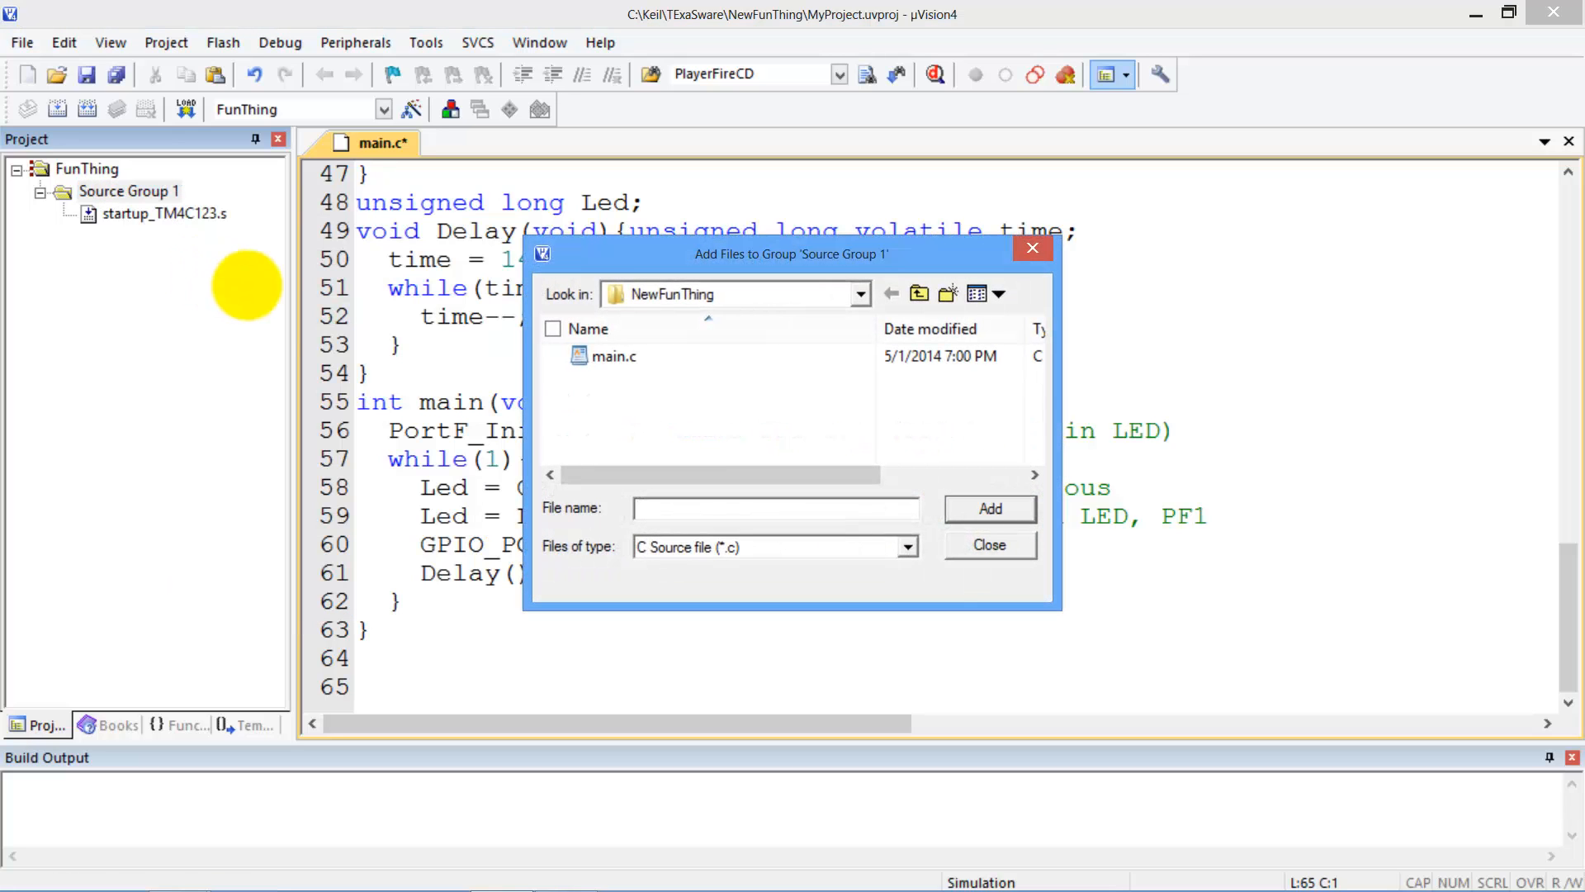
pyautogui.click(615, 357)
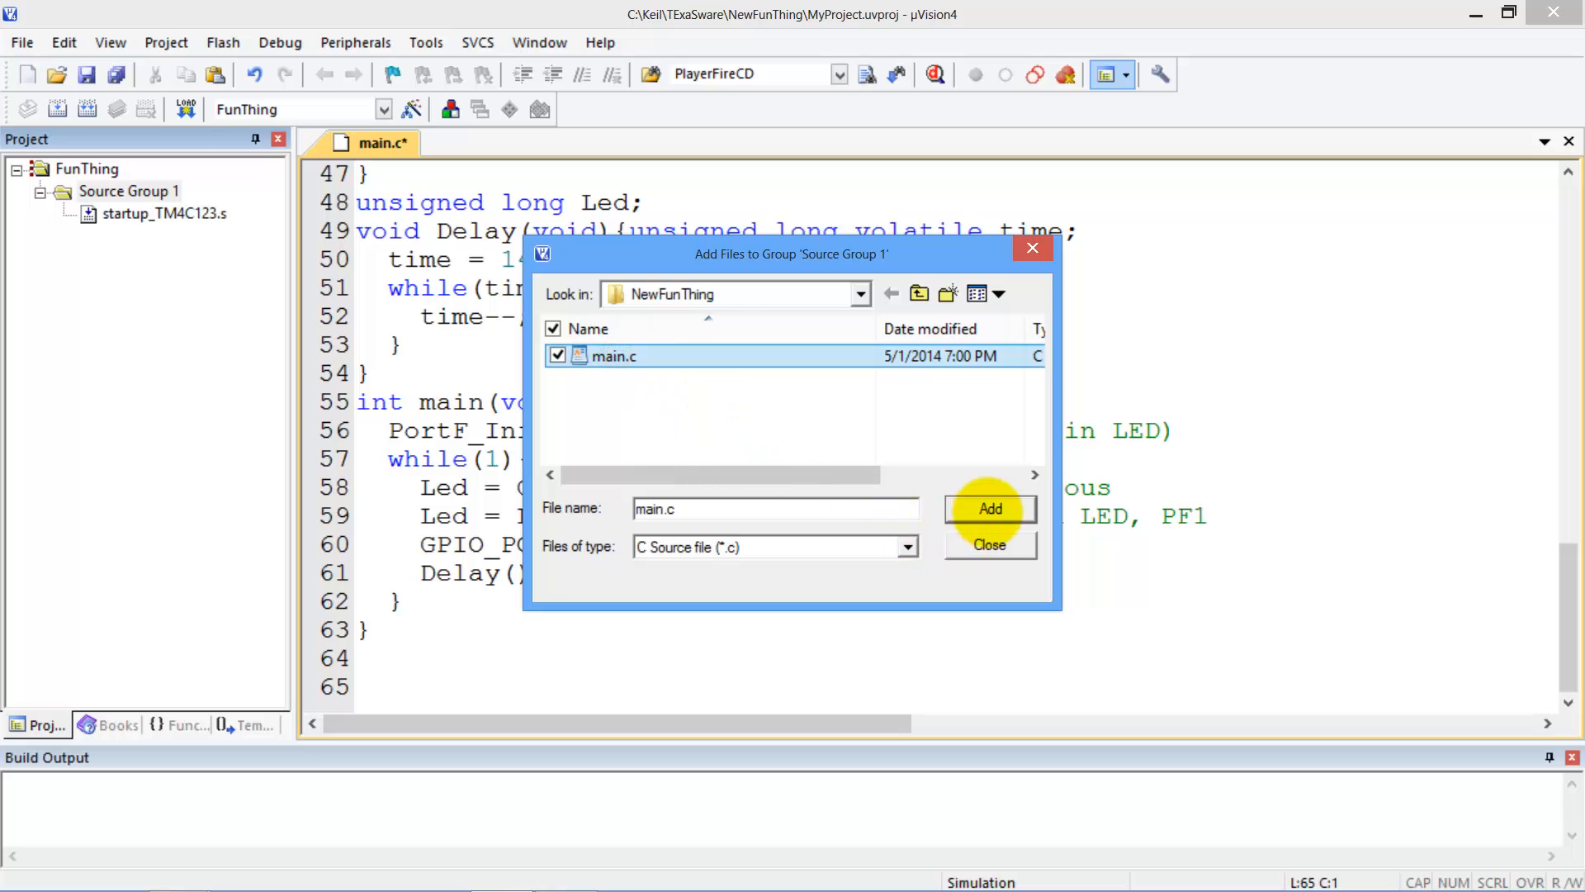
pyautogui.click(989, 509)
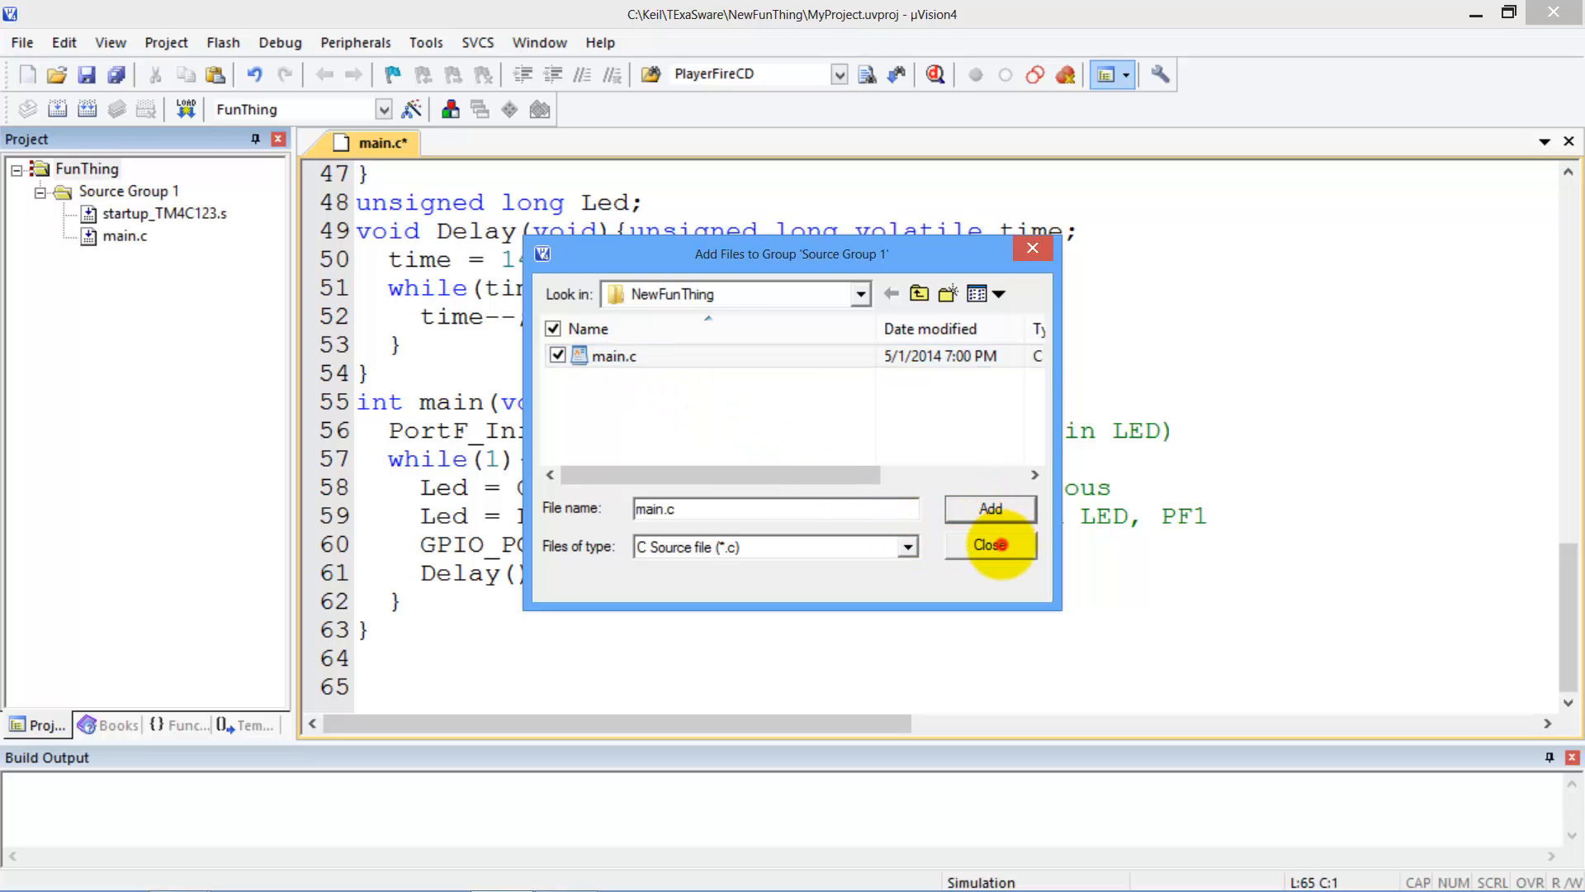
pyautogui.click(989, 545)
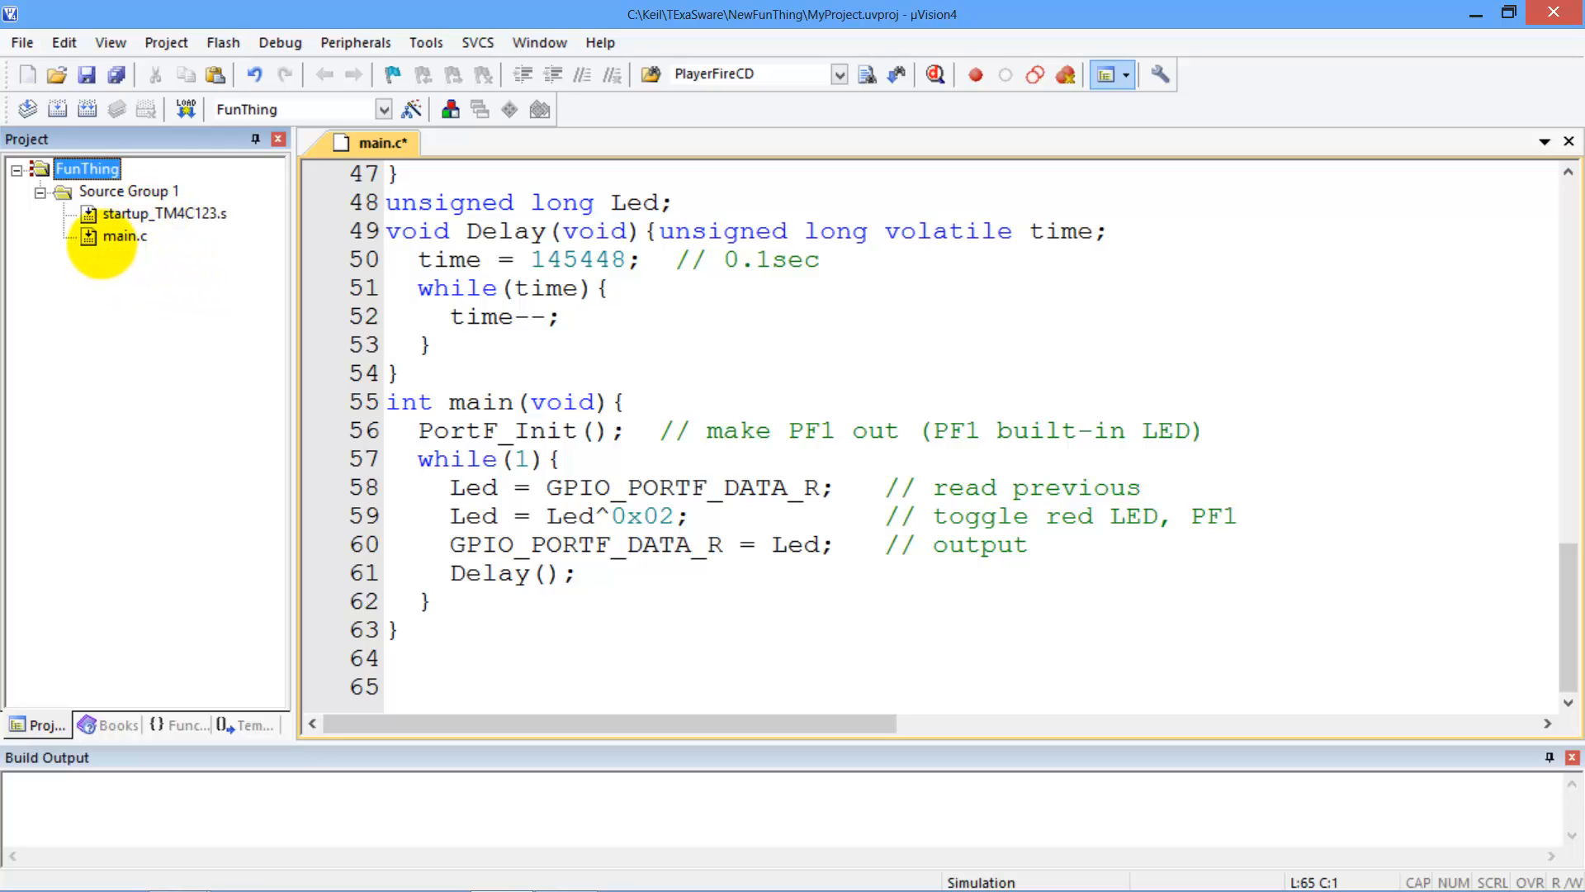
# Rename Source Group 1 to Source
pyautogui.click(125, 192)
pyautogui.write('Source')
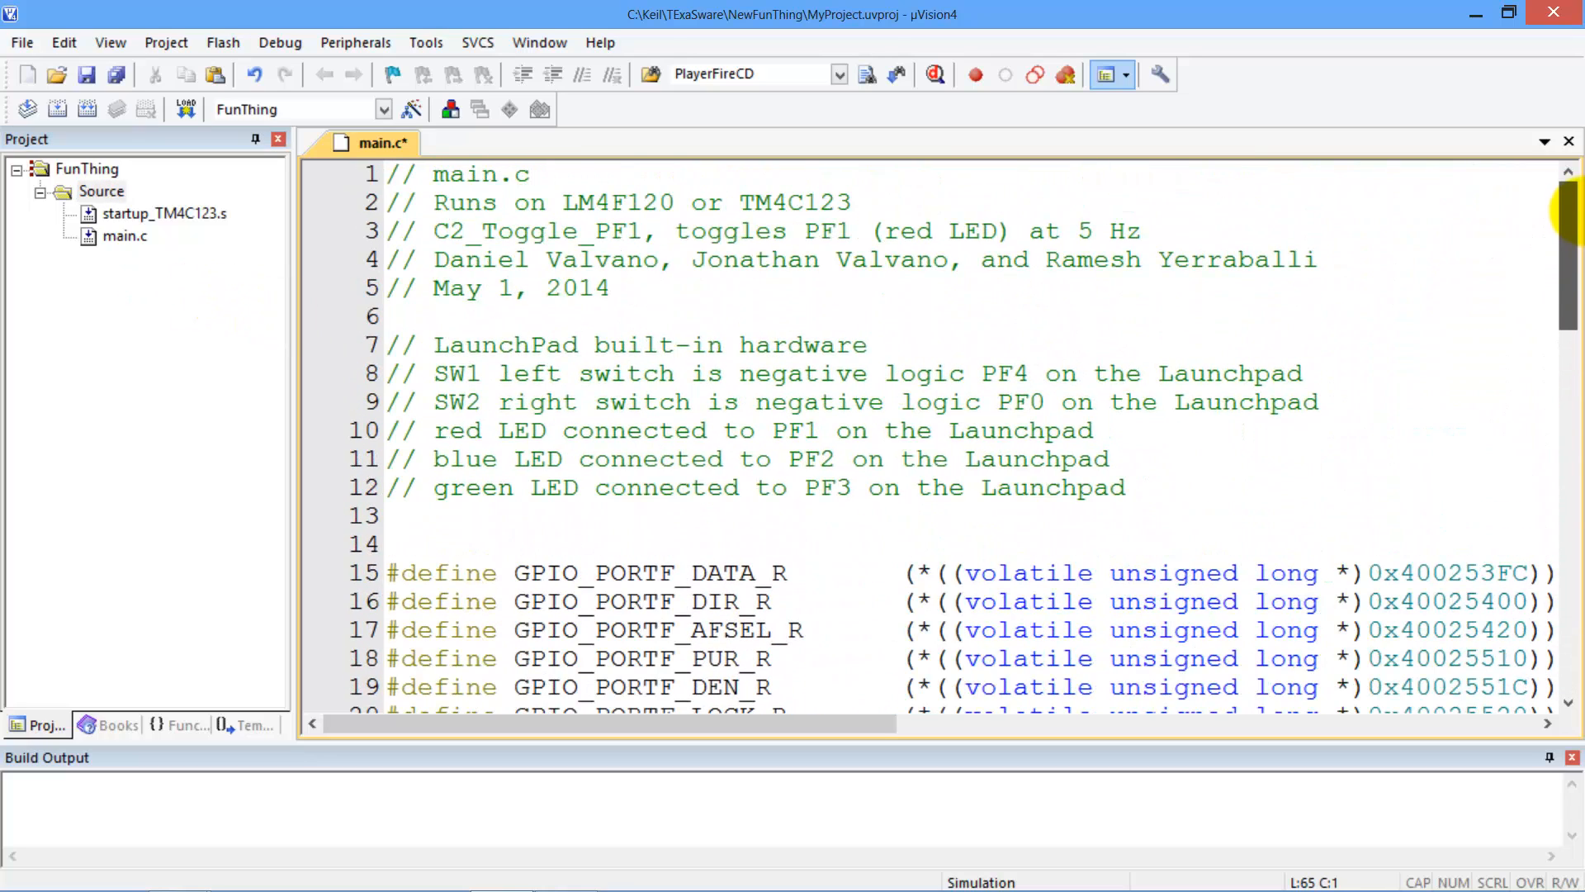
pyautogui.doubleClick(800, 346)
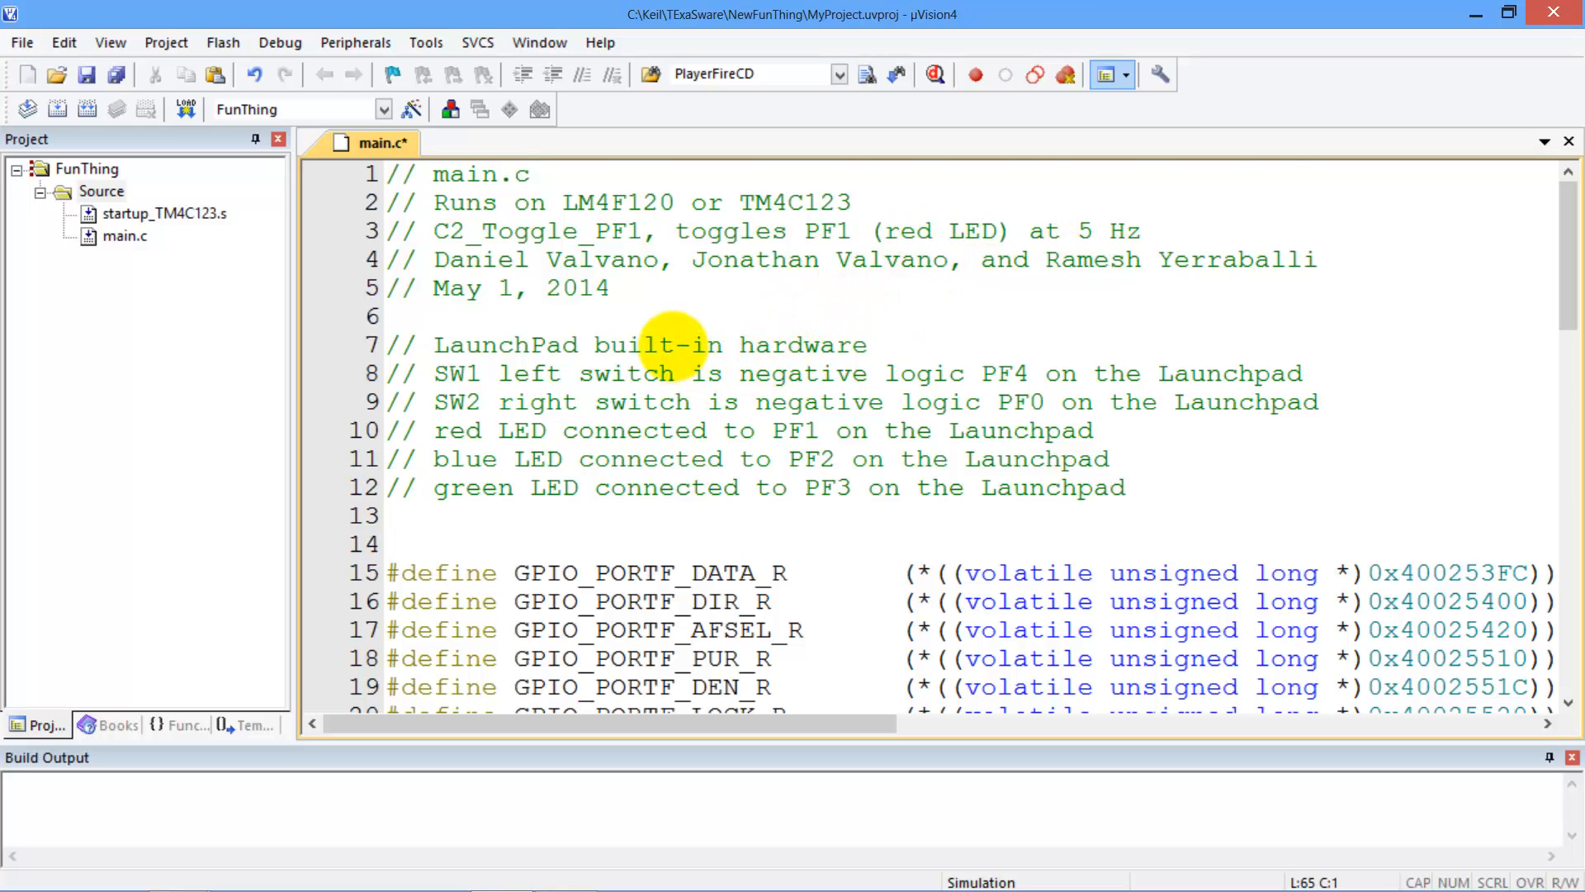
pyautogui.scroll(-3)
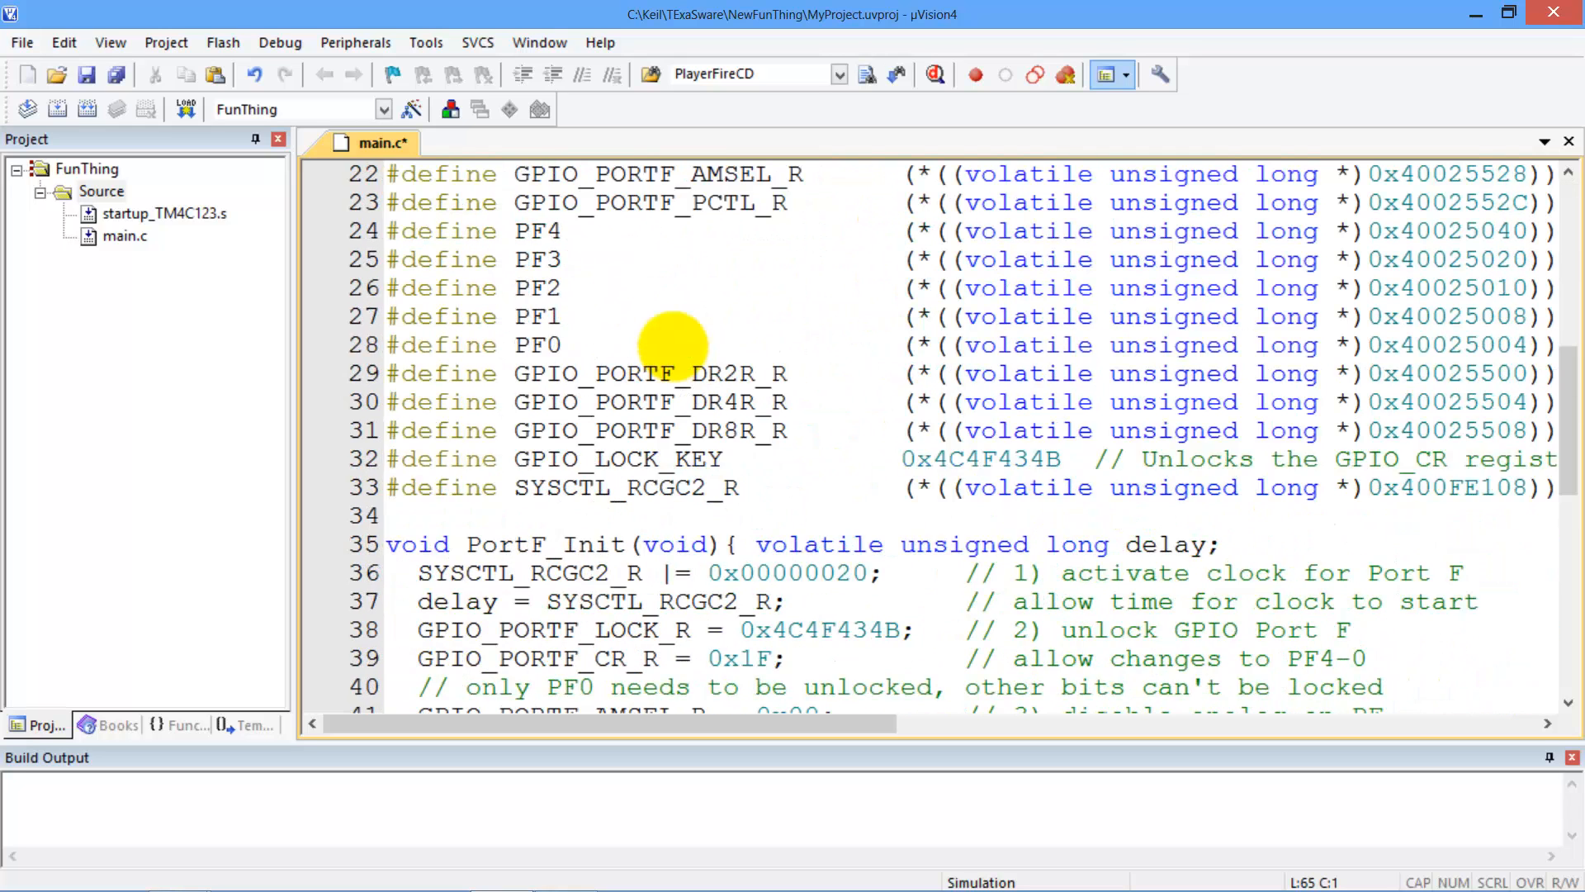
pyautogui.scroll(-3)
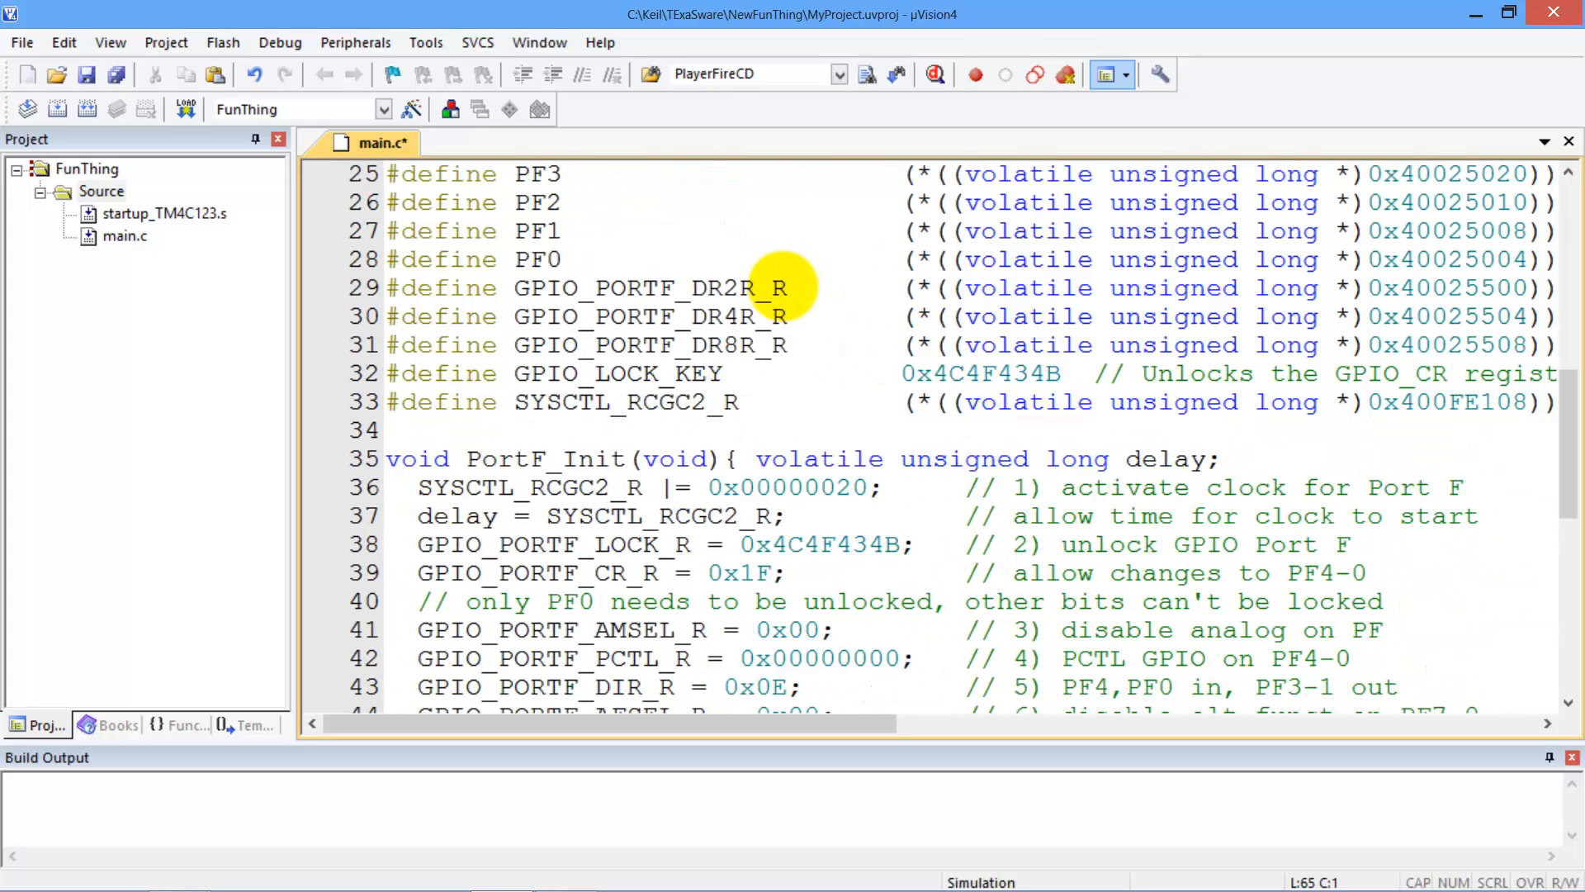
pyautogui.scroll(-3)
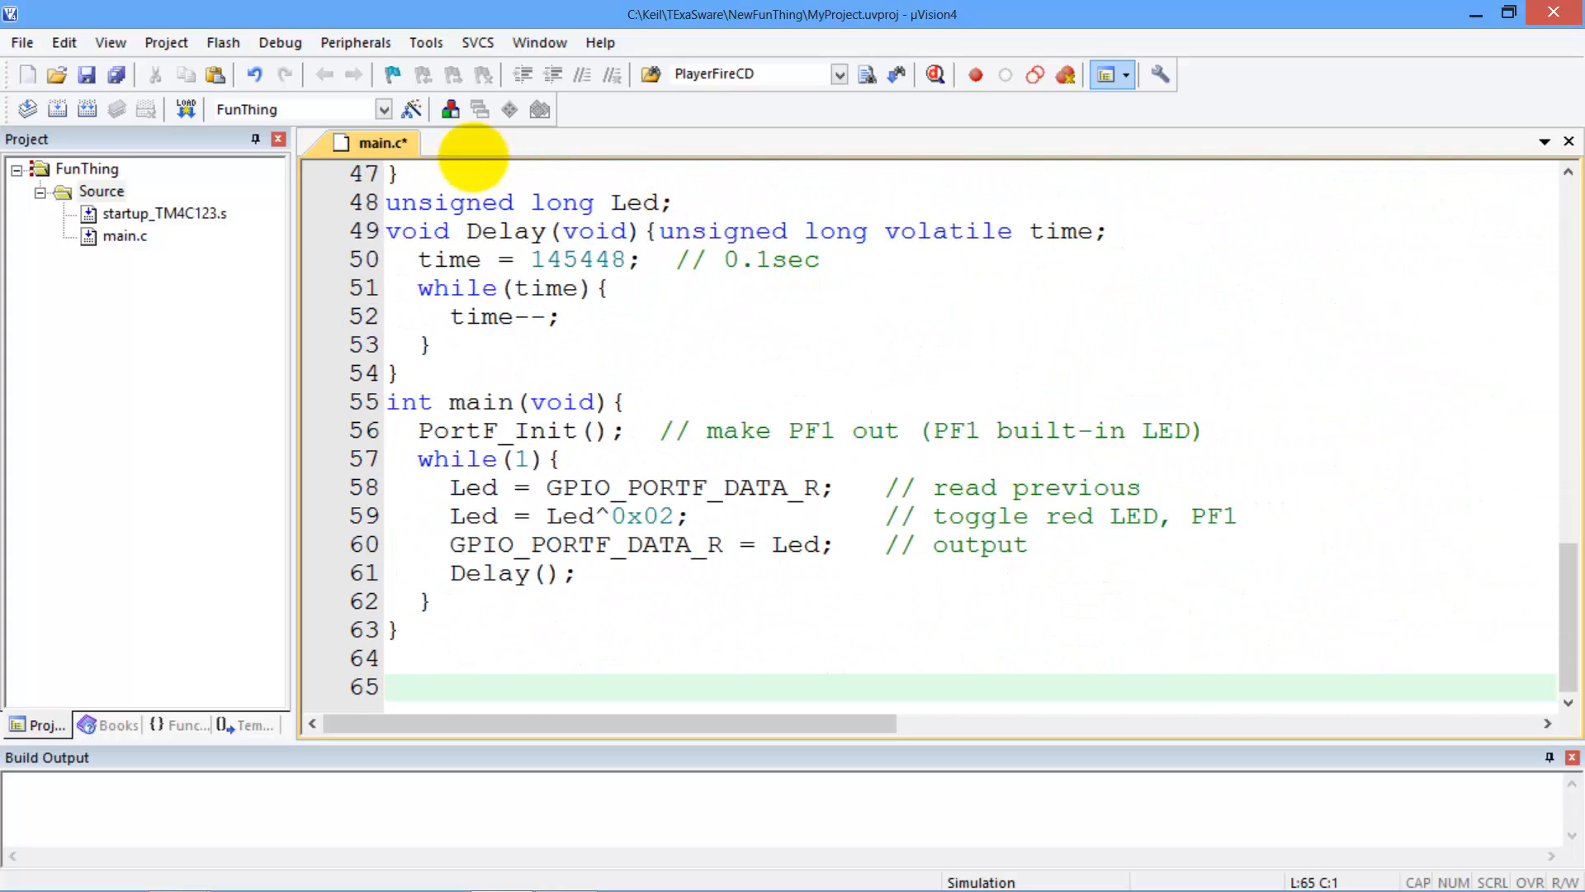
# Review FunThing's Output, Listing and User options and set the C compiler to treat plain char as signed
pyautogui.click(413, 109)
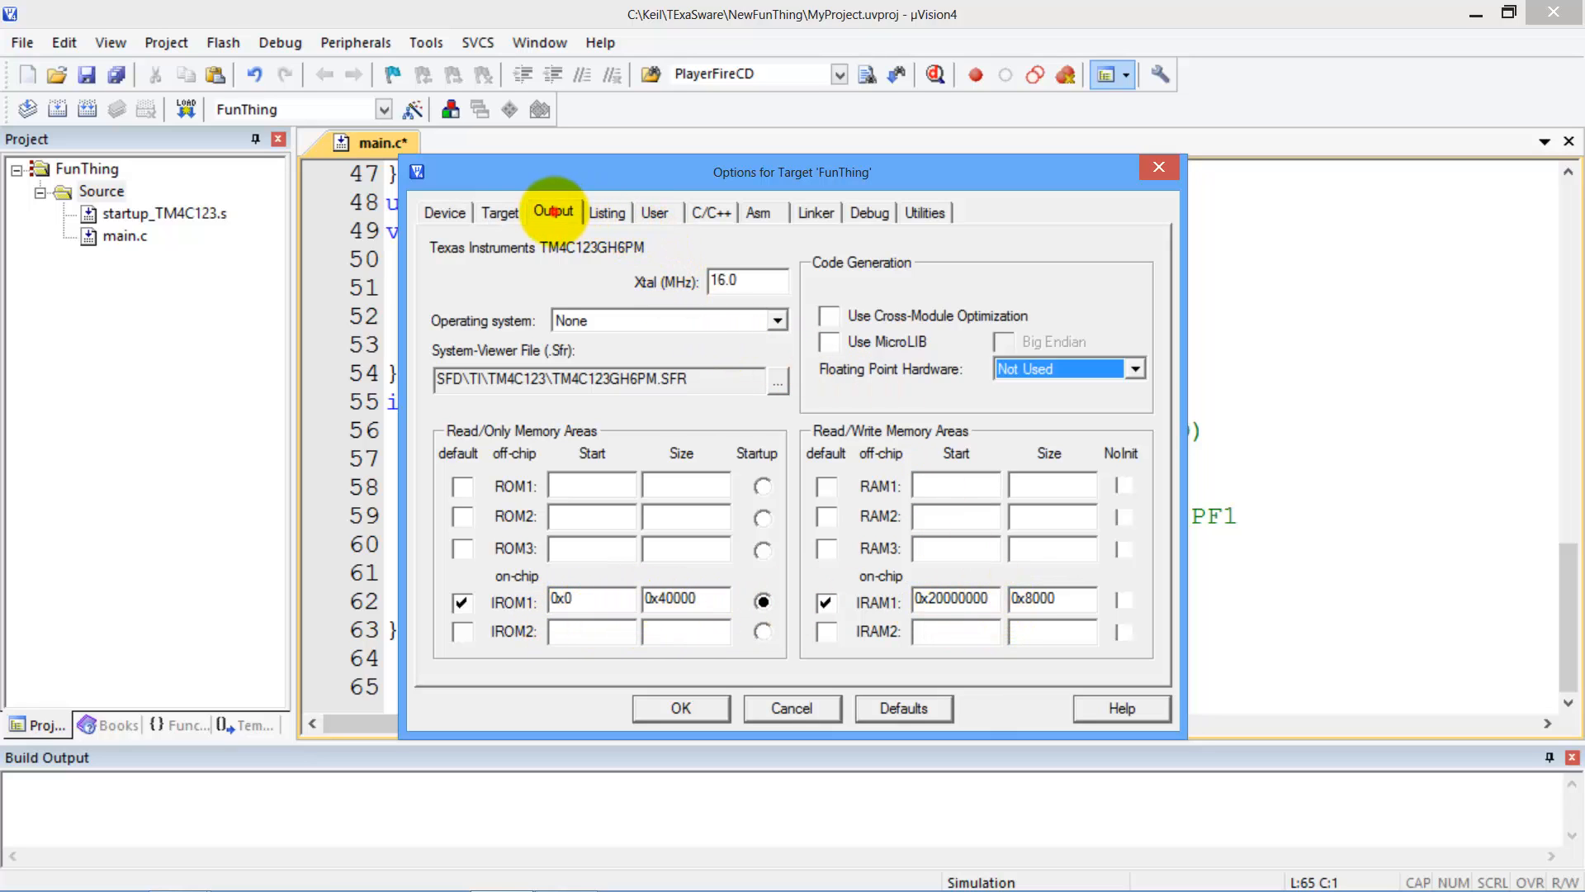
pyautogui.click(553, 212)
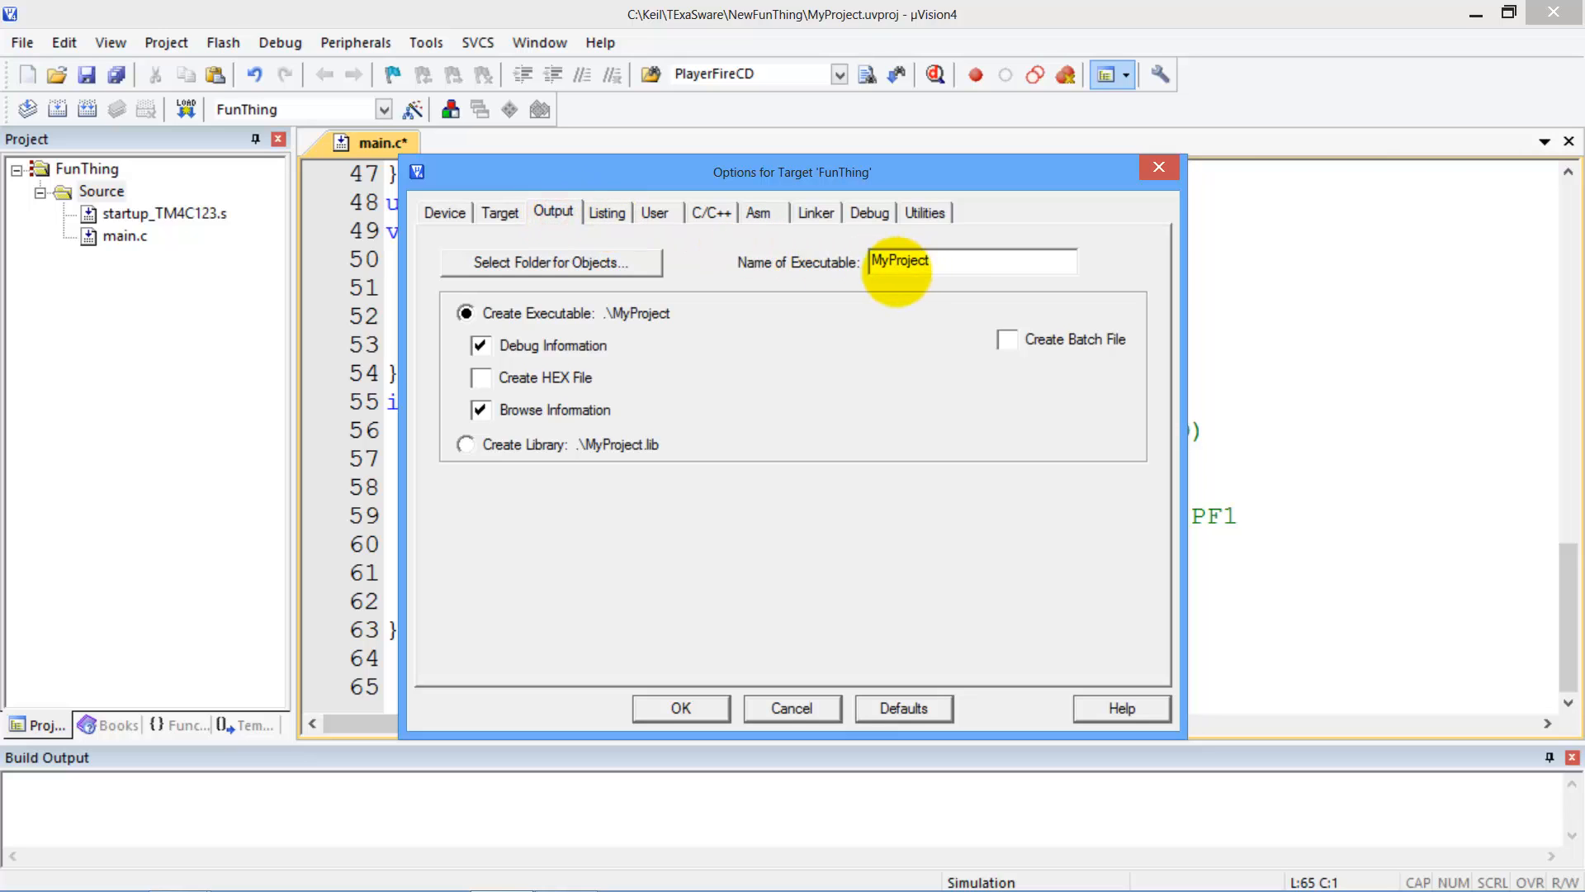
pyautogui.click(608, 211)
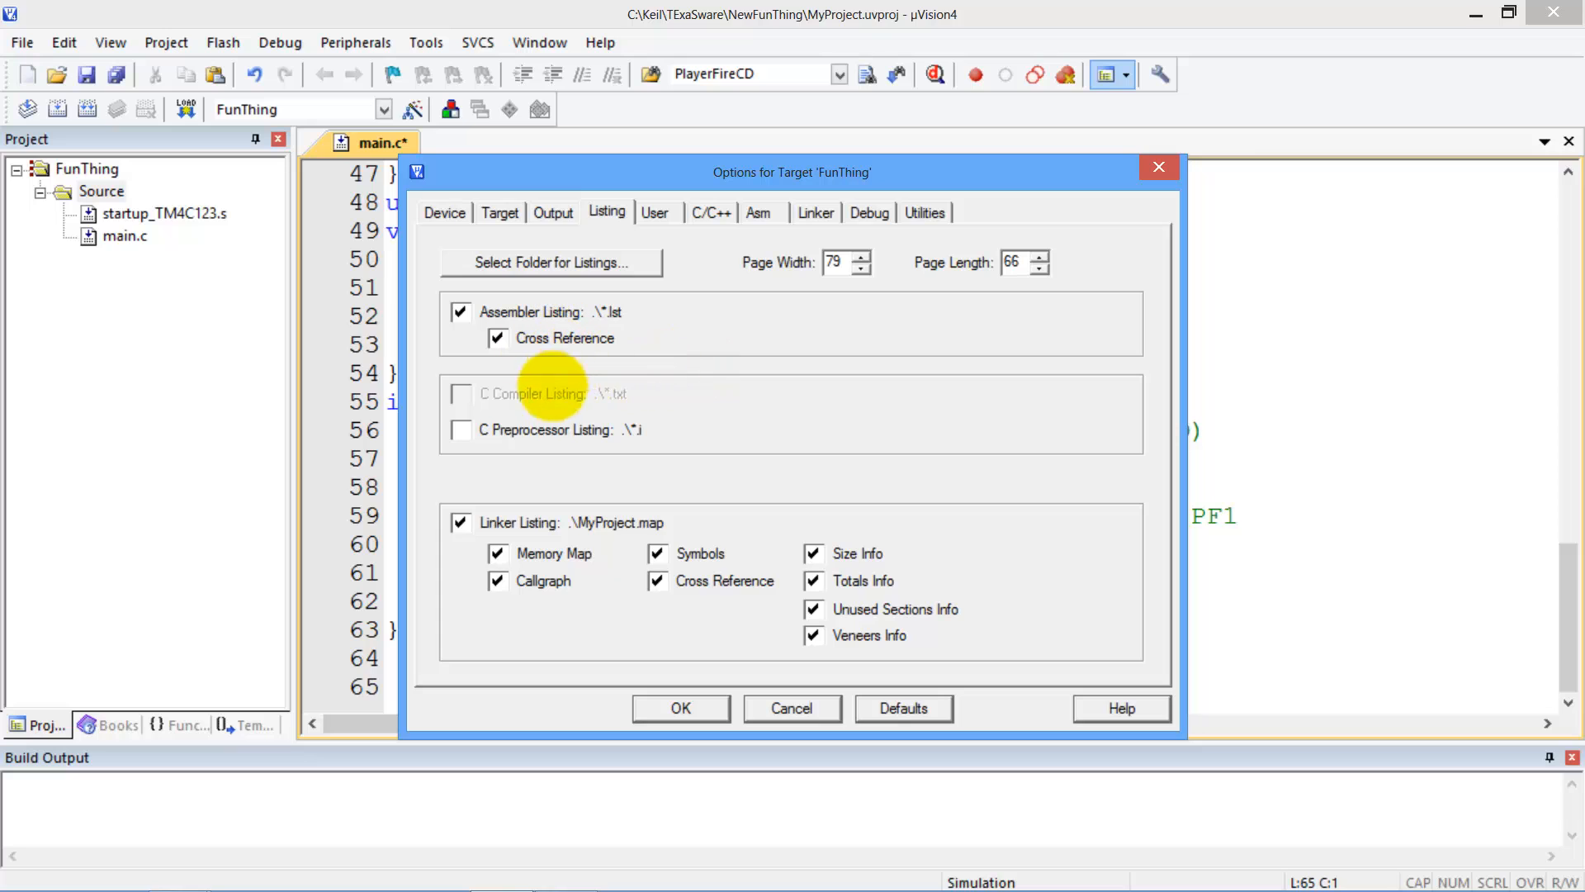
pyautogui.click(654, 213)
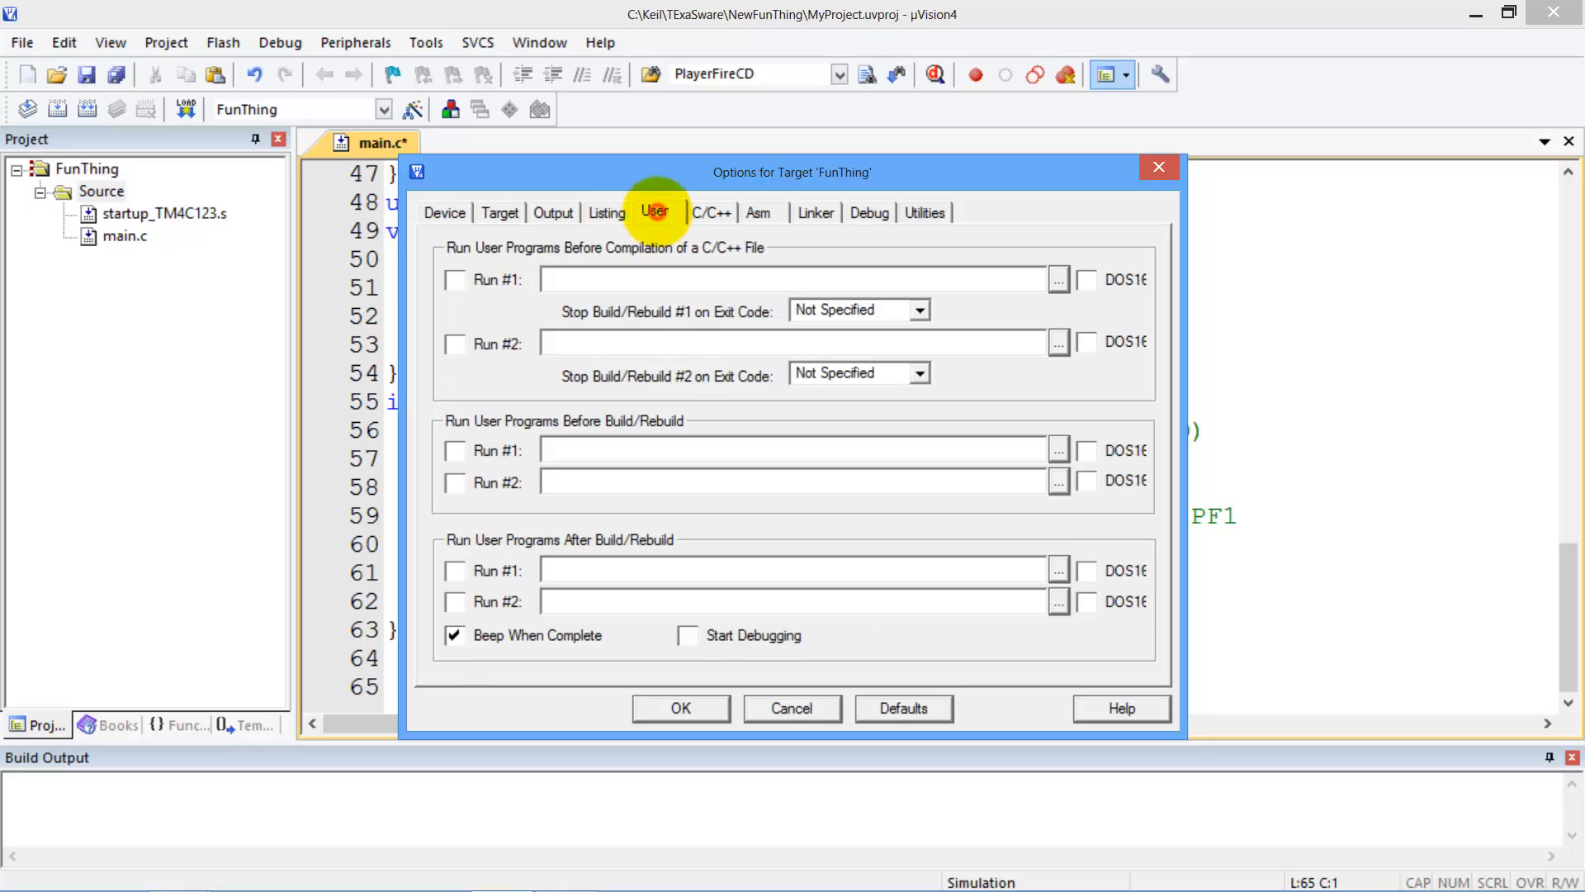
pyautogui.click(712, 211)
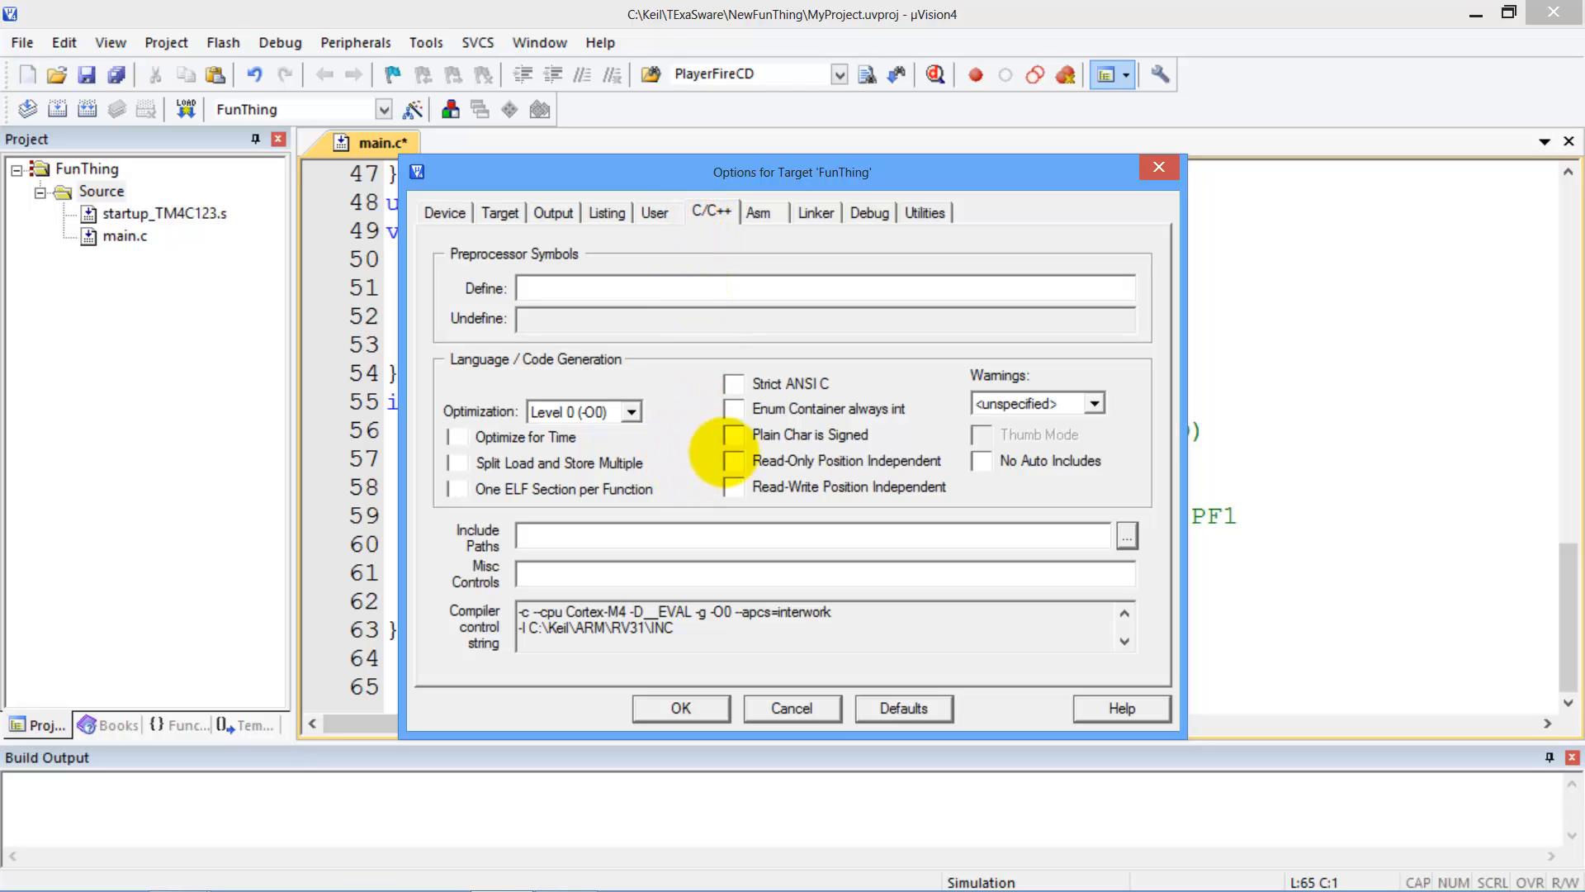
pyautogui.click(734, 434)
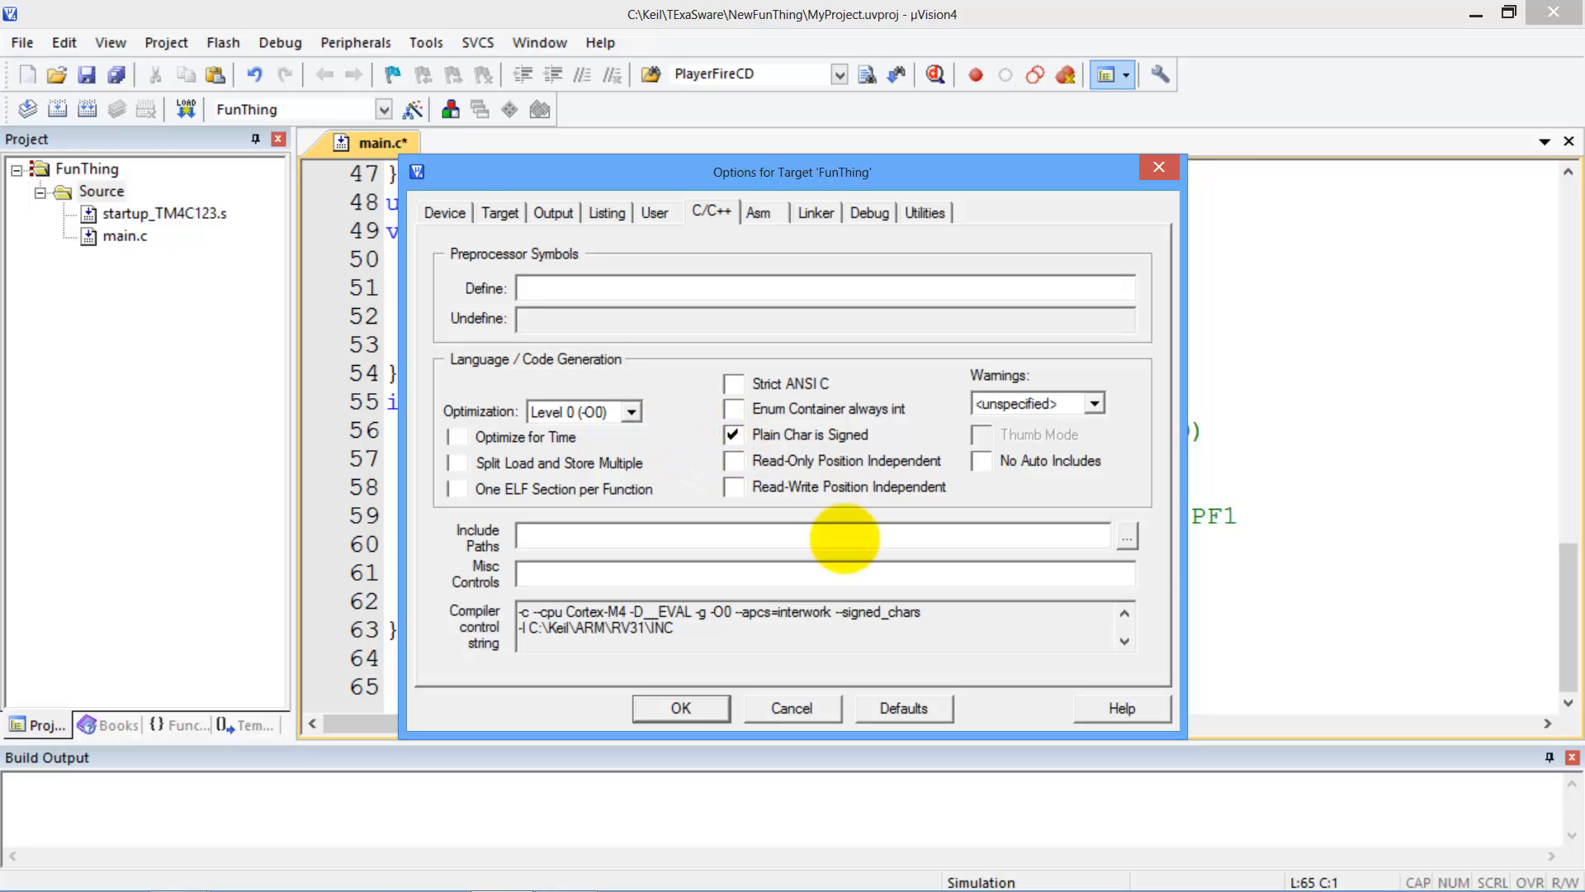
pyautogui.moveTo(789, 530)
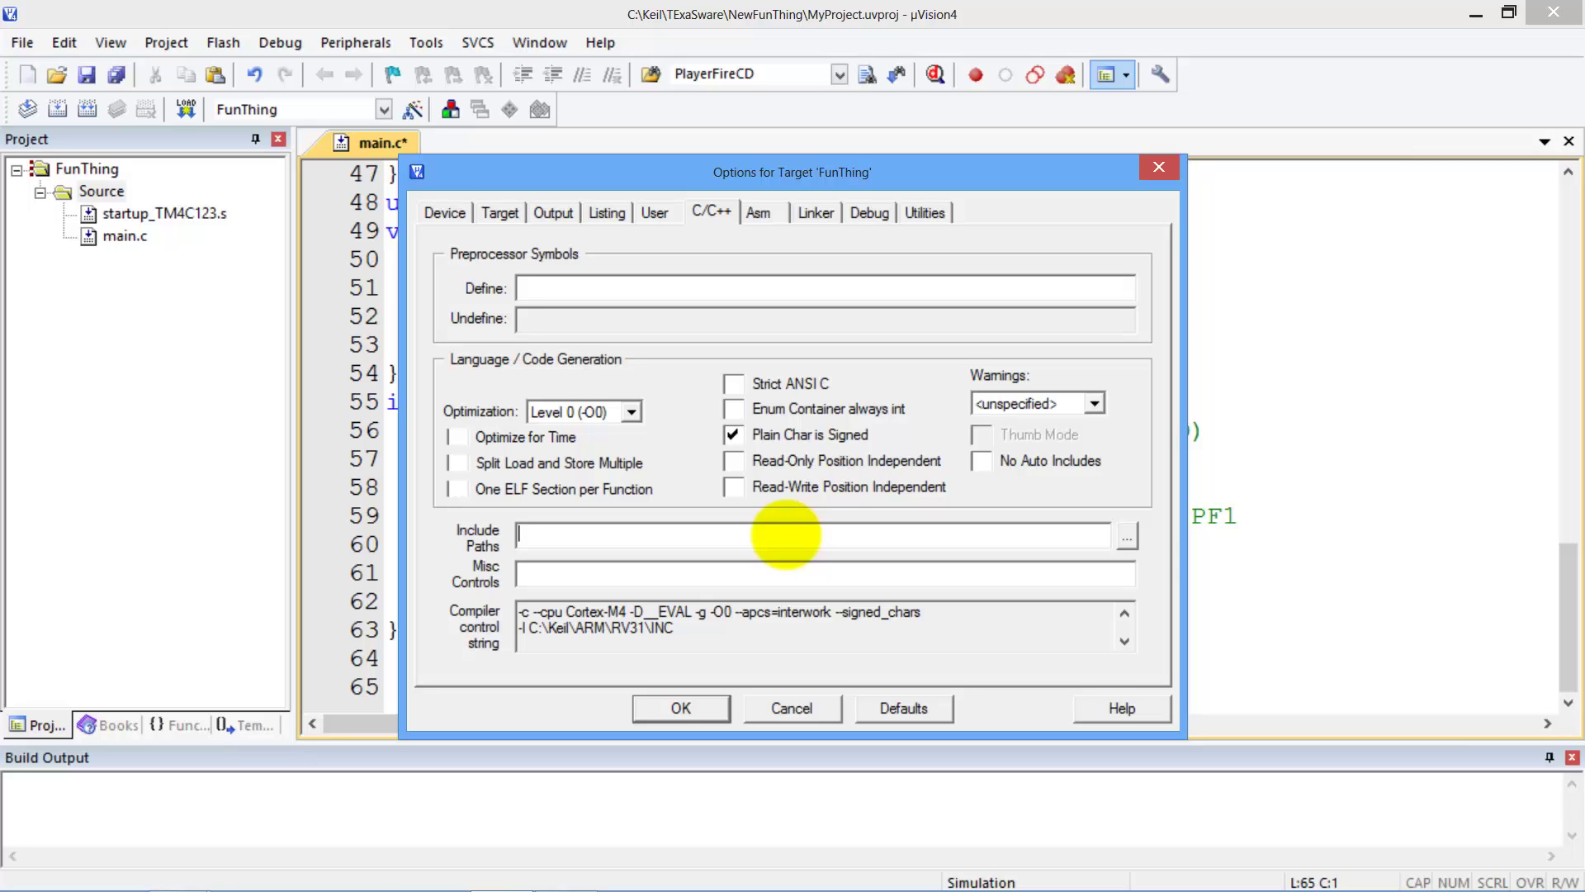
pyautogui.moveTo(1087, 565)
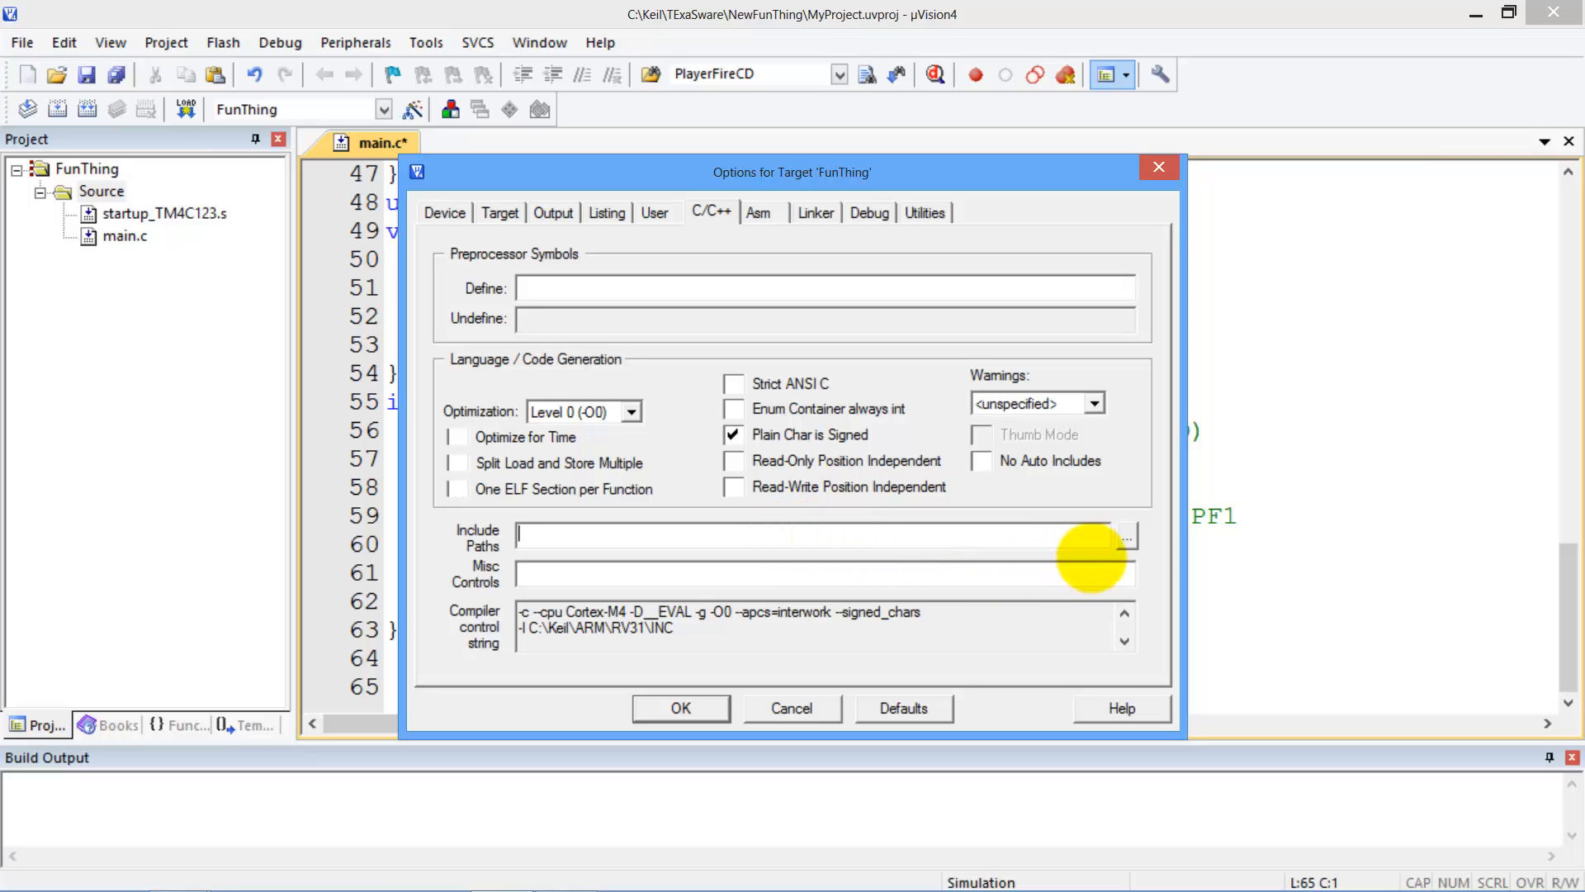
# Add the TExaSware folder as a compiler include path, leaving Asm and Linker settings at defaults
pyautogui.click(1127, 538)
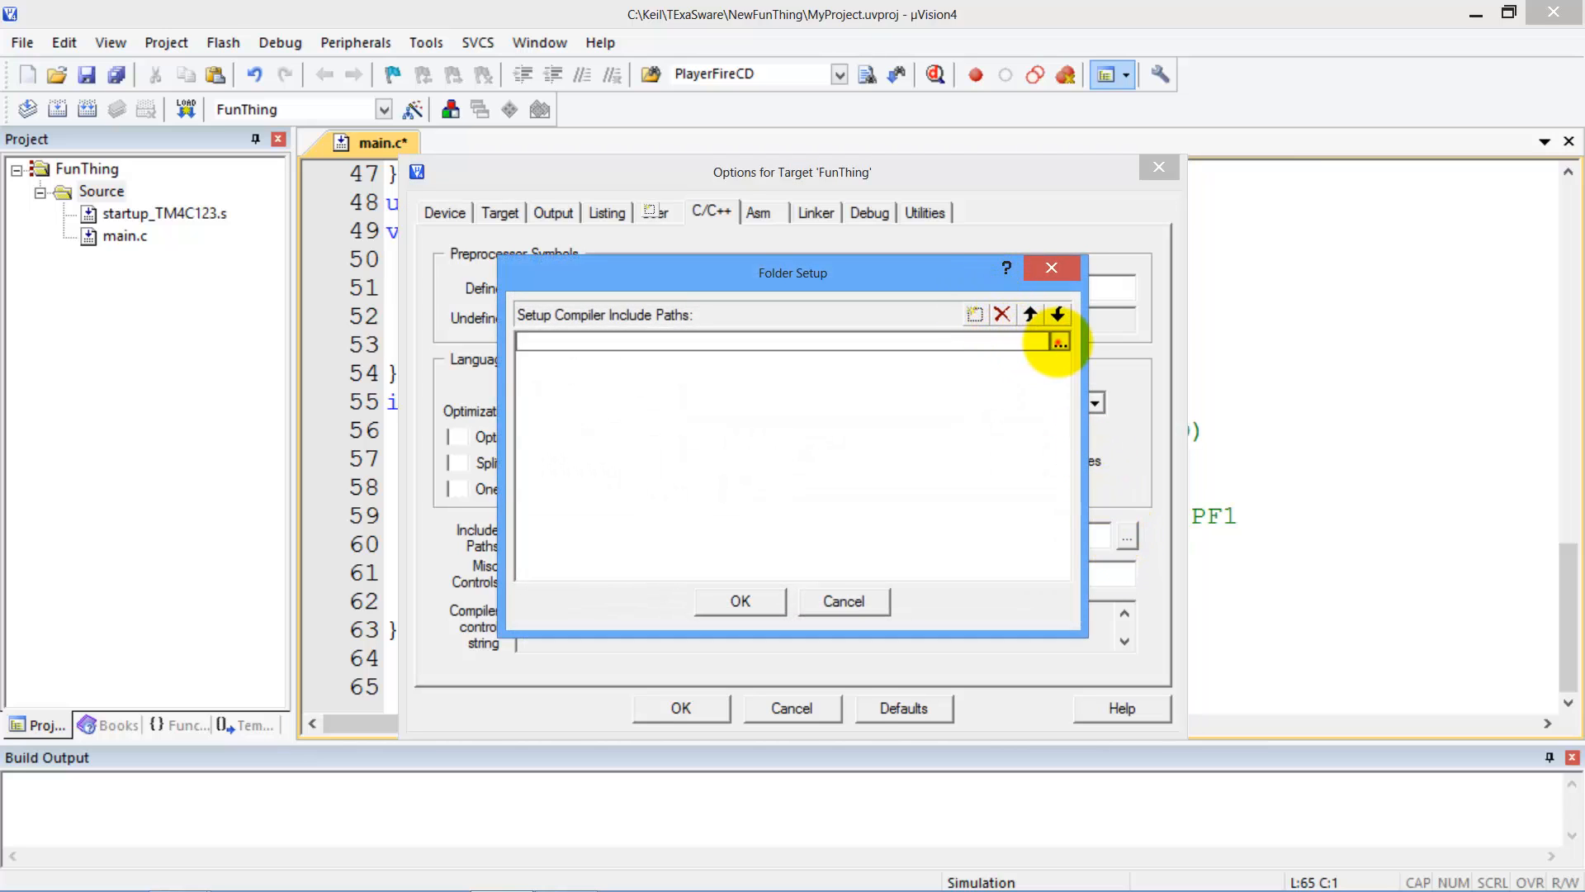
pyautogui.click(1059, 340)
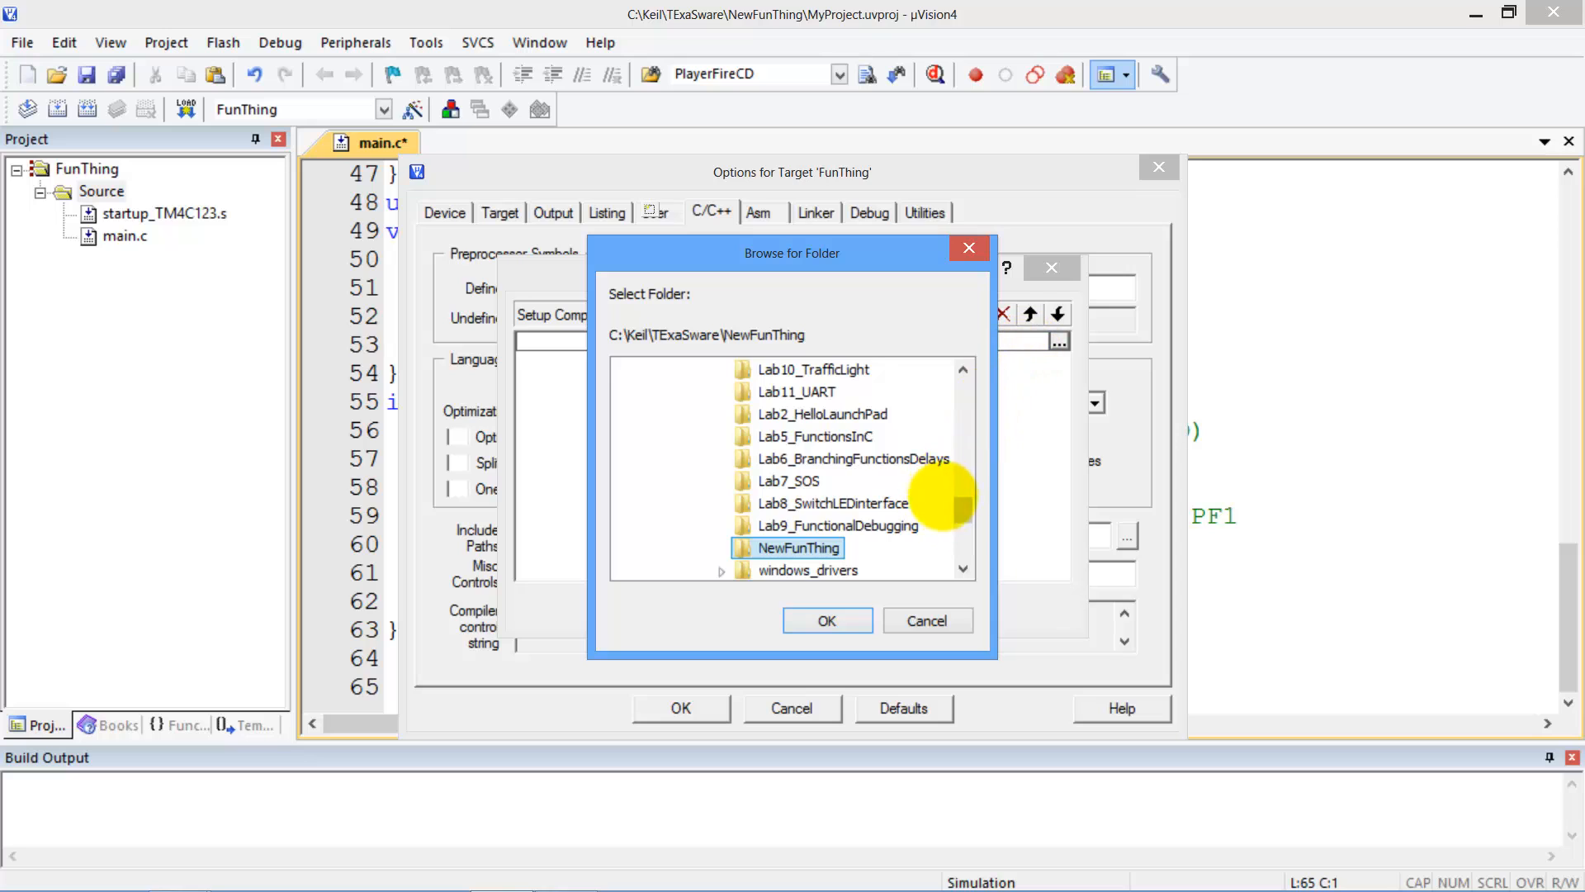
pyautogui.scroll(-3)
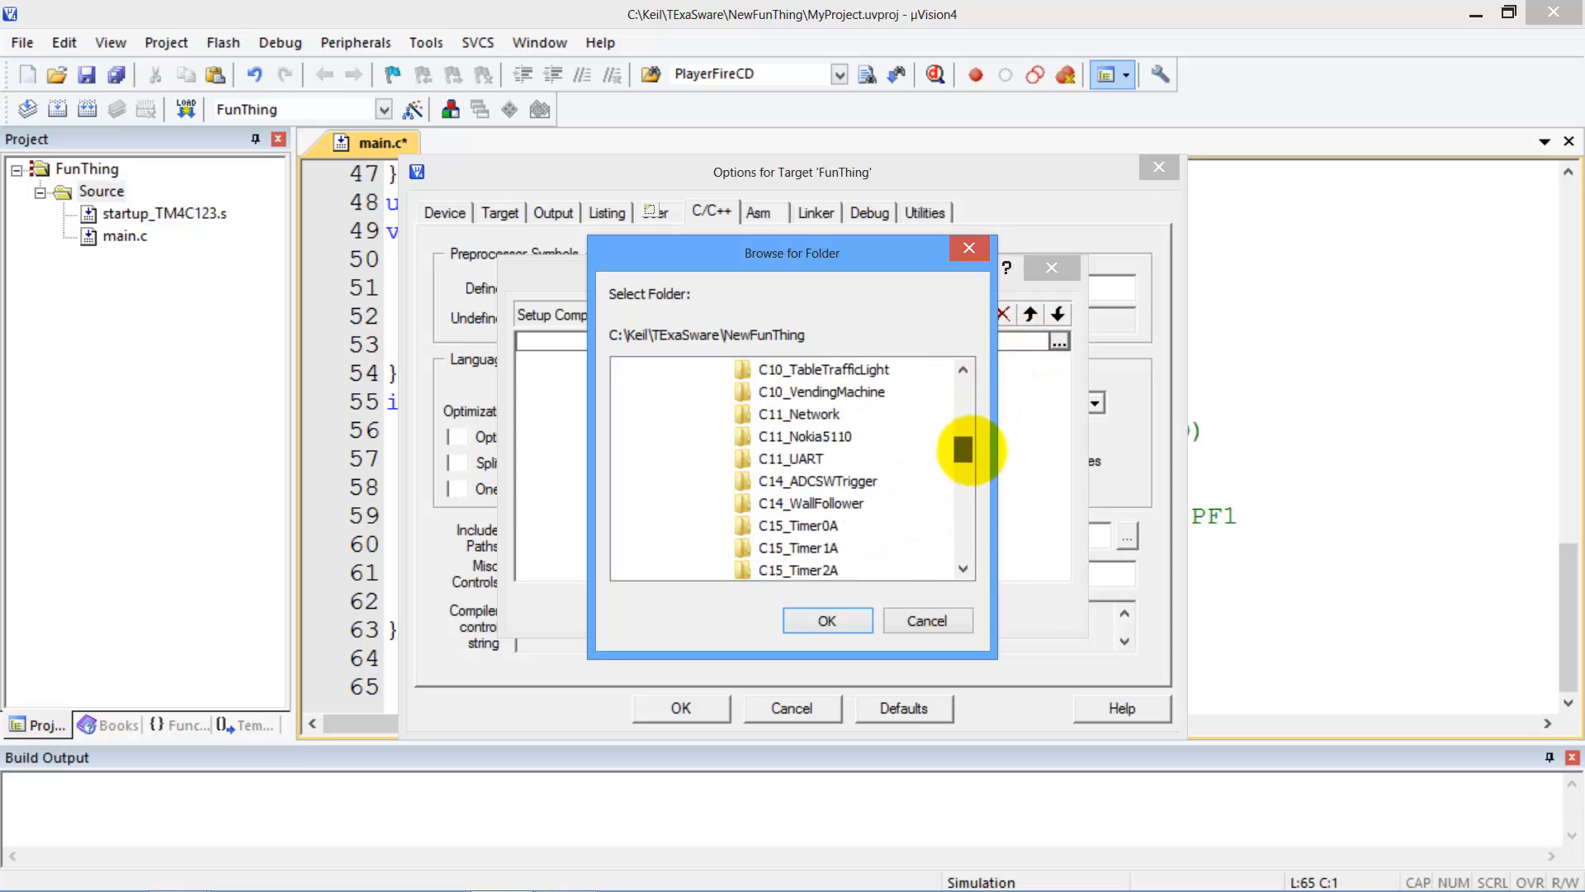
pyautogui.click(766, 459)
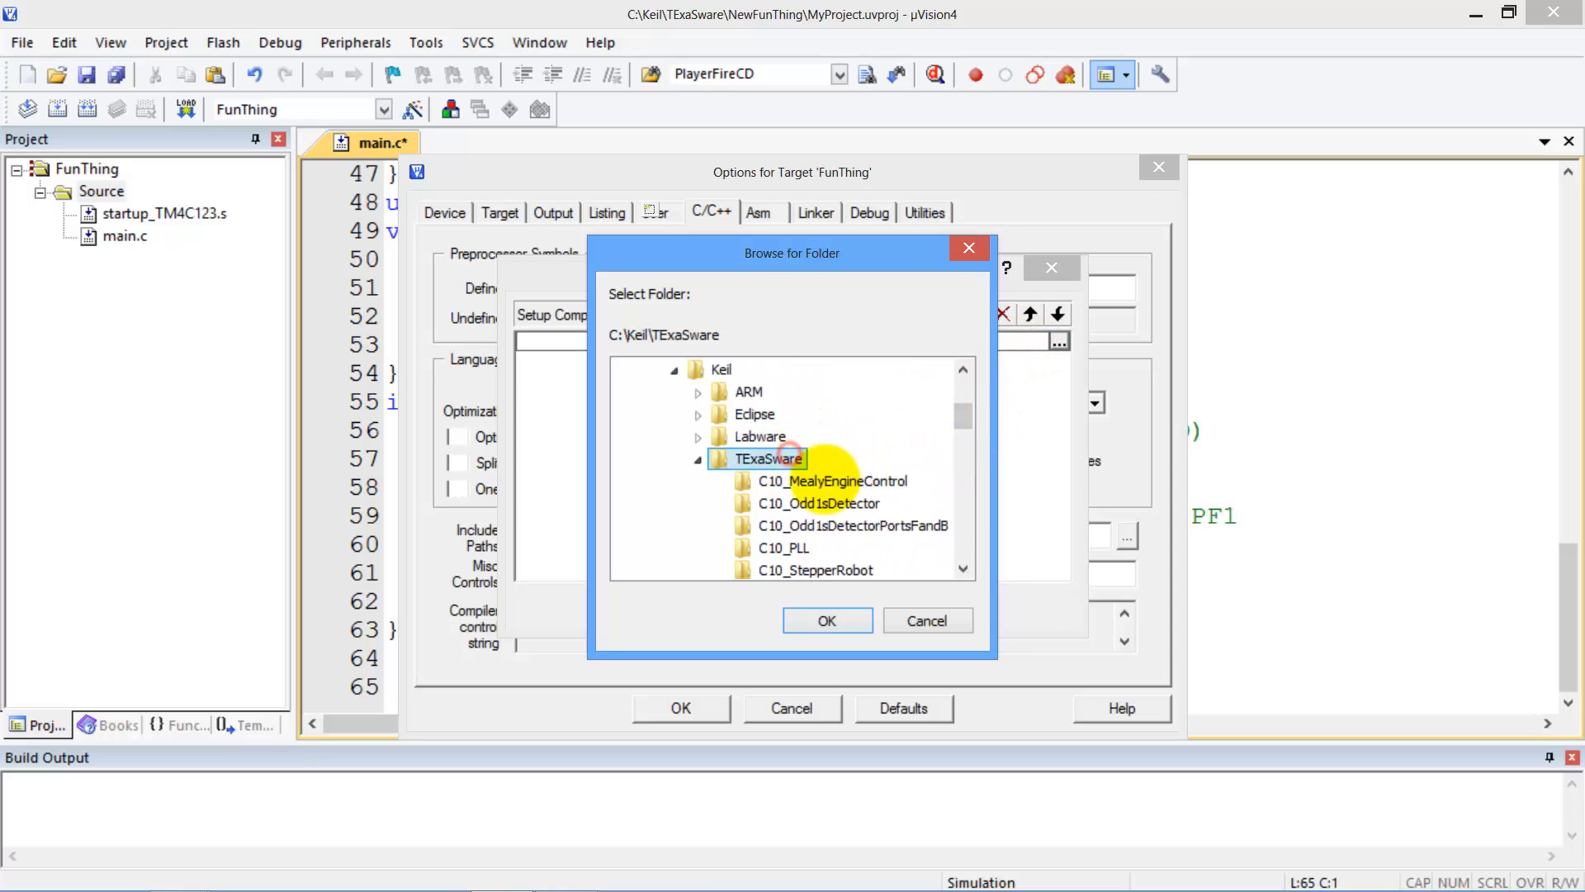
pyautogui.click(827, 619)
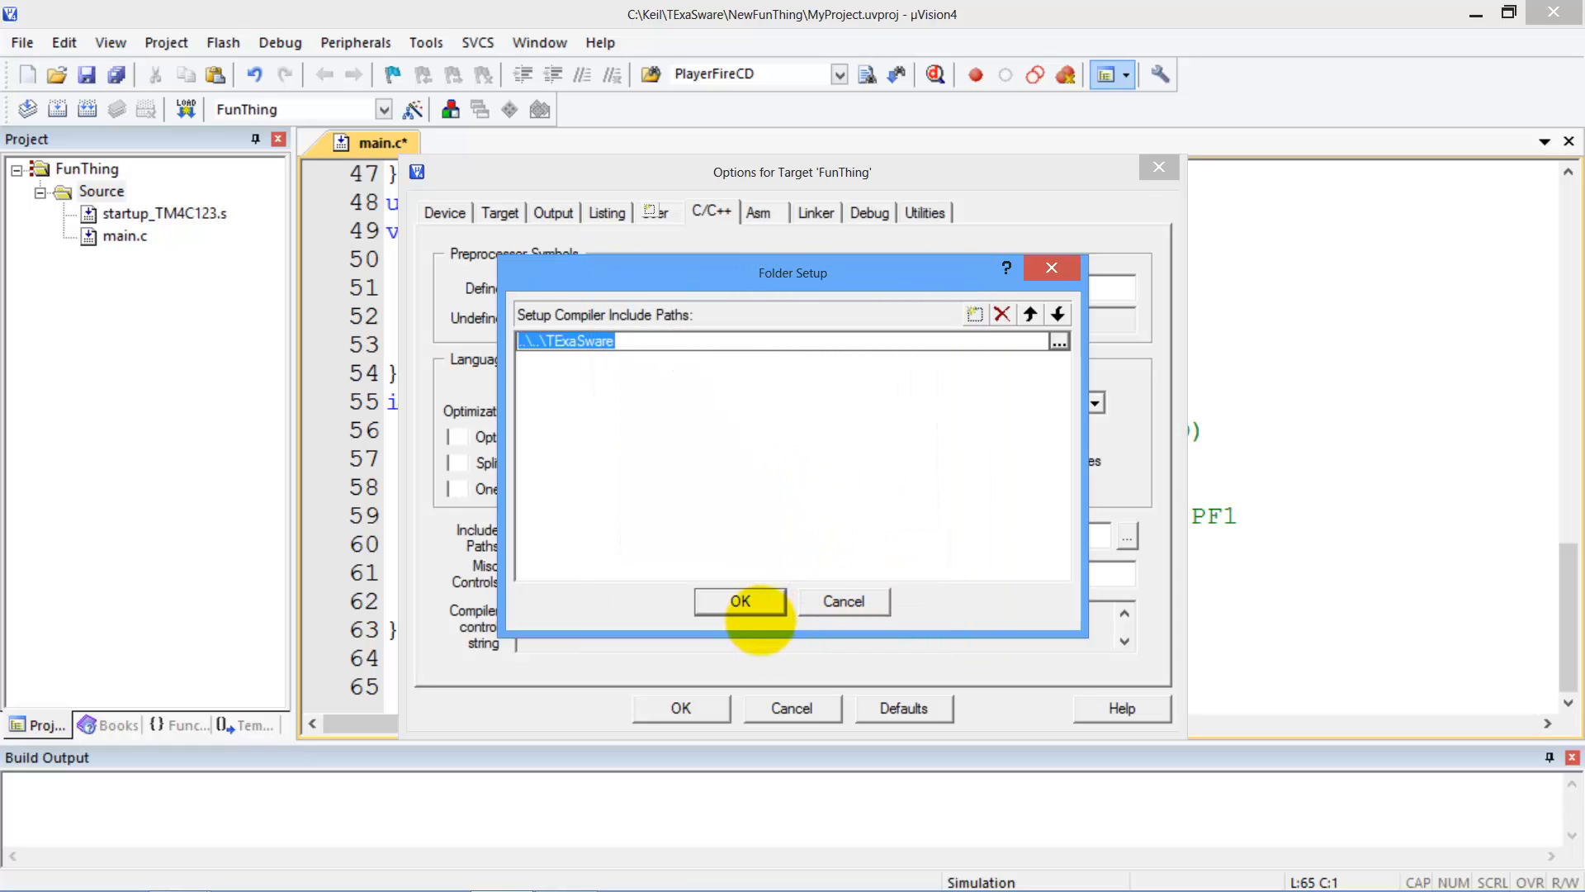
pyautogui.click(740, 601)
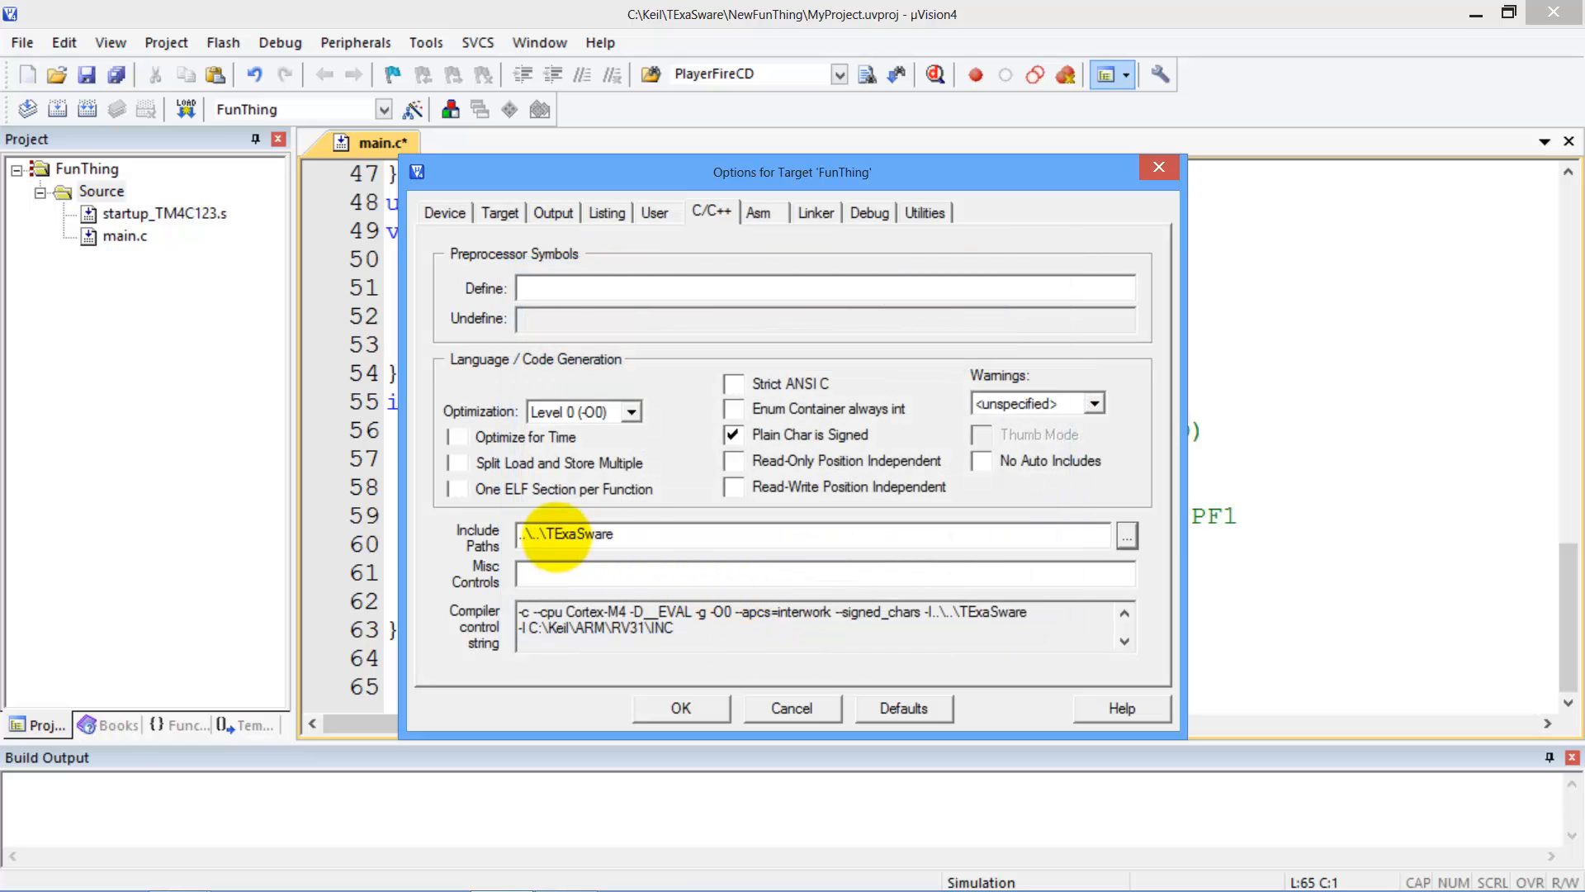
pyautogui.moveTo(773, 472)
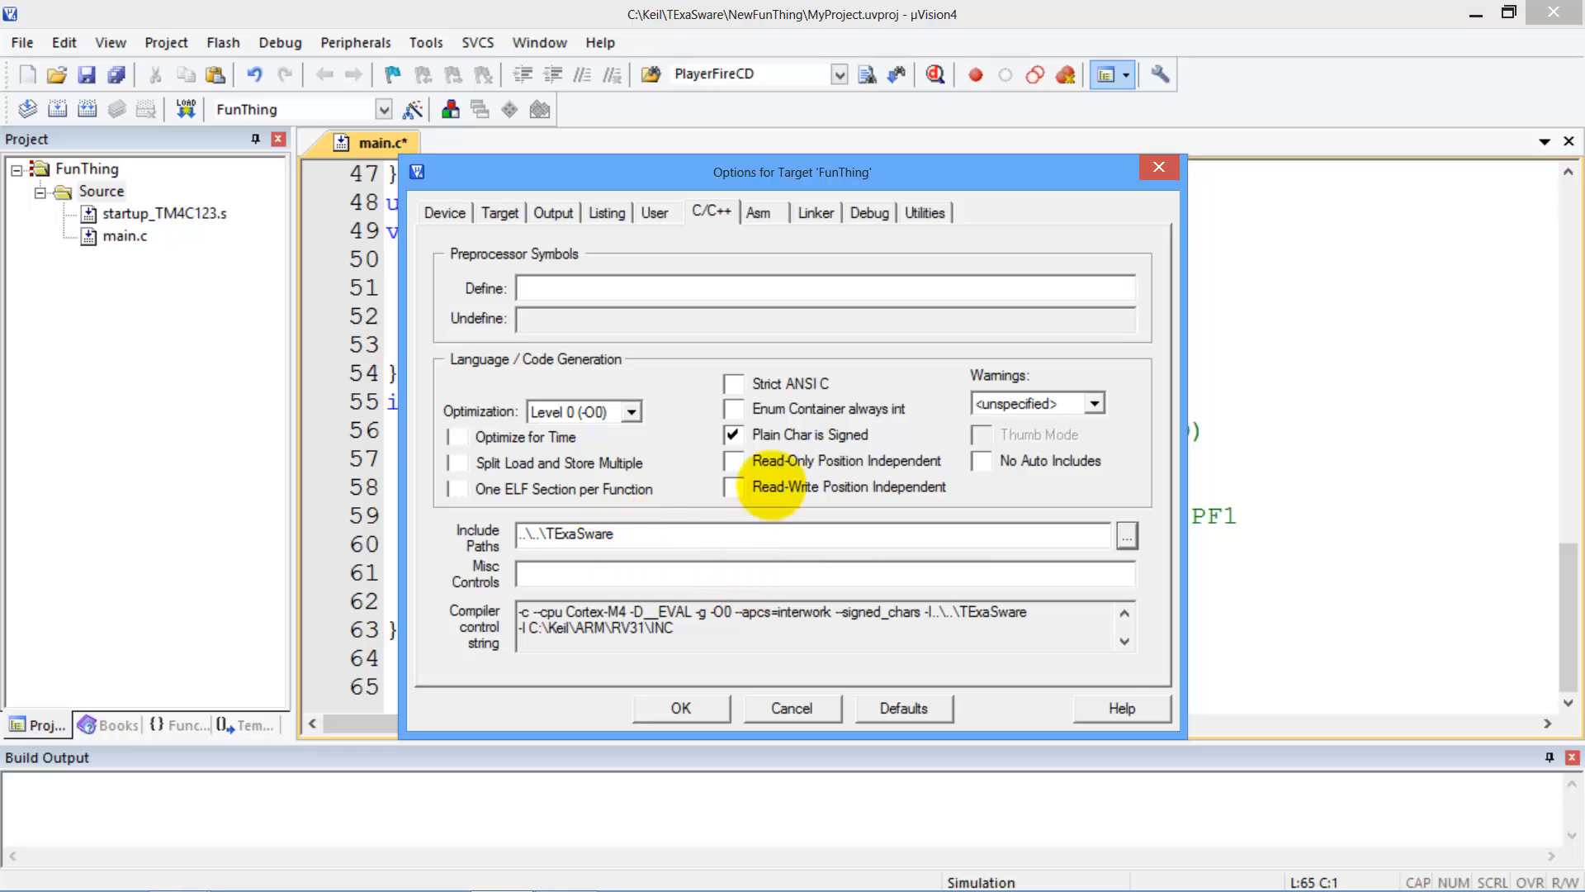
pyautogui.click(760, 211)
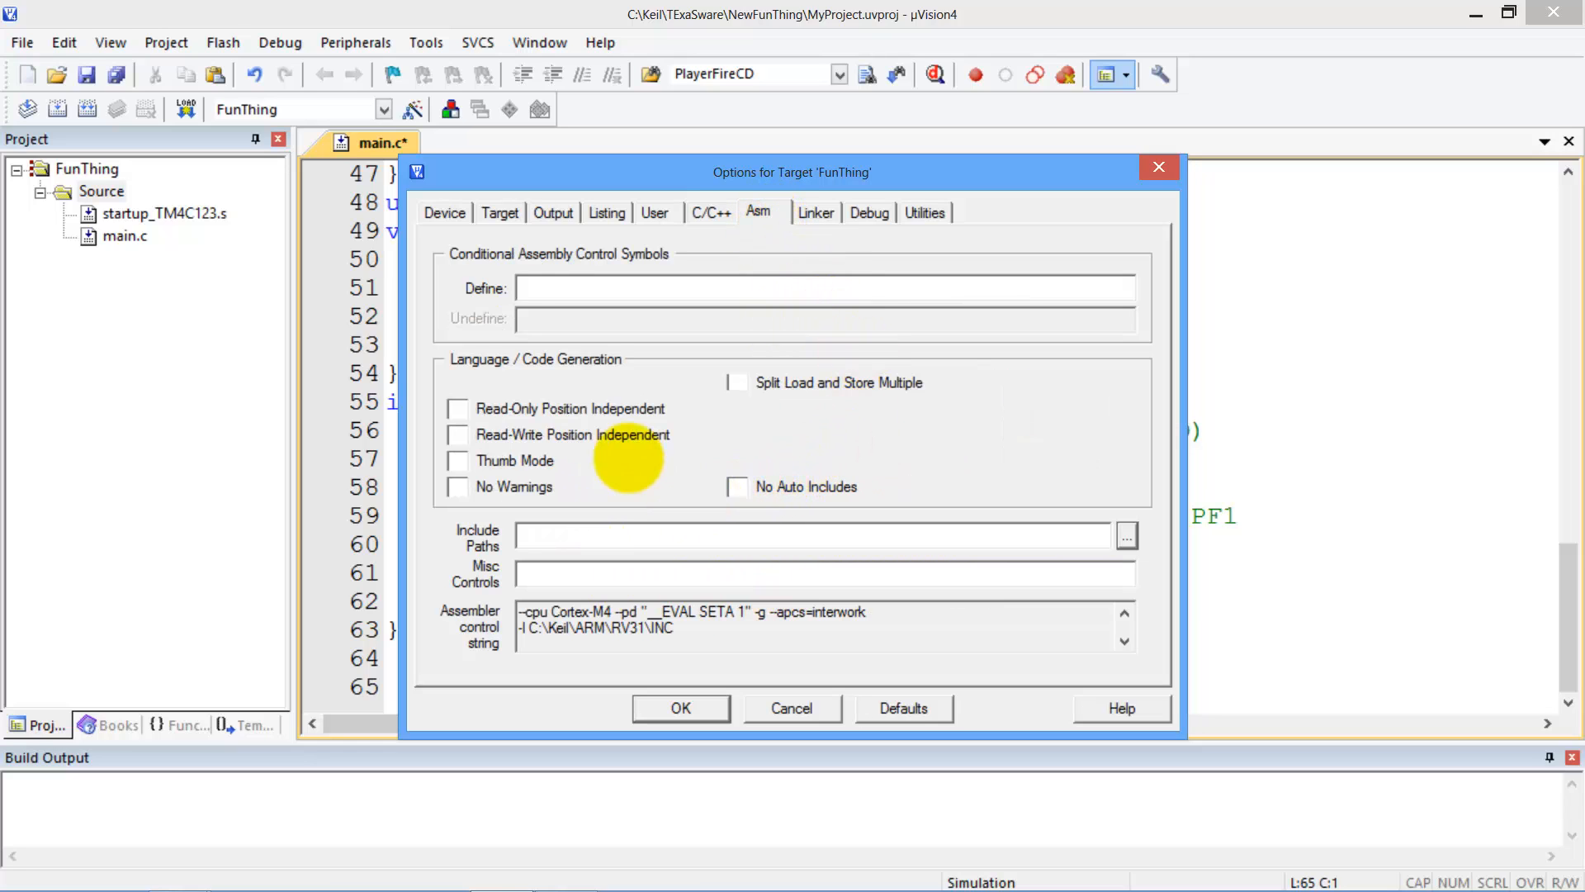
pyautogui.moveTo(831, 446)
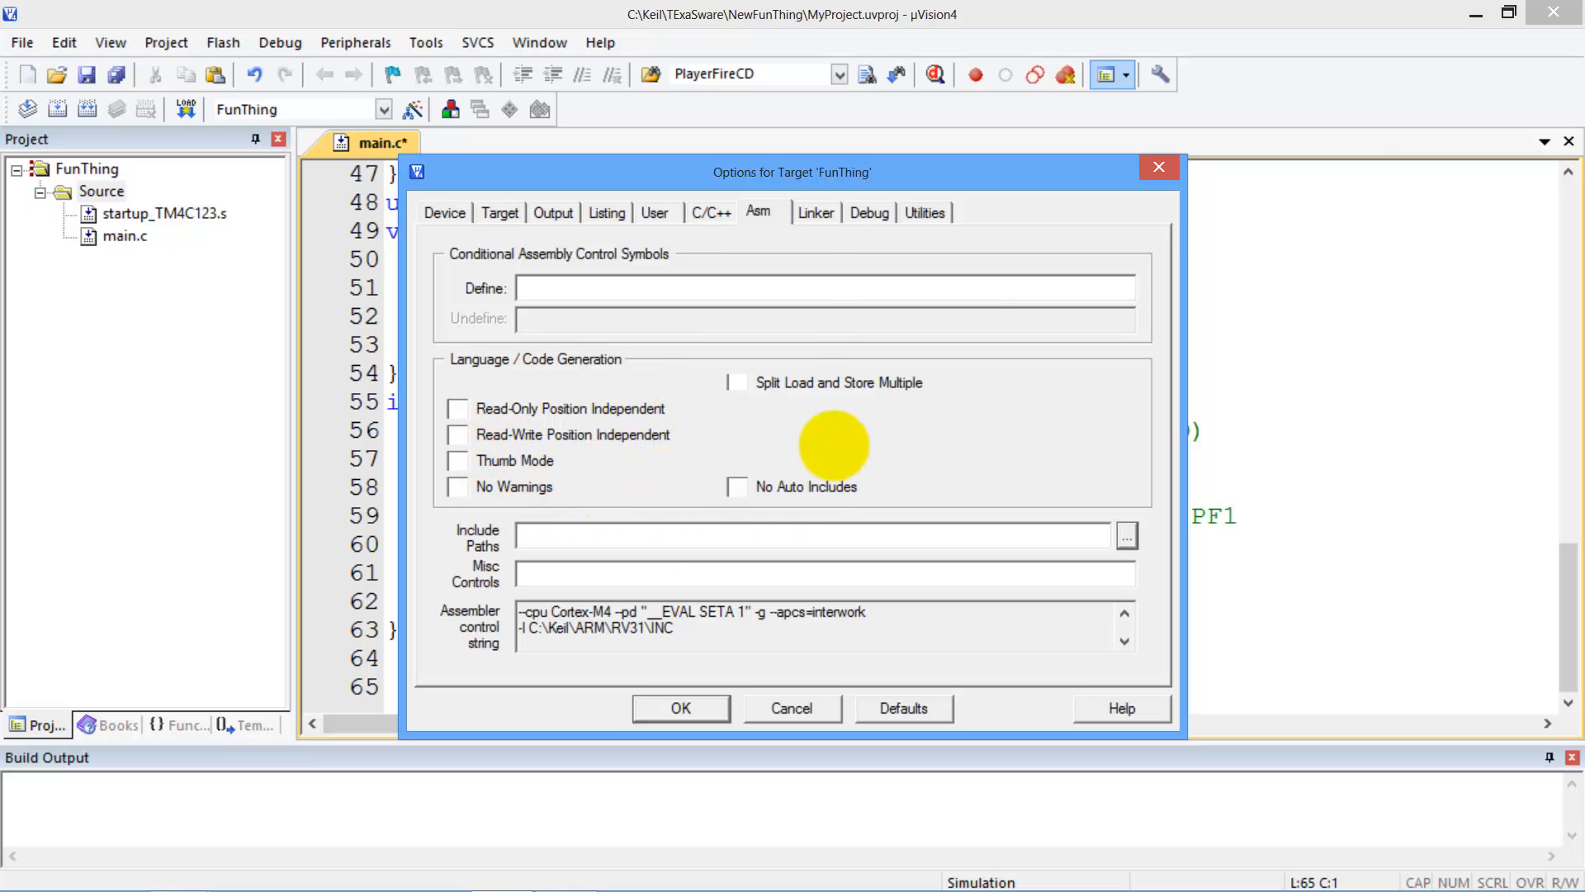
pyautogui.click(816, 211)
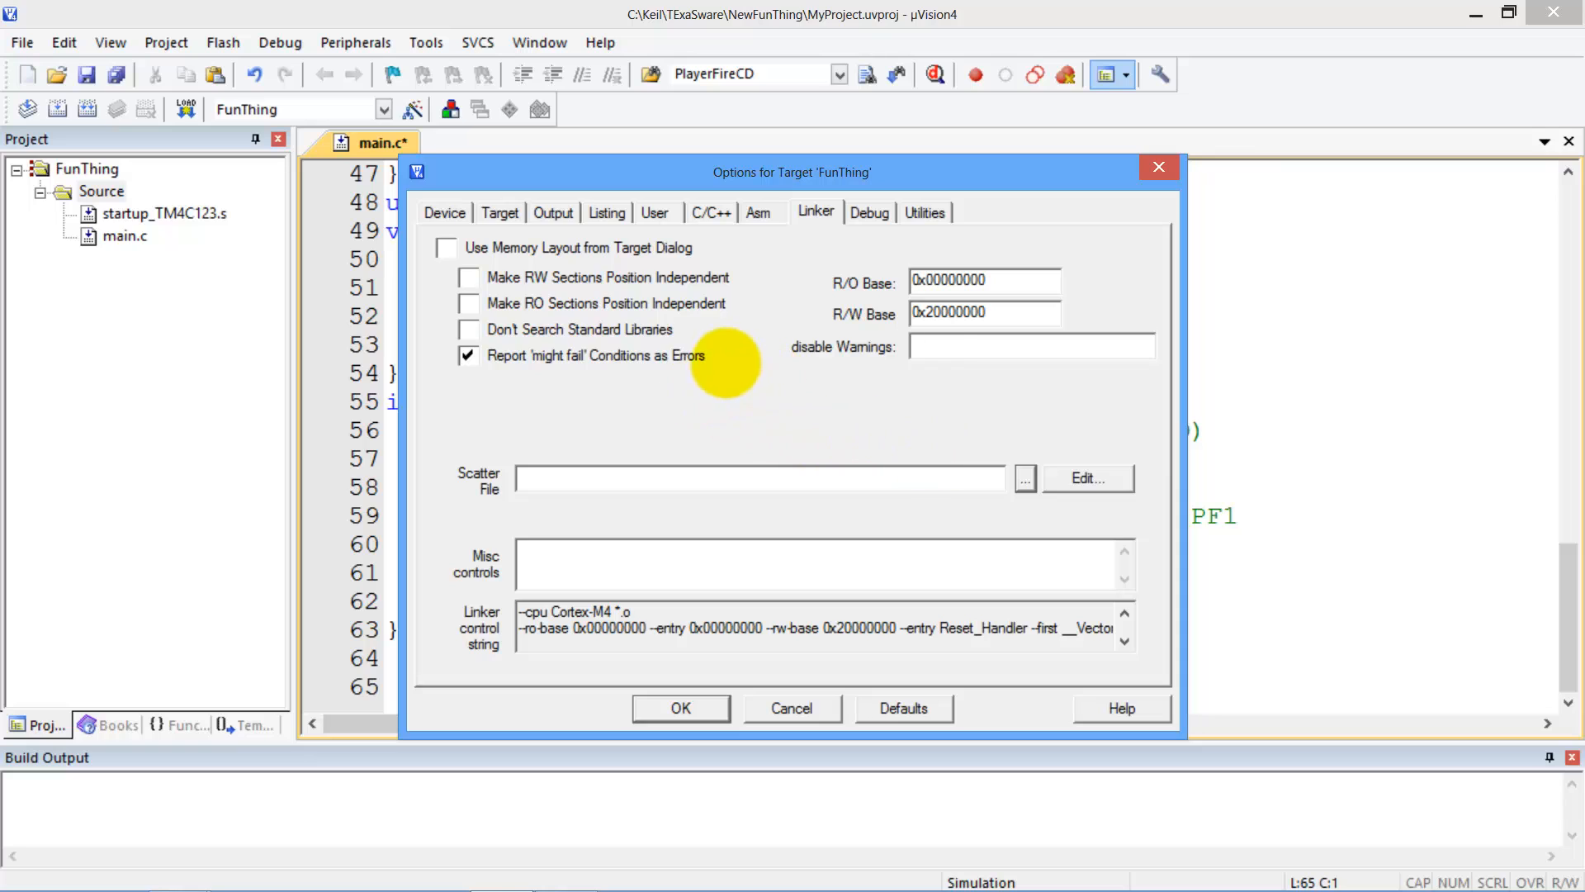
# Set debugging to use the Stellaris ICDI adapter with parameter -pCM4 -dLaunchPadDLL and confirm the options
pyautogui.click(870, 211)
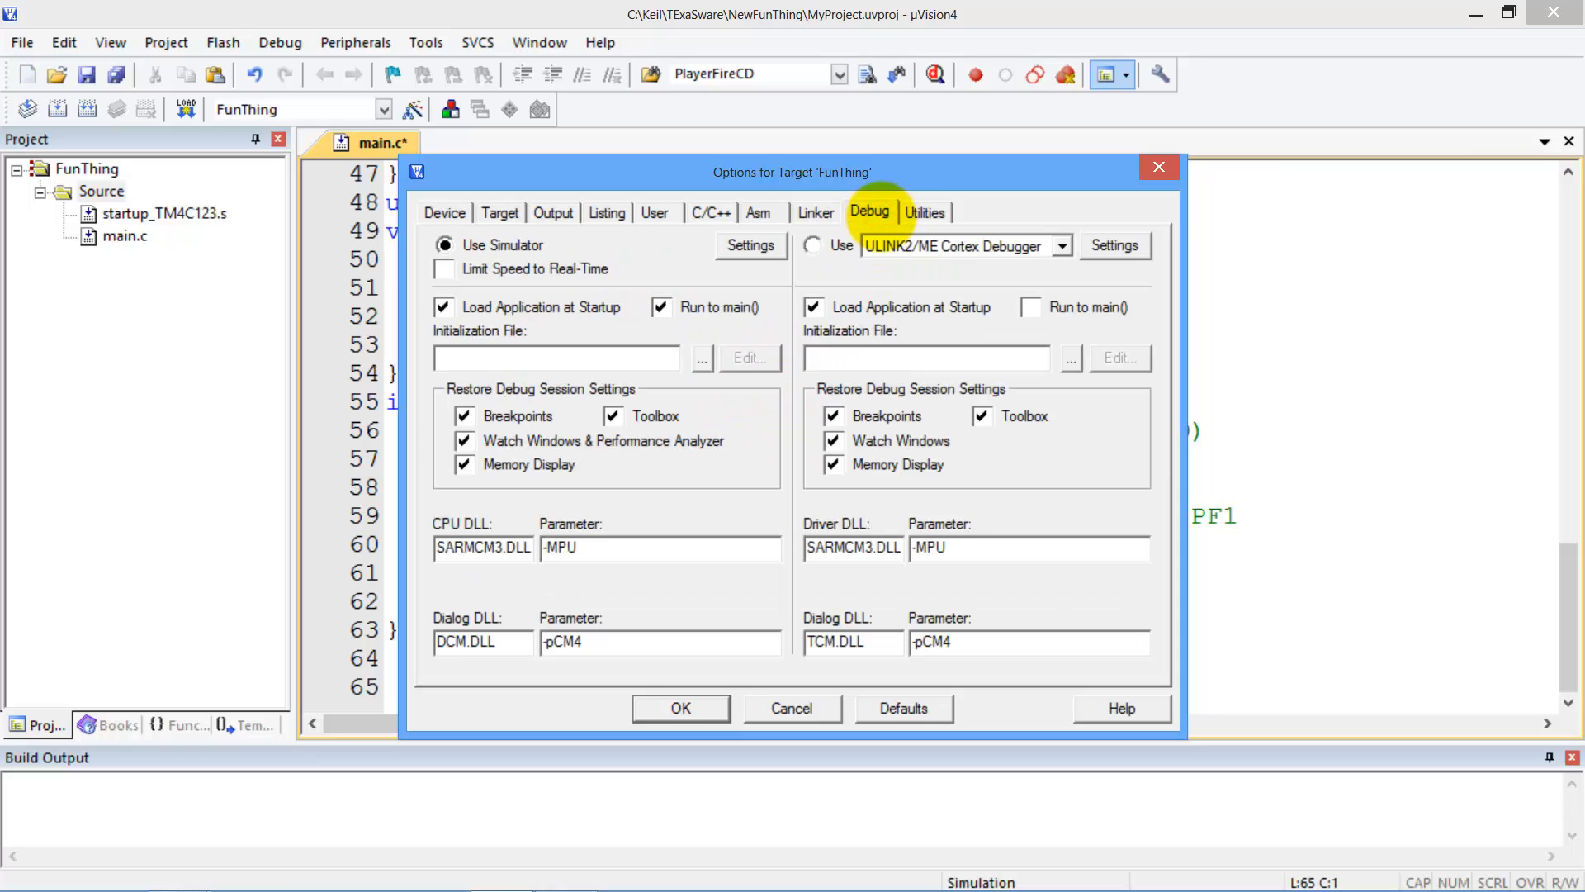
pyautogui.click(813, 244)
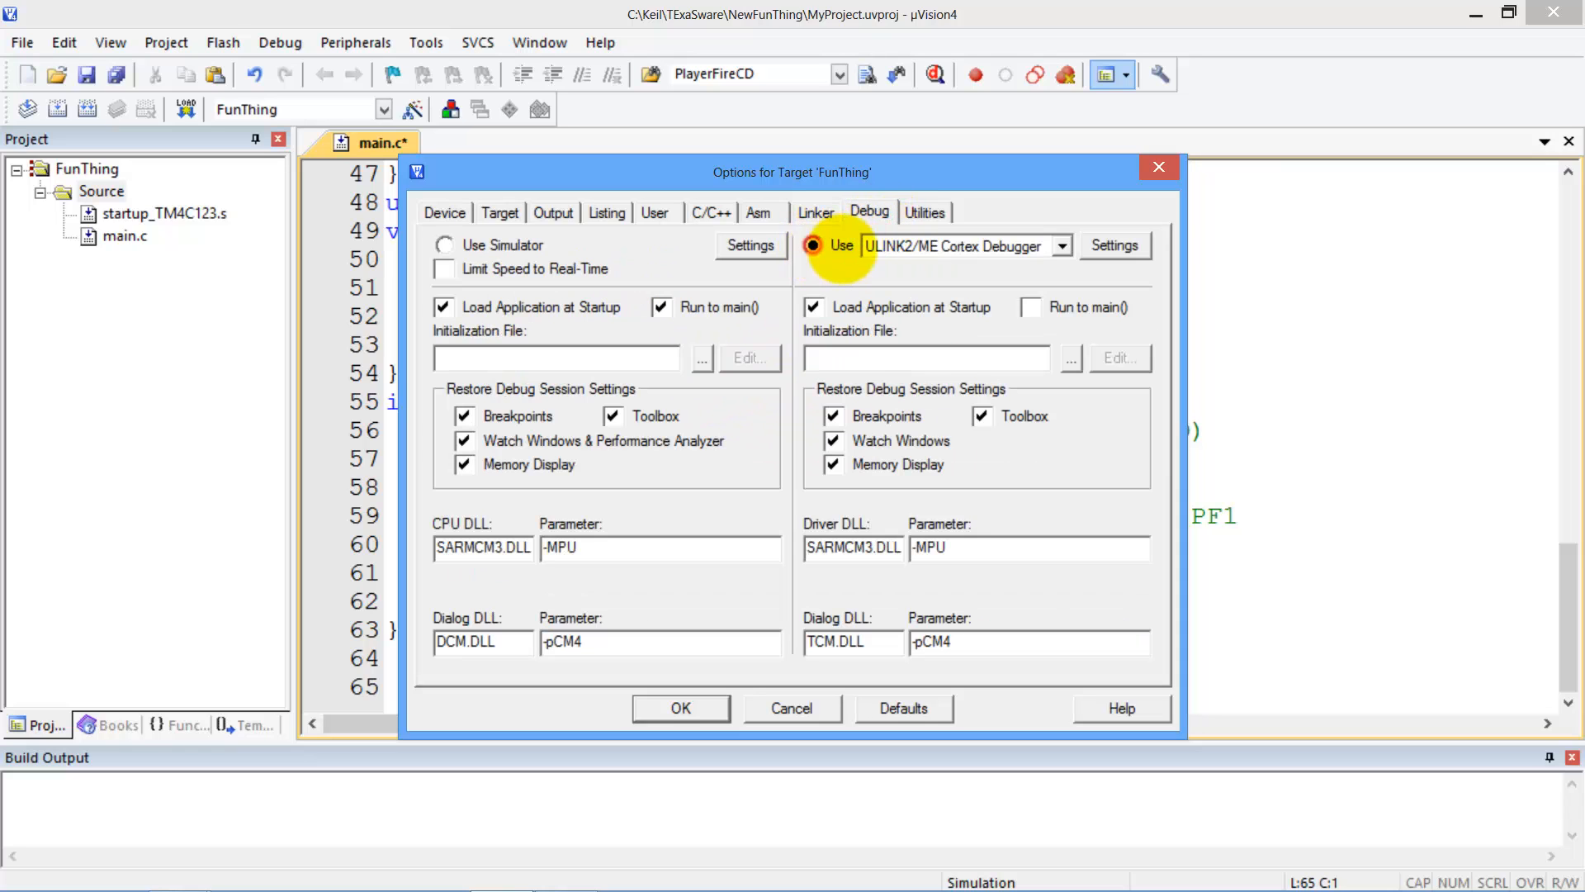
pyautogui.click(1062, 246)
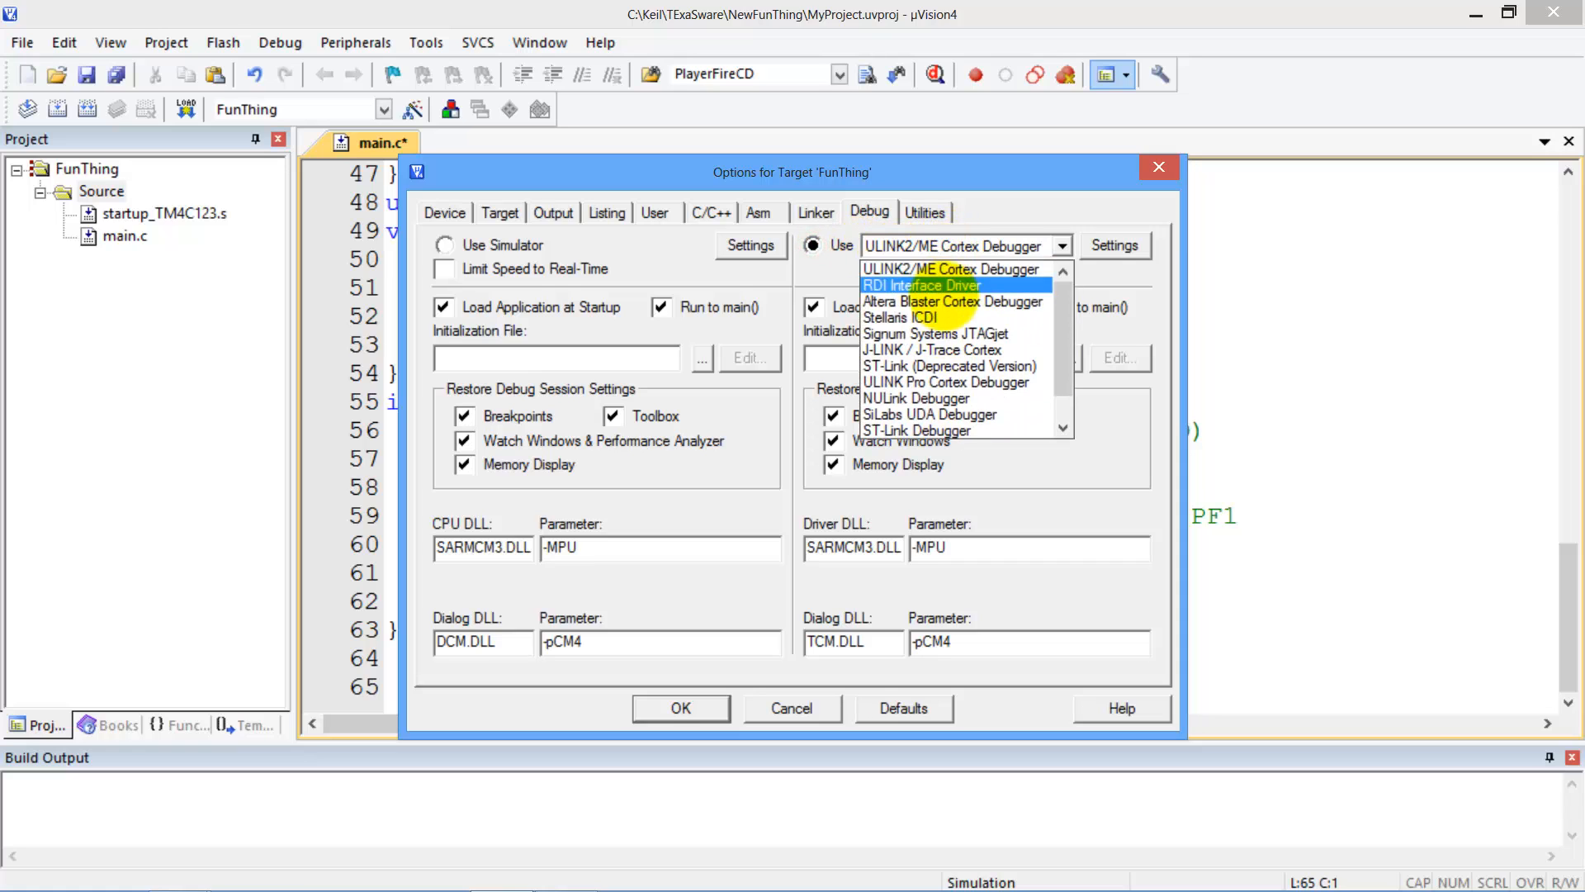
pyautogui.click(905, 319)
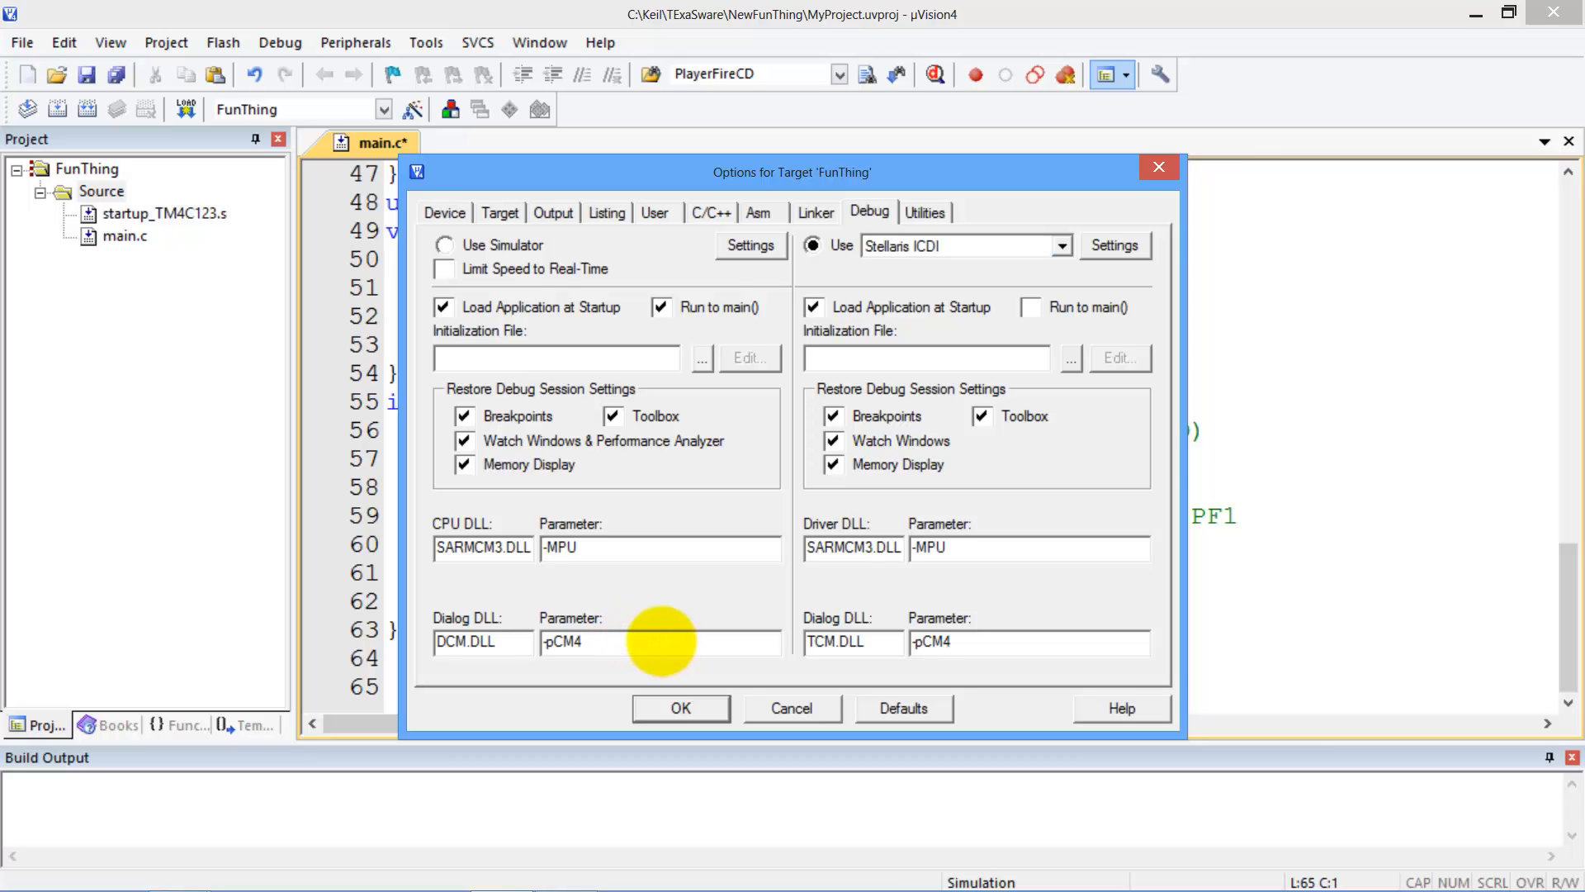
pyautogui.write('-')
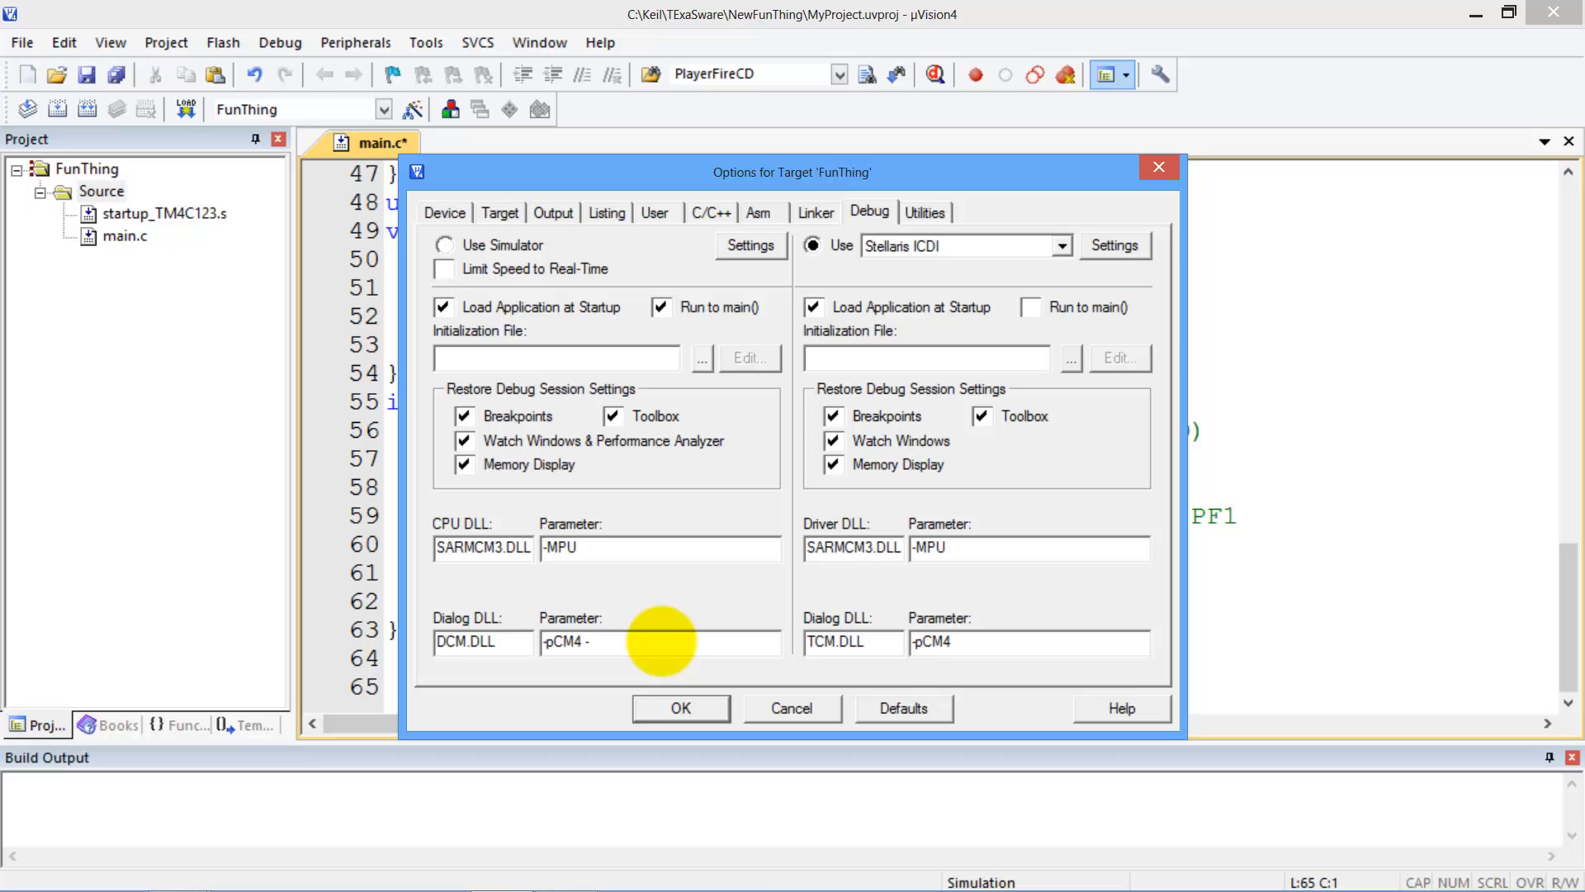
pyautogui.write('dLau')
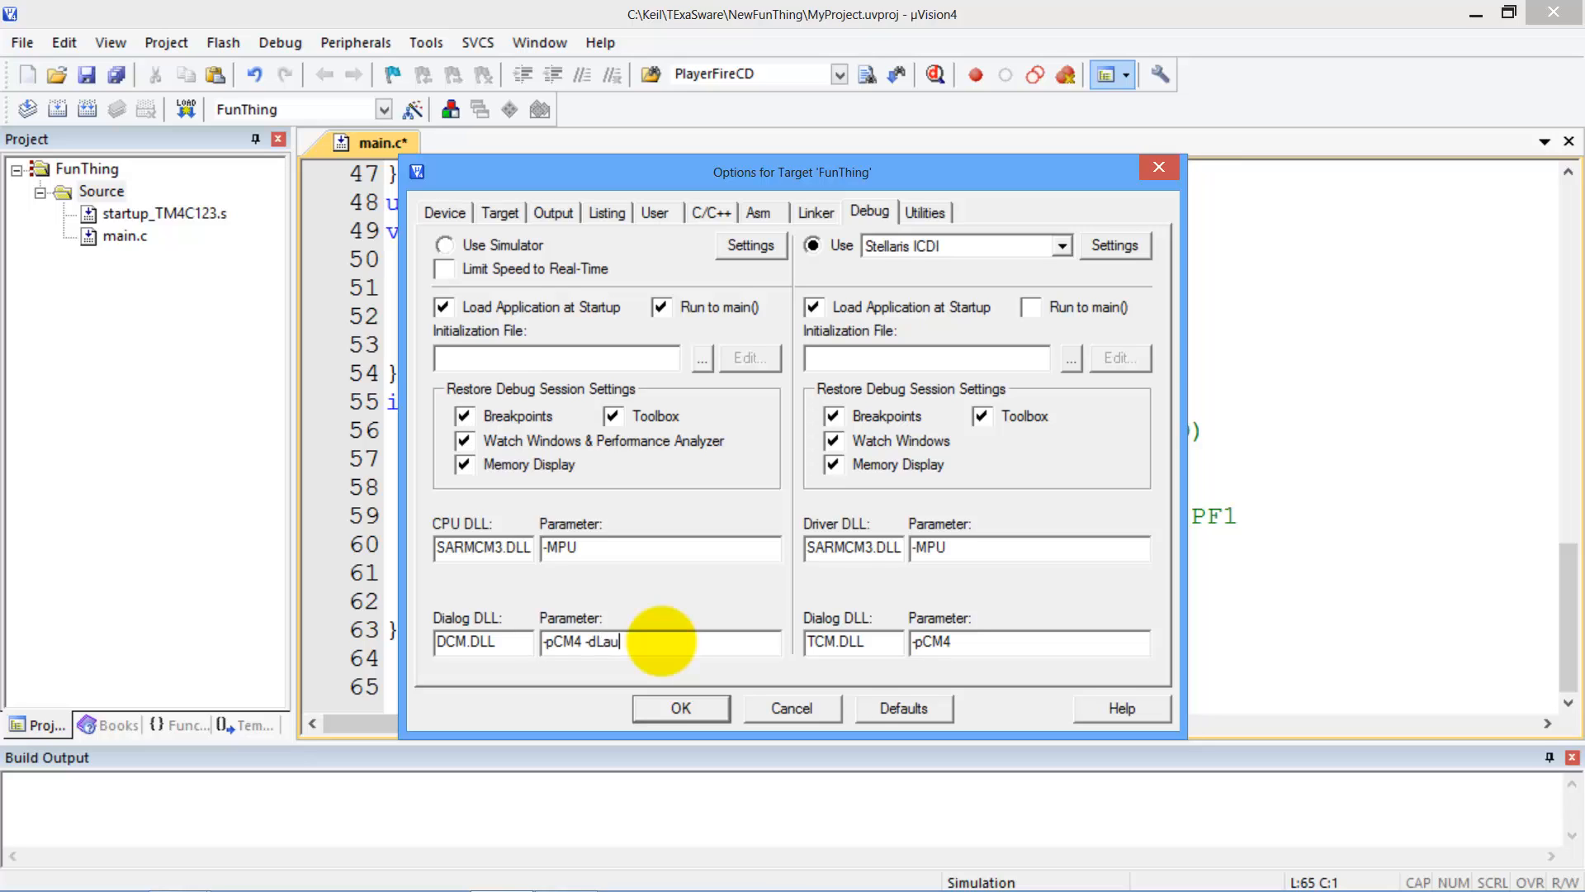
pyautogui.write('nchP')
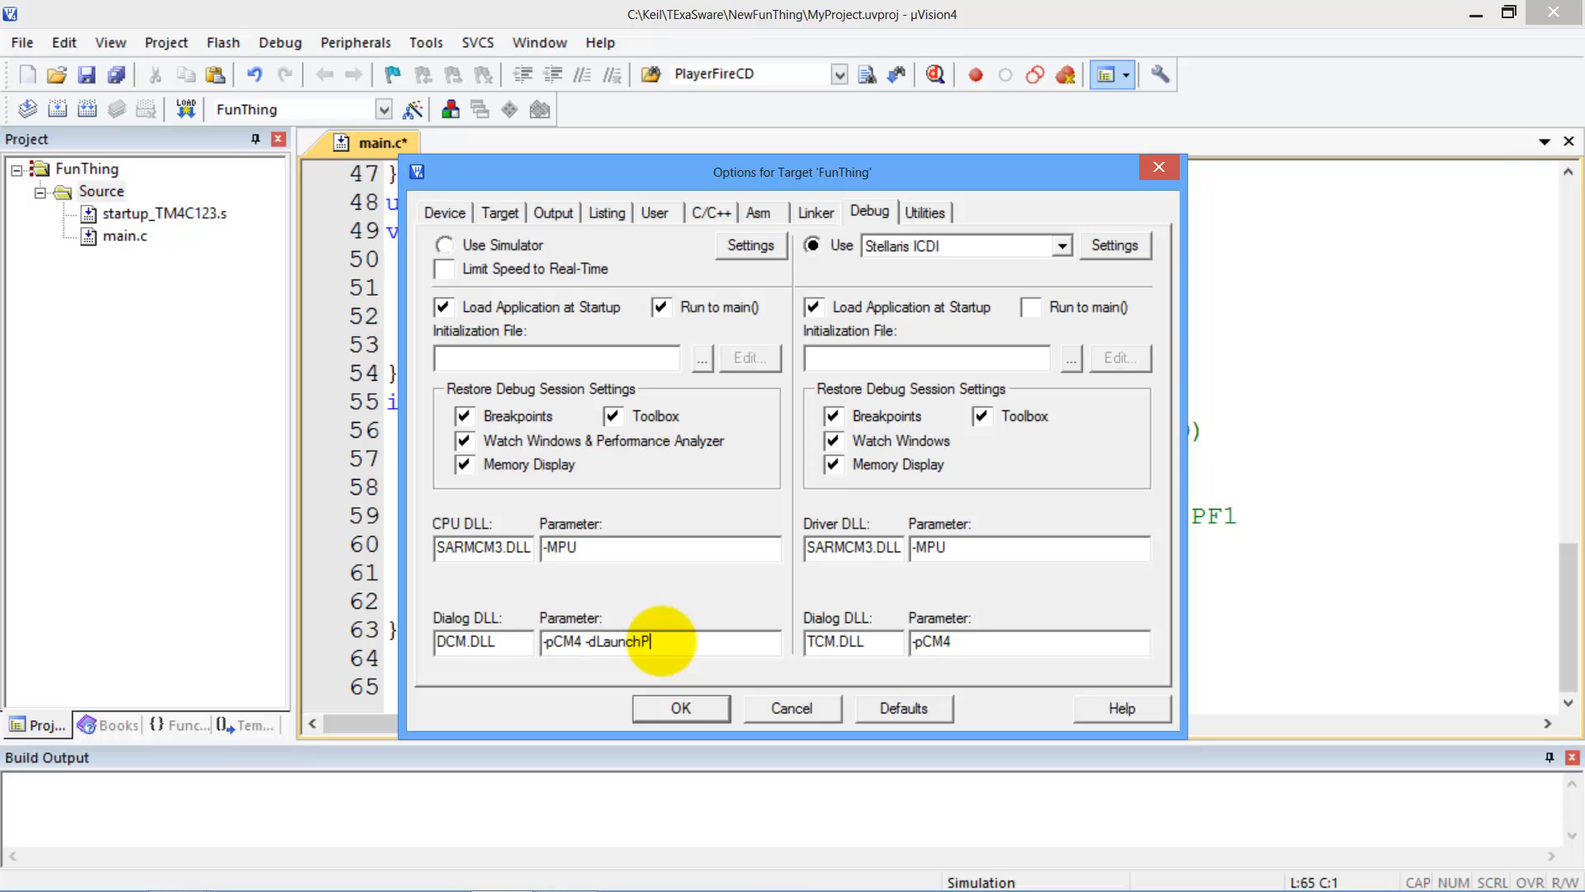
pyautogui.write('adDLL')
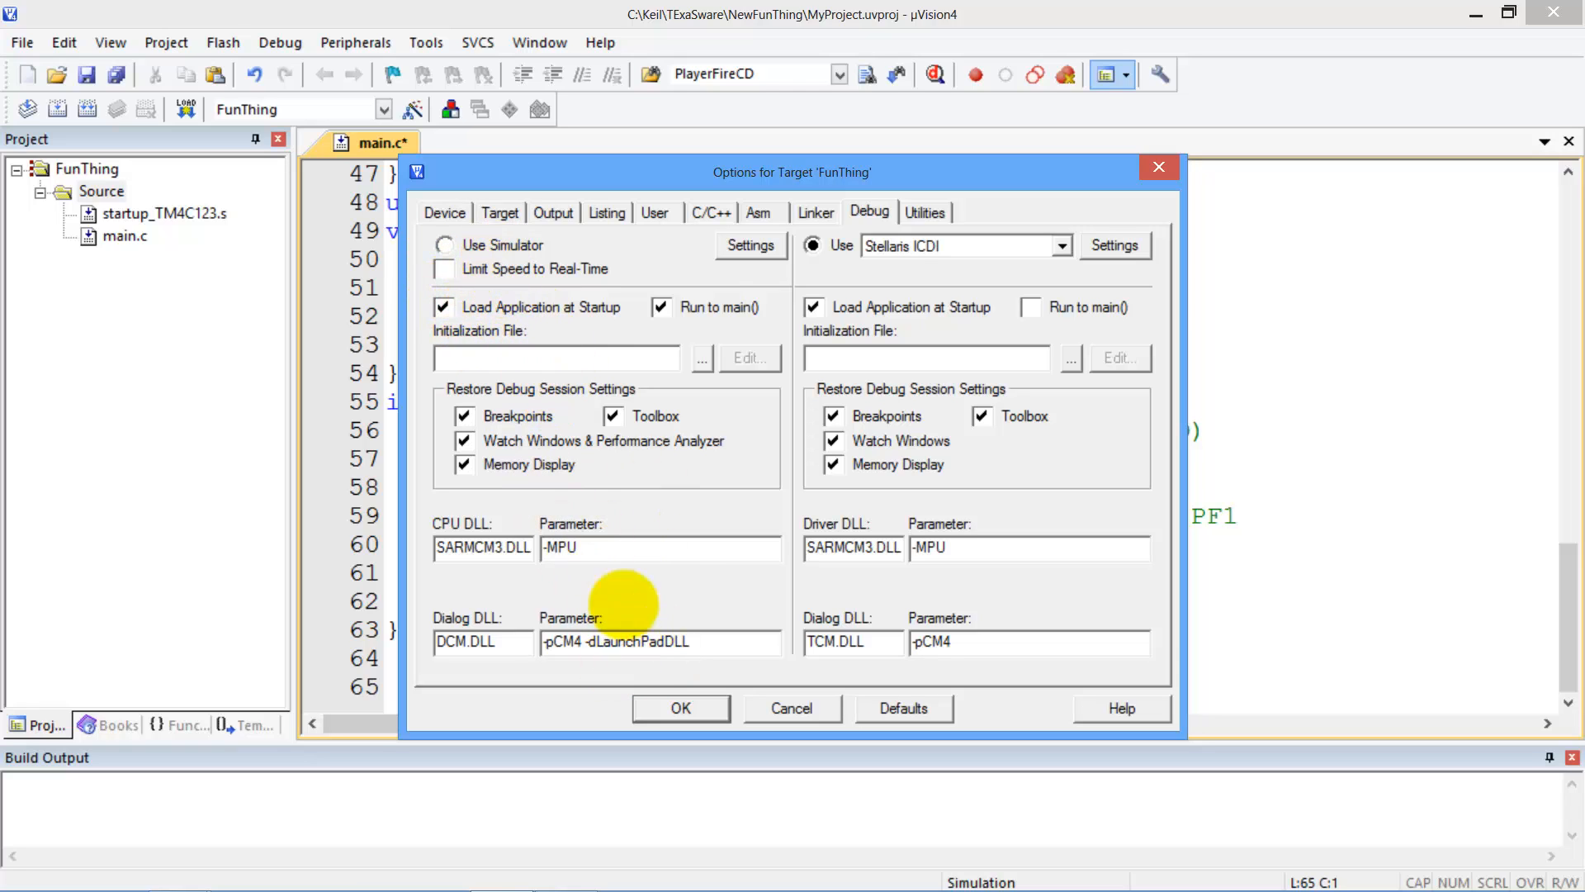
pyautogui.click(681, 708)
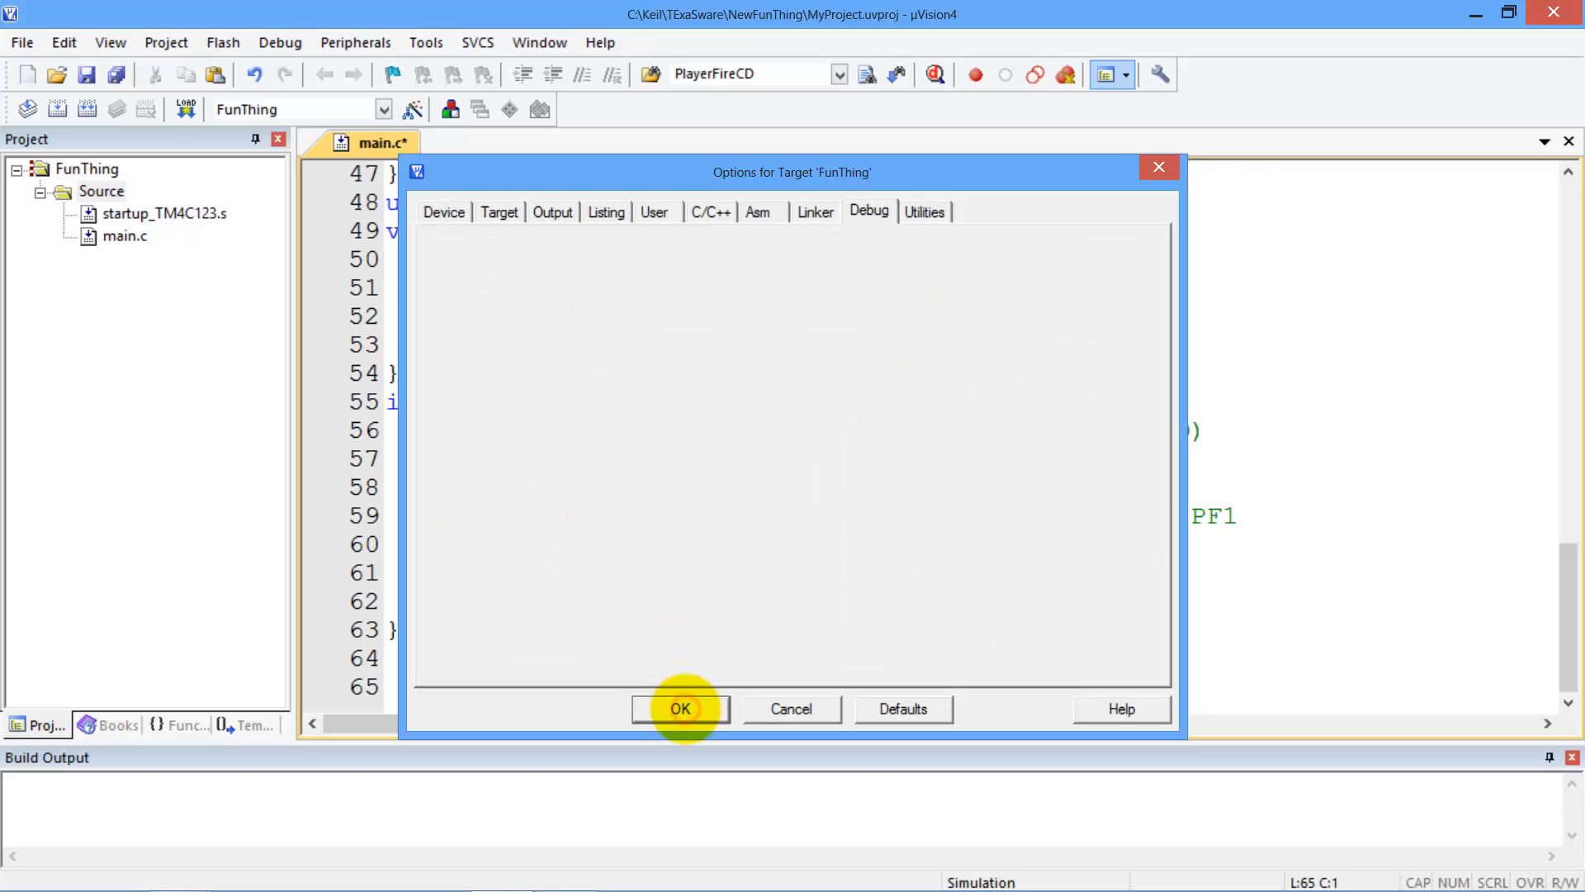
# Build the project with 0 errors and add an empty void SystemInit(void){ } above main in main.c
pyautogui.click(680, 708)
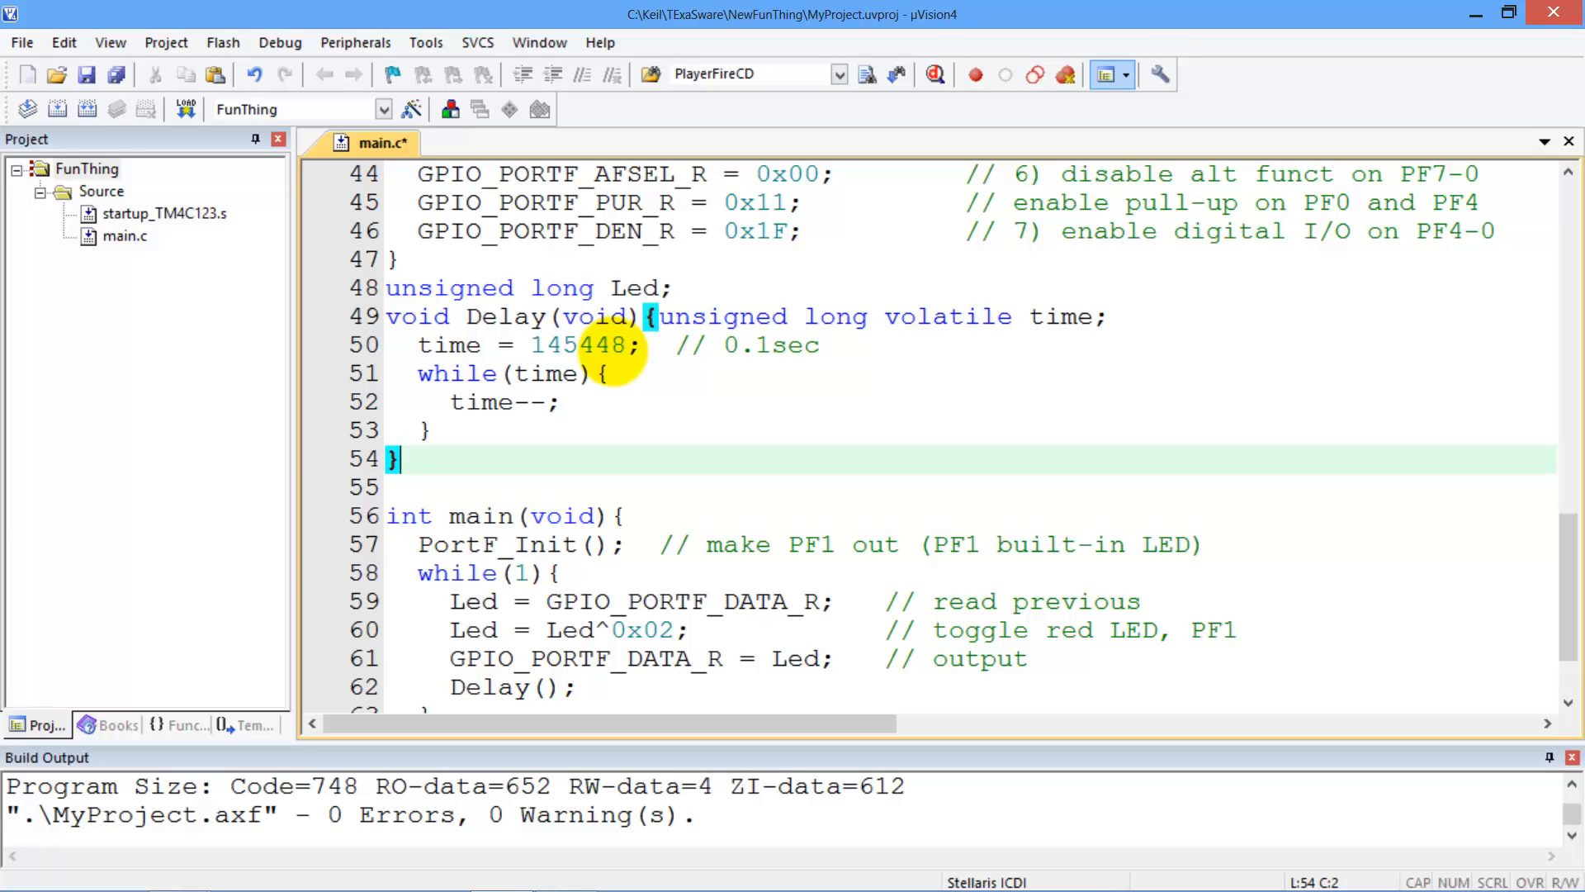
pyautogui.write('void SystemInit(void){')
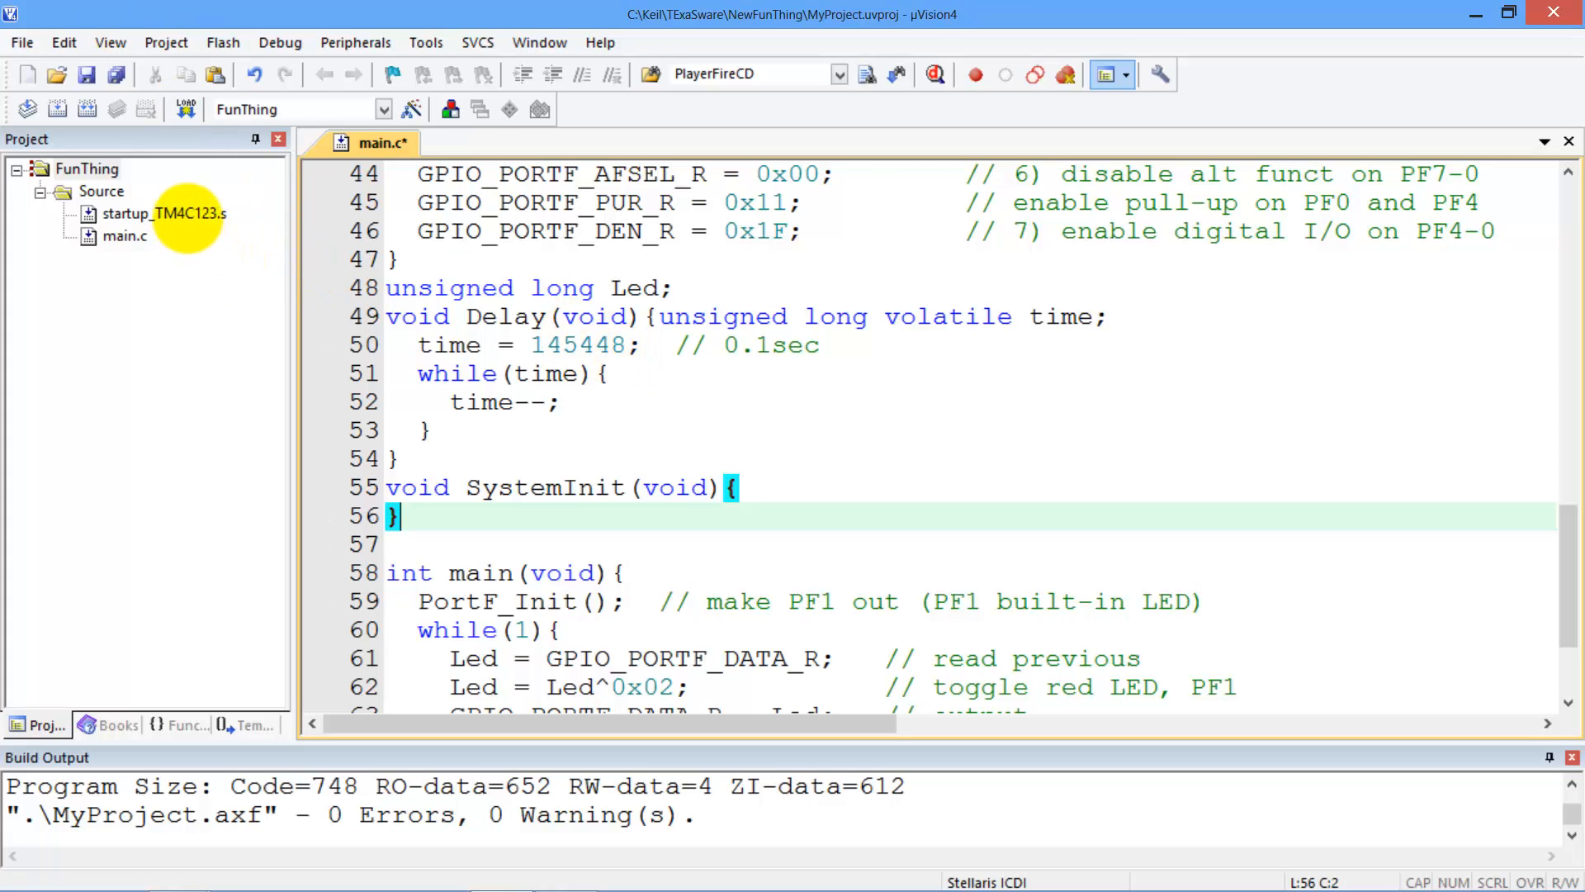
# Open startup_TM4C123.s and scroll through its interrupt vector table of handlers
pyautogui.doubleClick(162, 213)
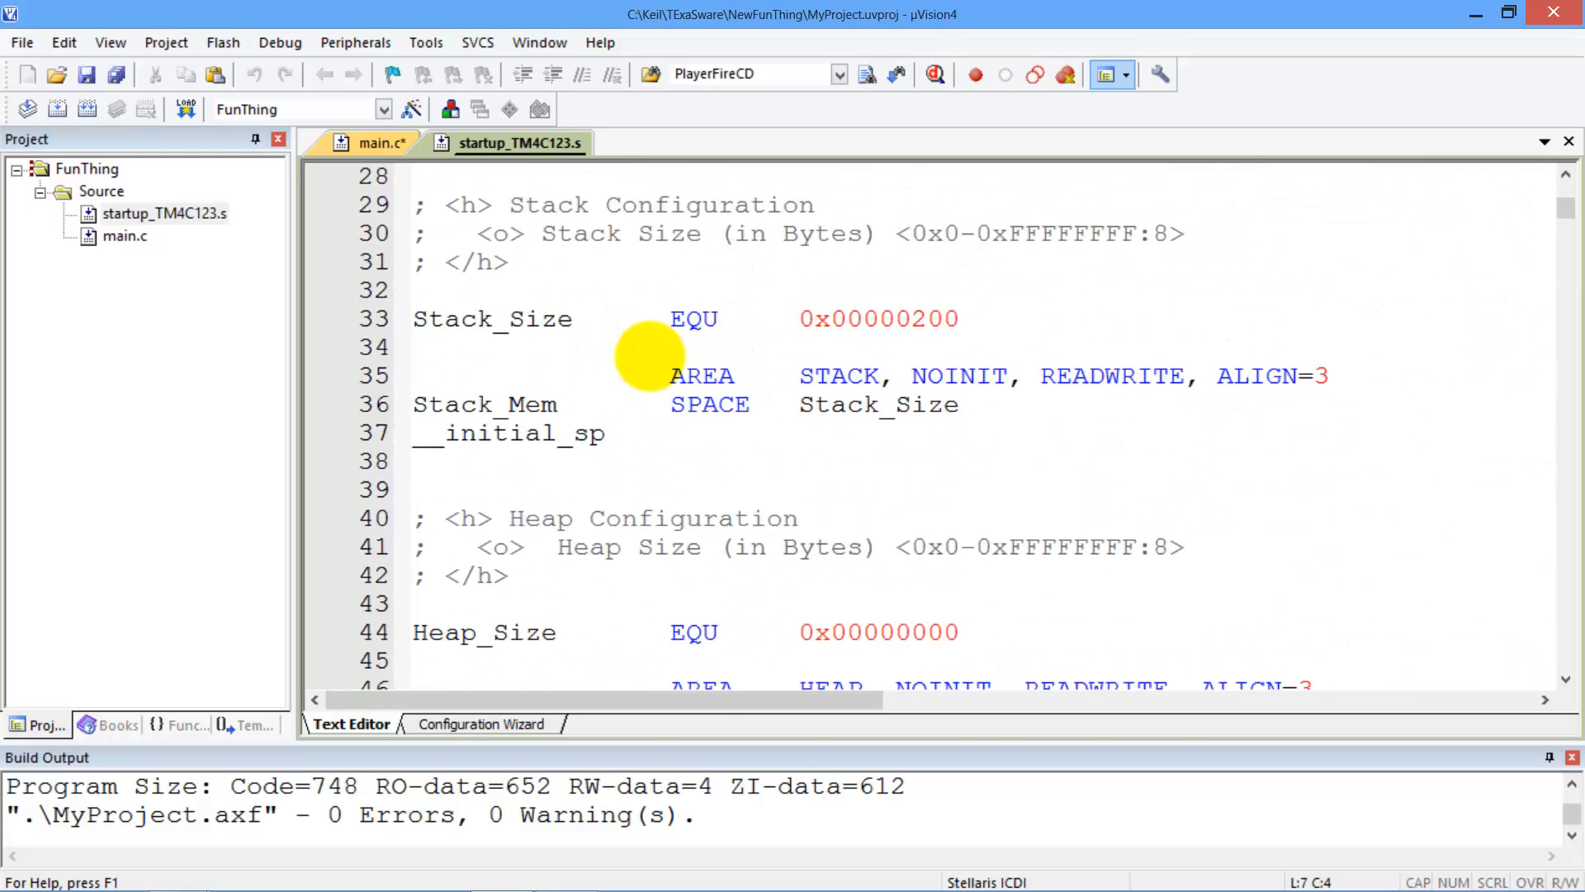
pyautogui.scroll(-3)
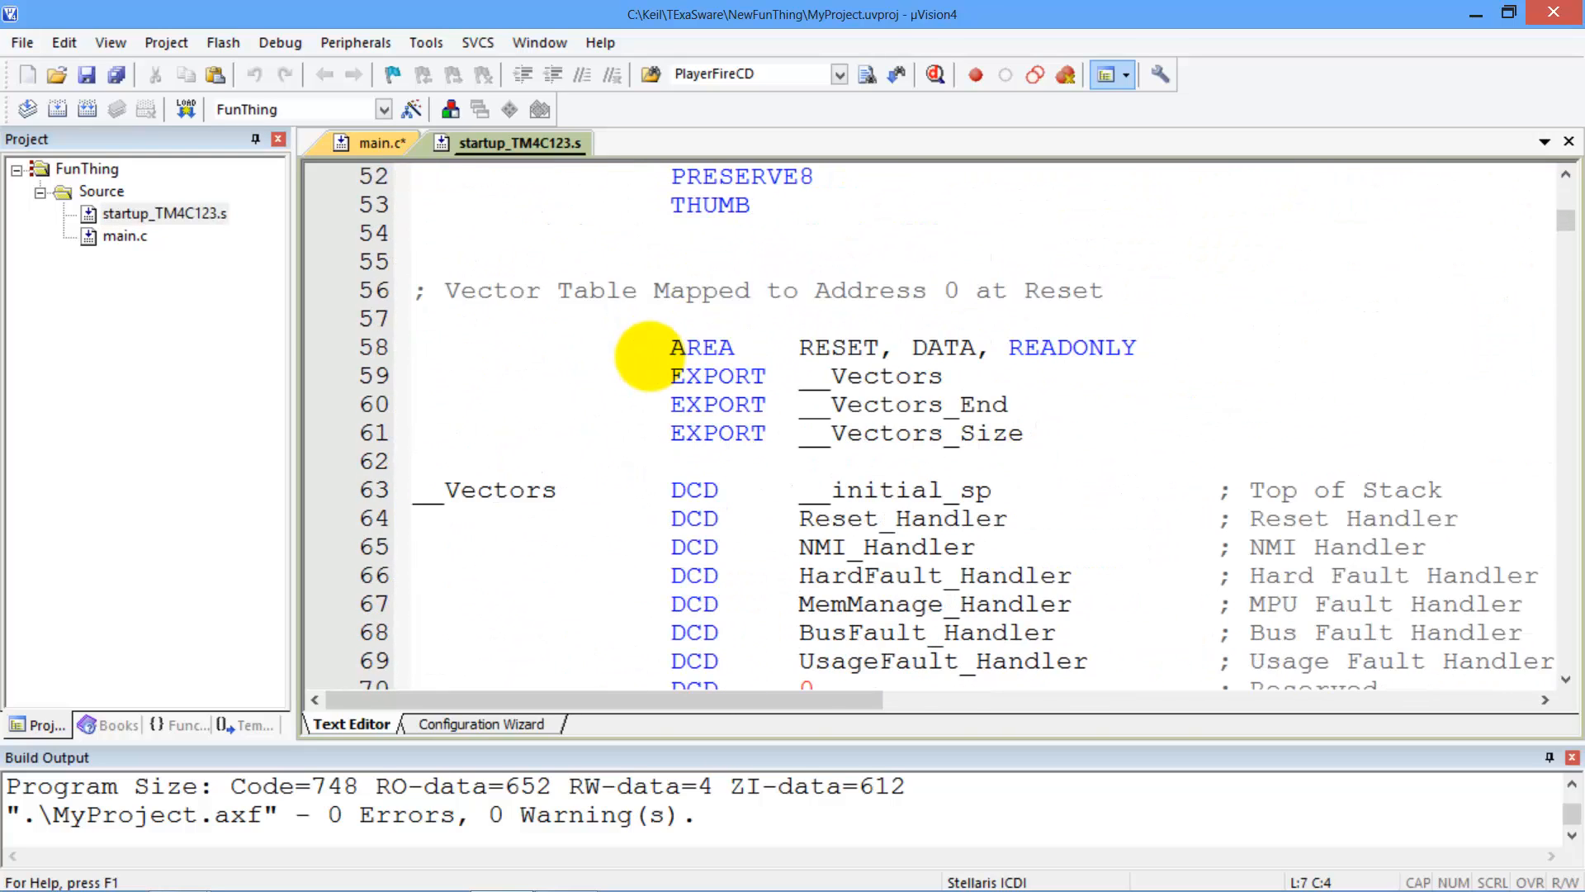
pyautogui.scroll(-3)
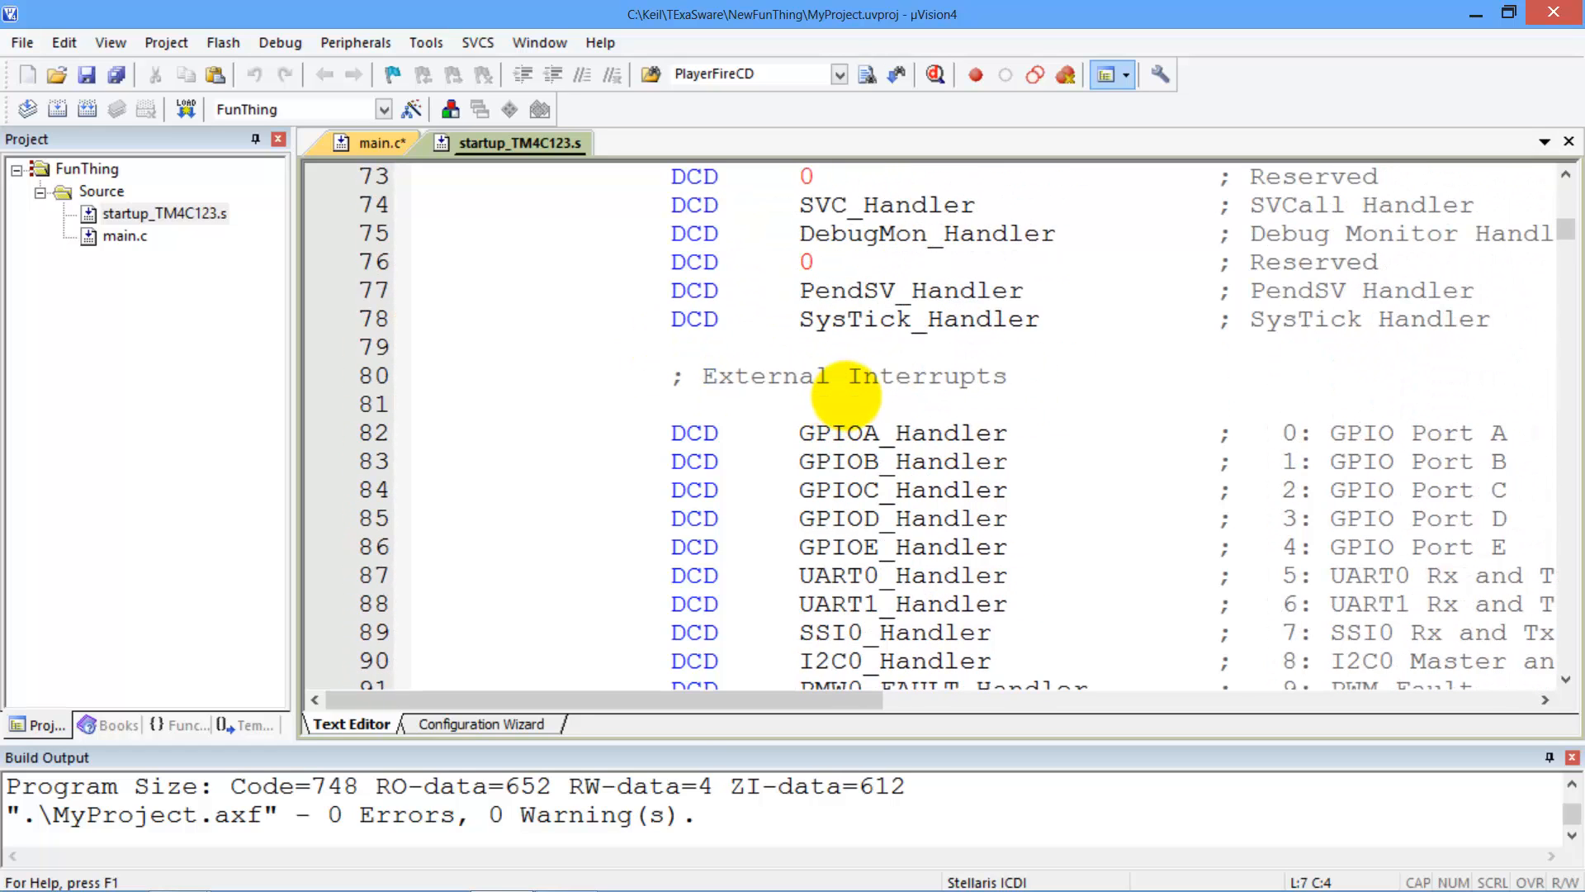
pyautogui.scroll(-3)
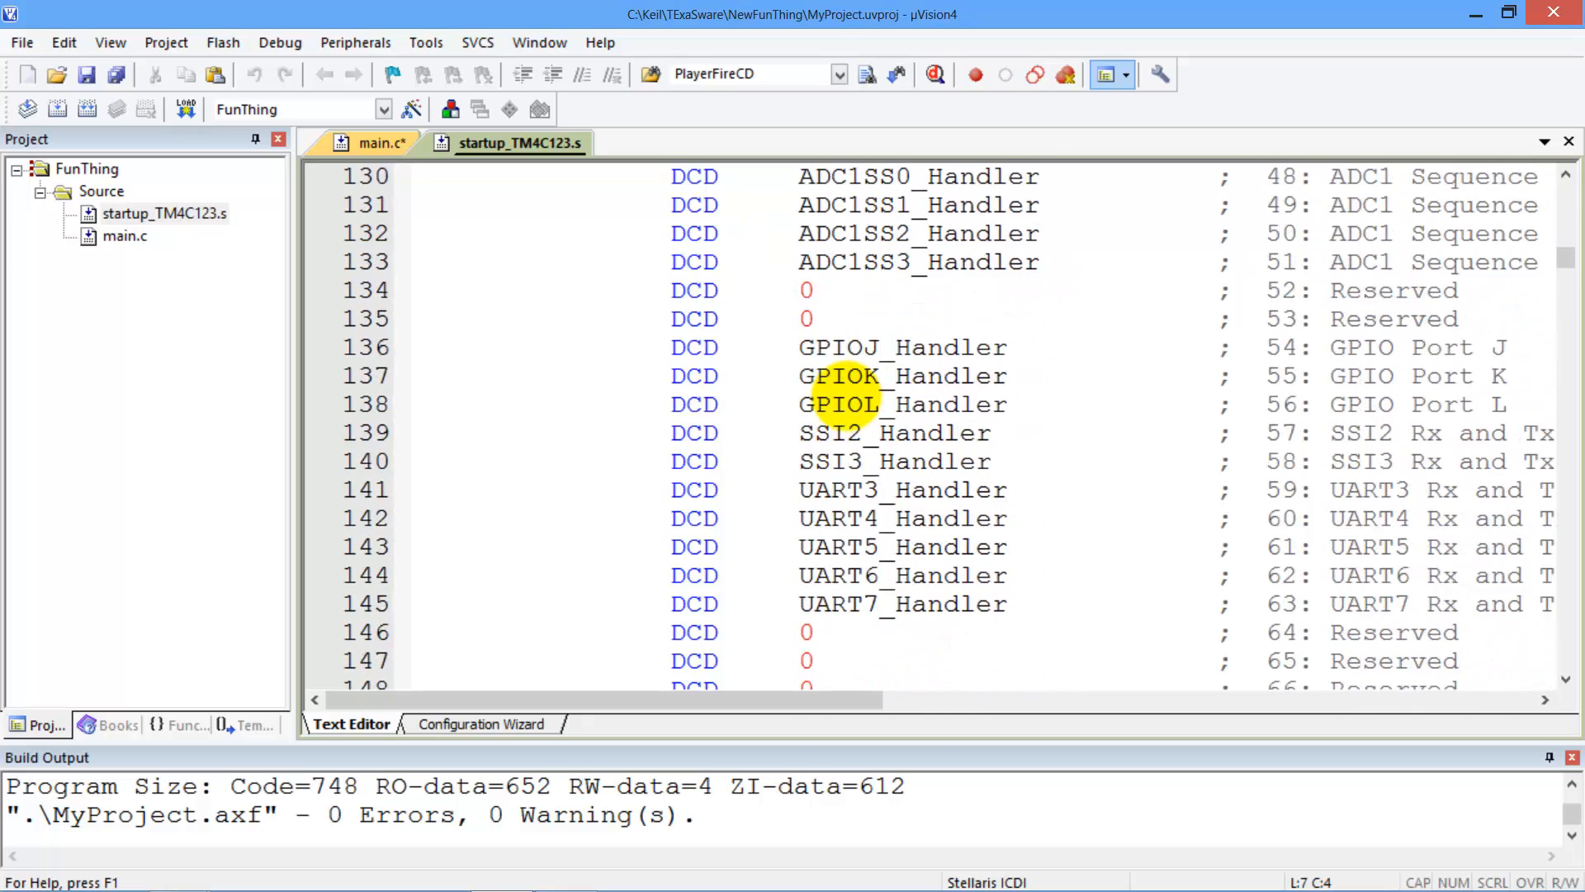
pyautogui.scroll(-3)
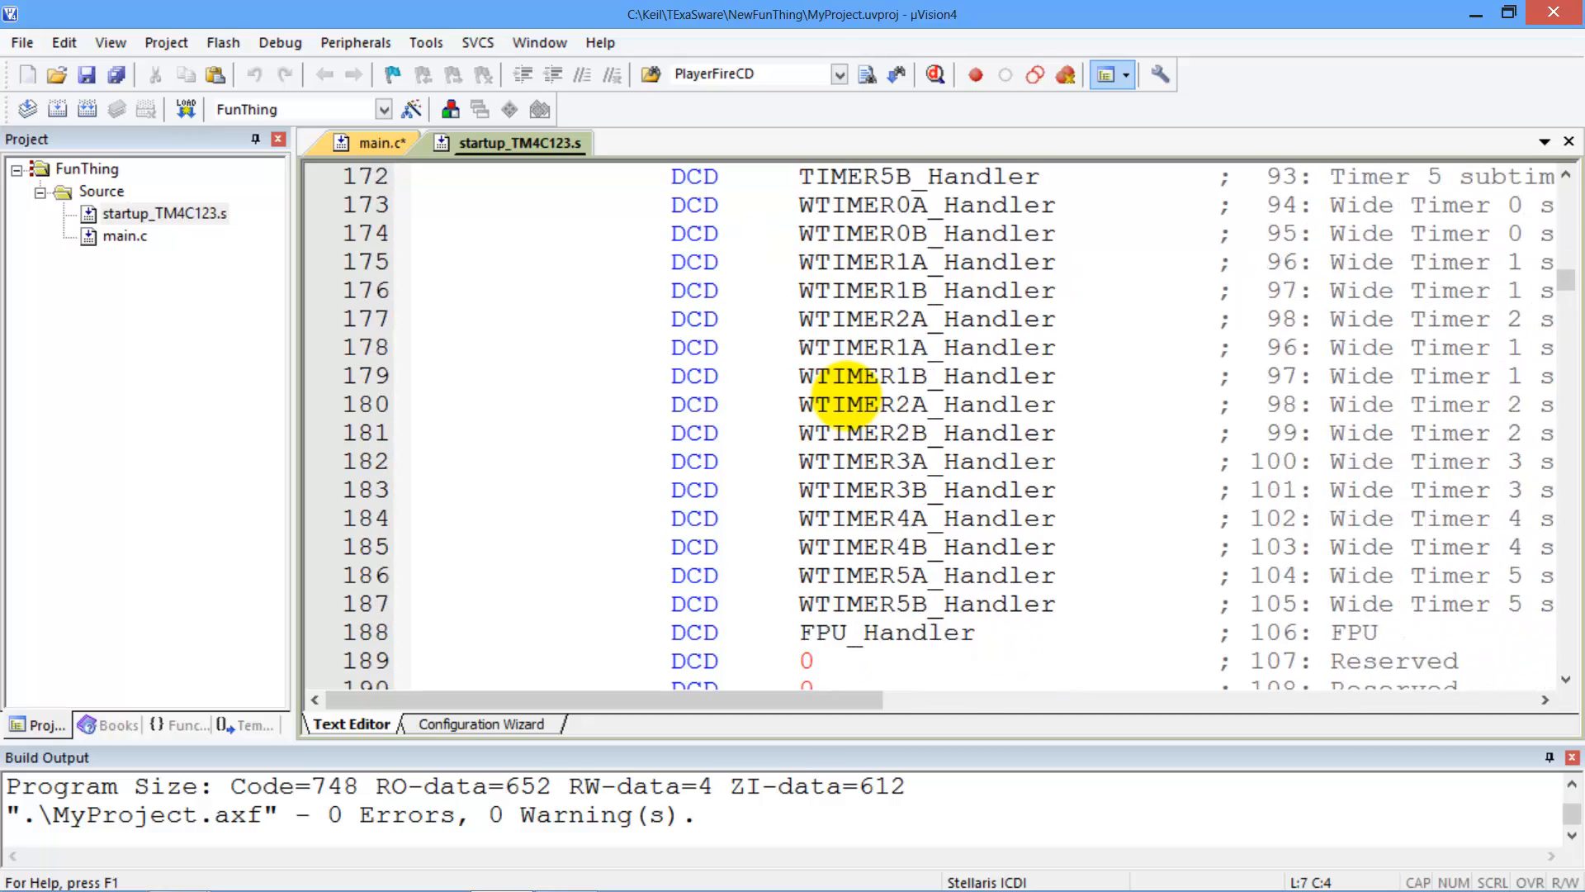
pyautogui.scroll(-3)
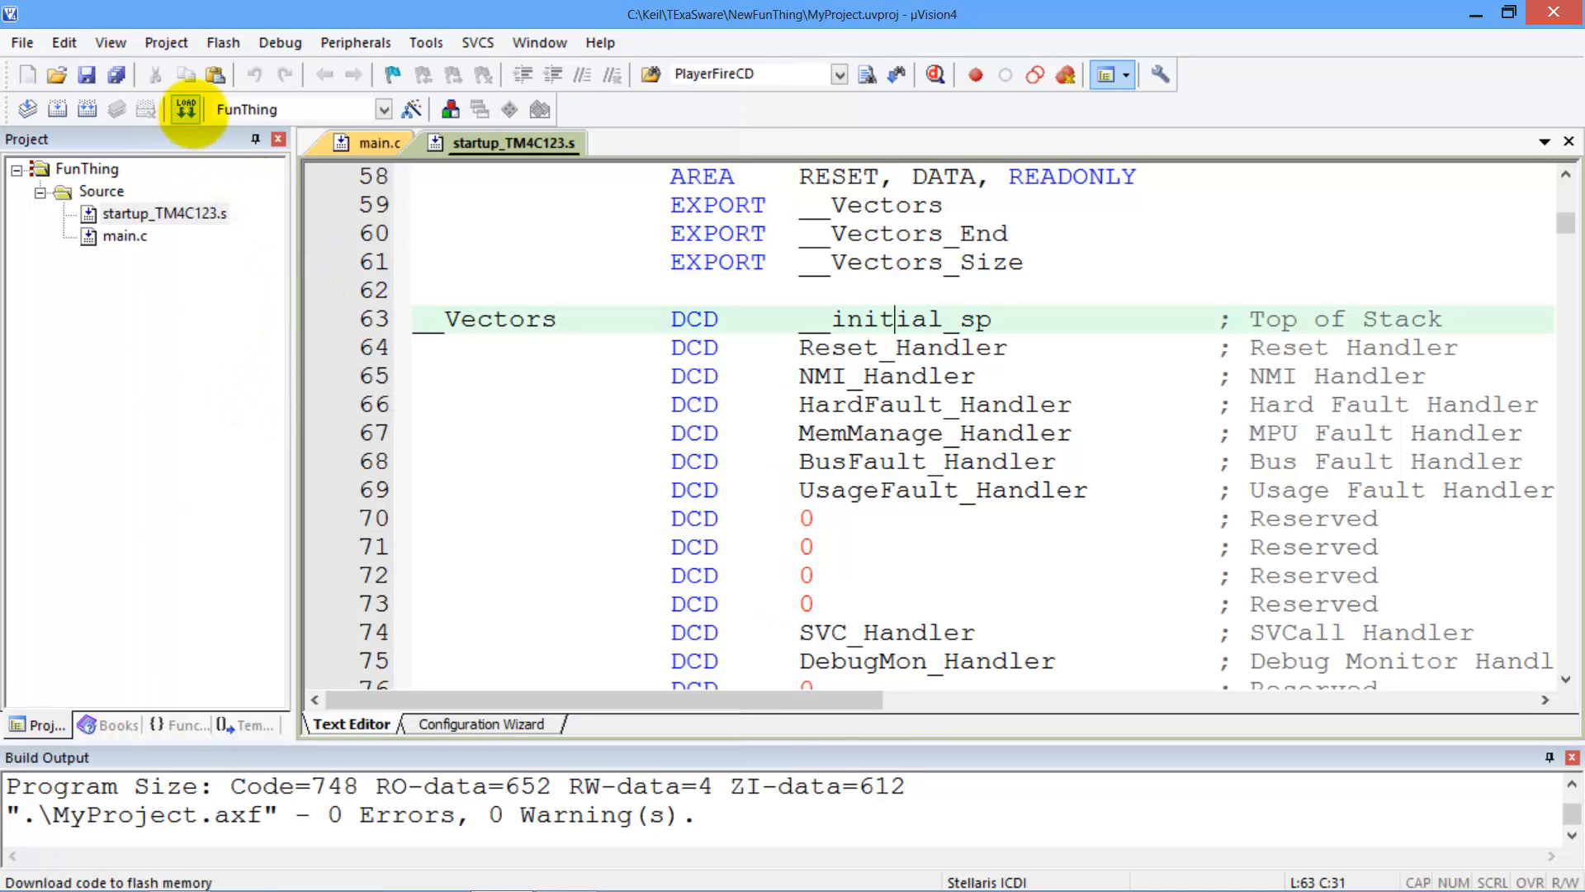
# Flash the built code to the board and start a debug session, dismissing the evaluation notice
pyautogui.click(185, 109)
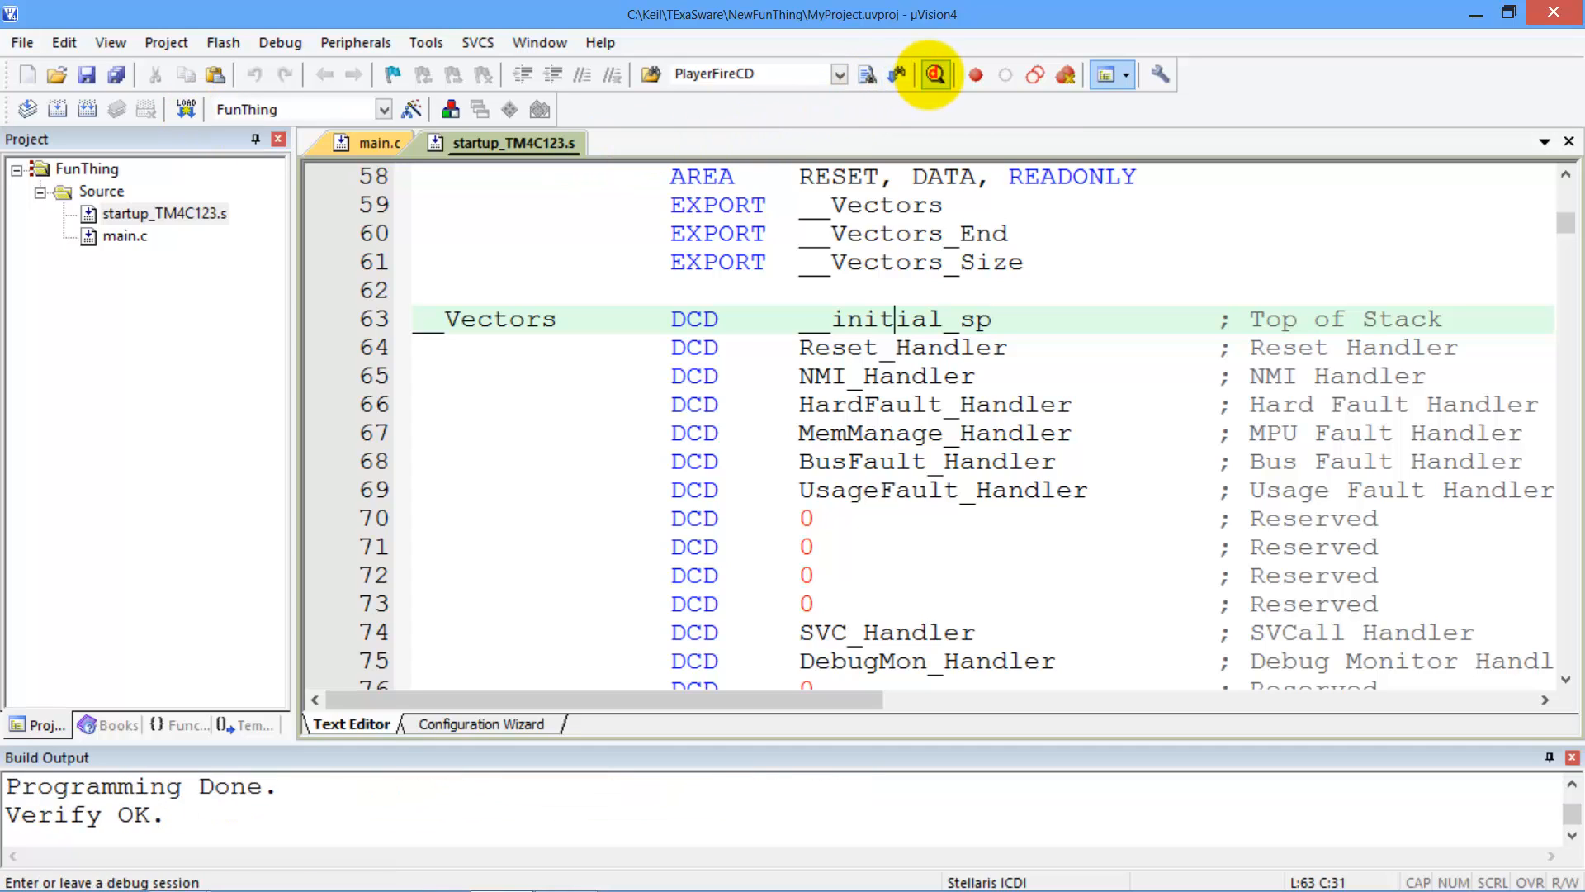
pyautogui.click(935, 74)
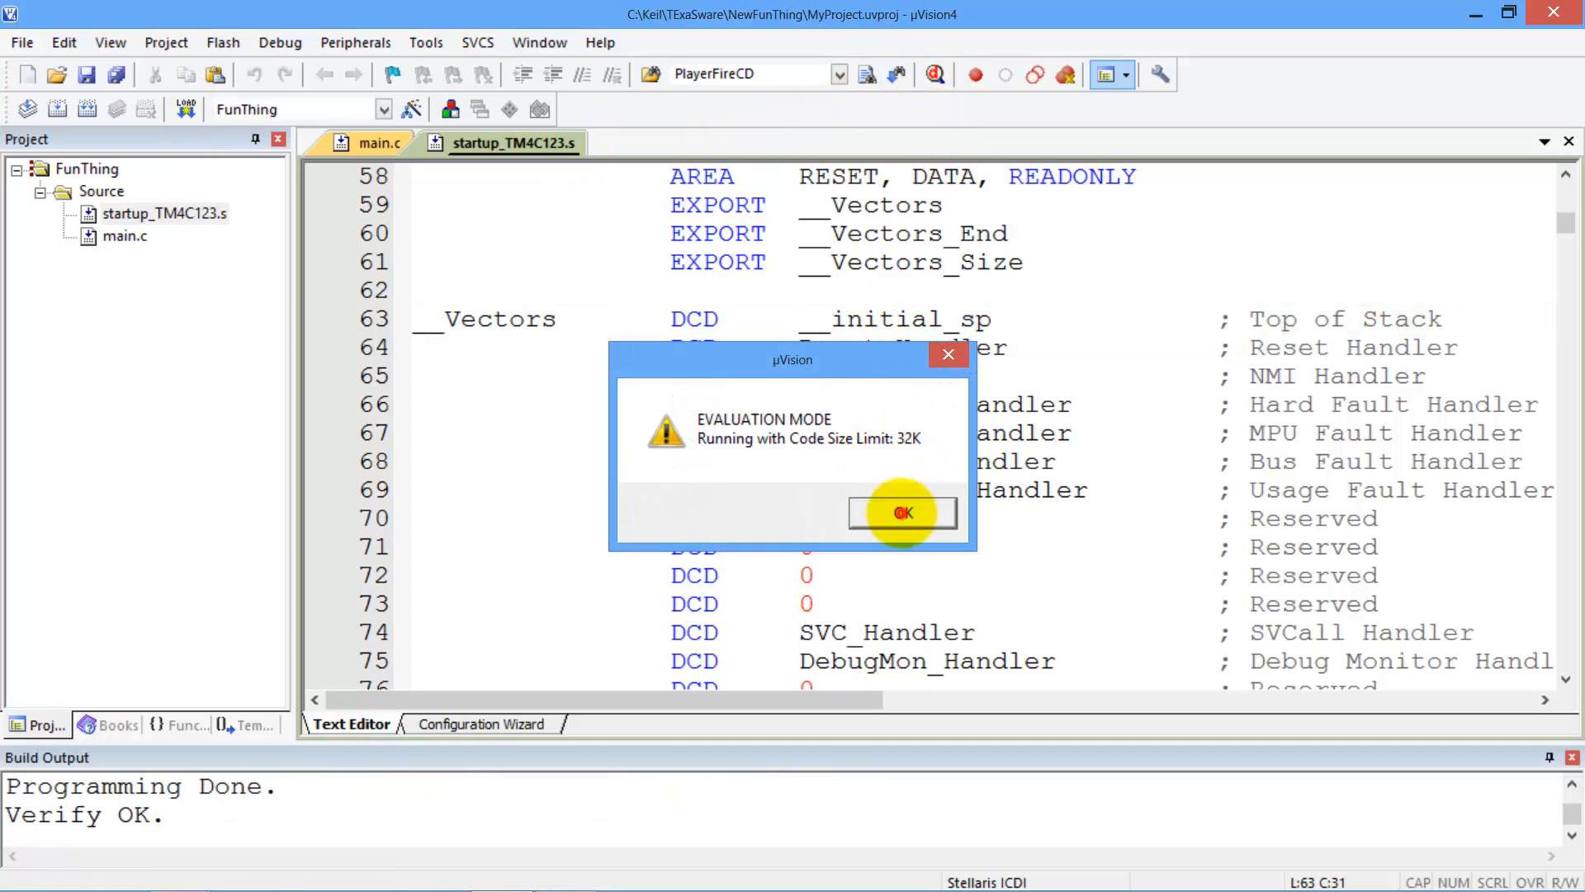
pyautogui.click(902, 511)
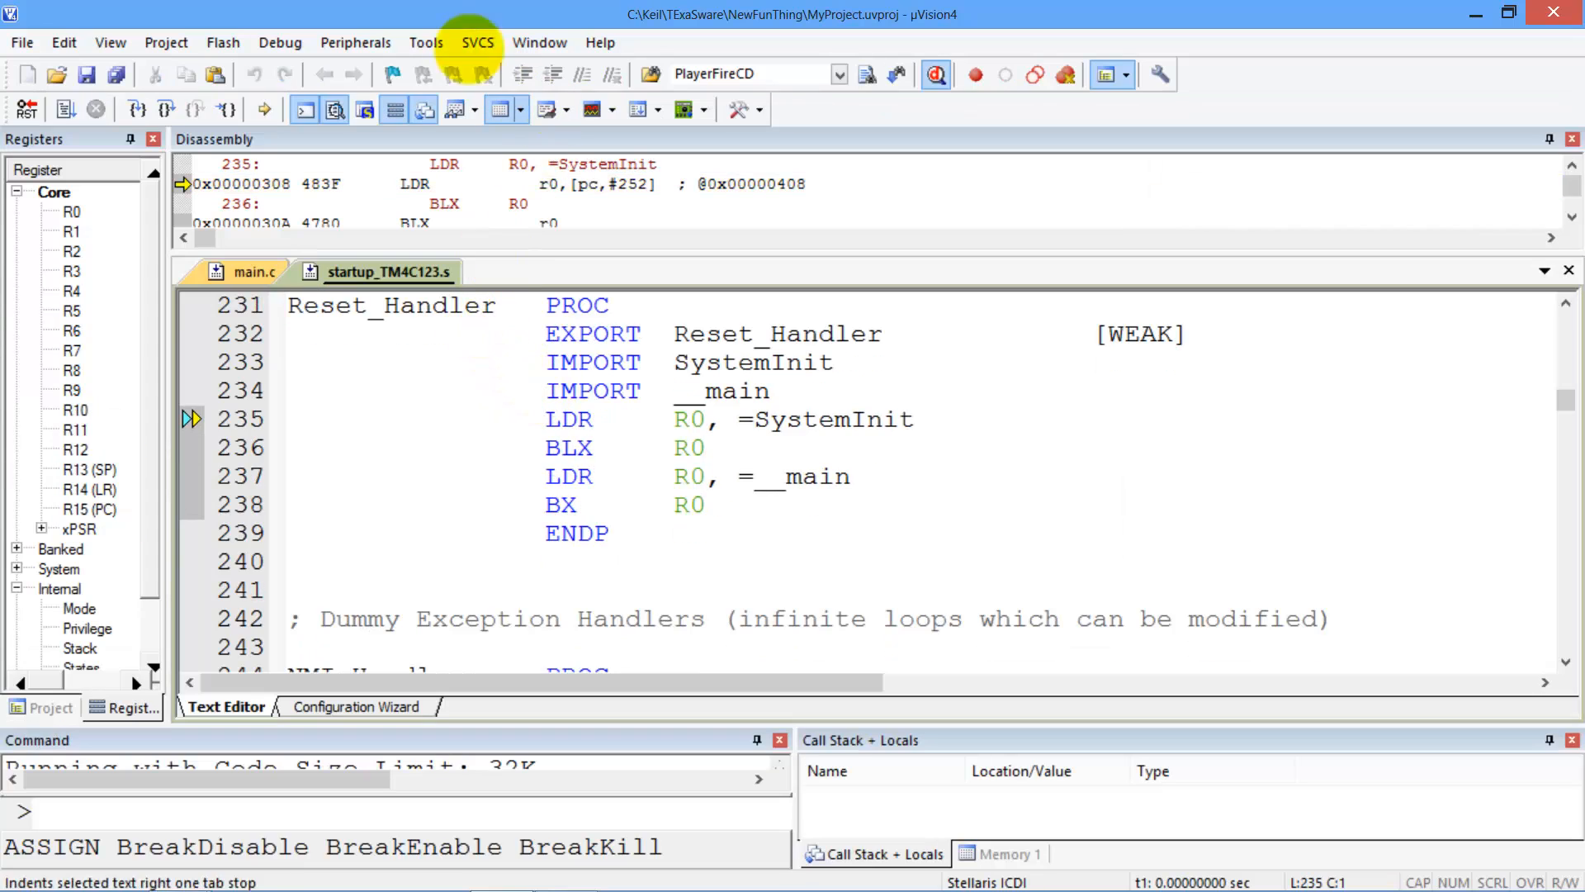
# Show the GPIOF register viewer via Peripherals > System Viewer and run to main's loop
pyautogui.click(355, 43)
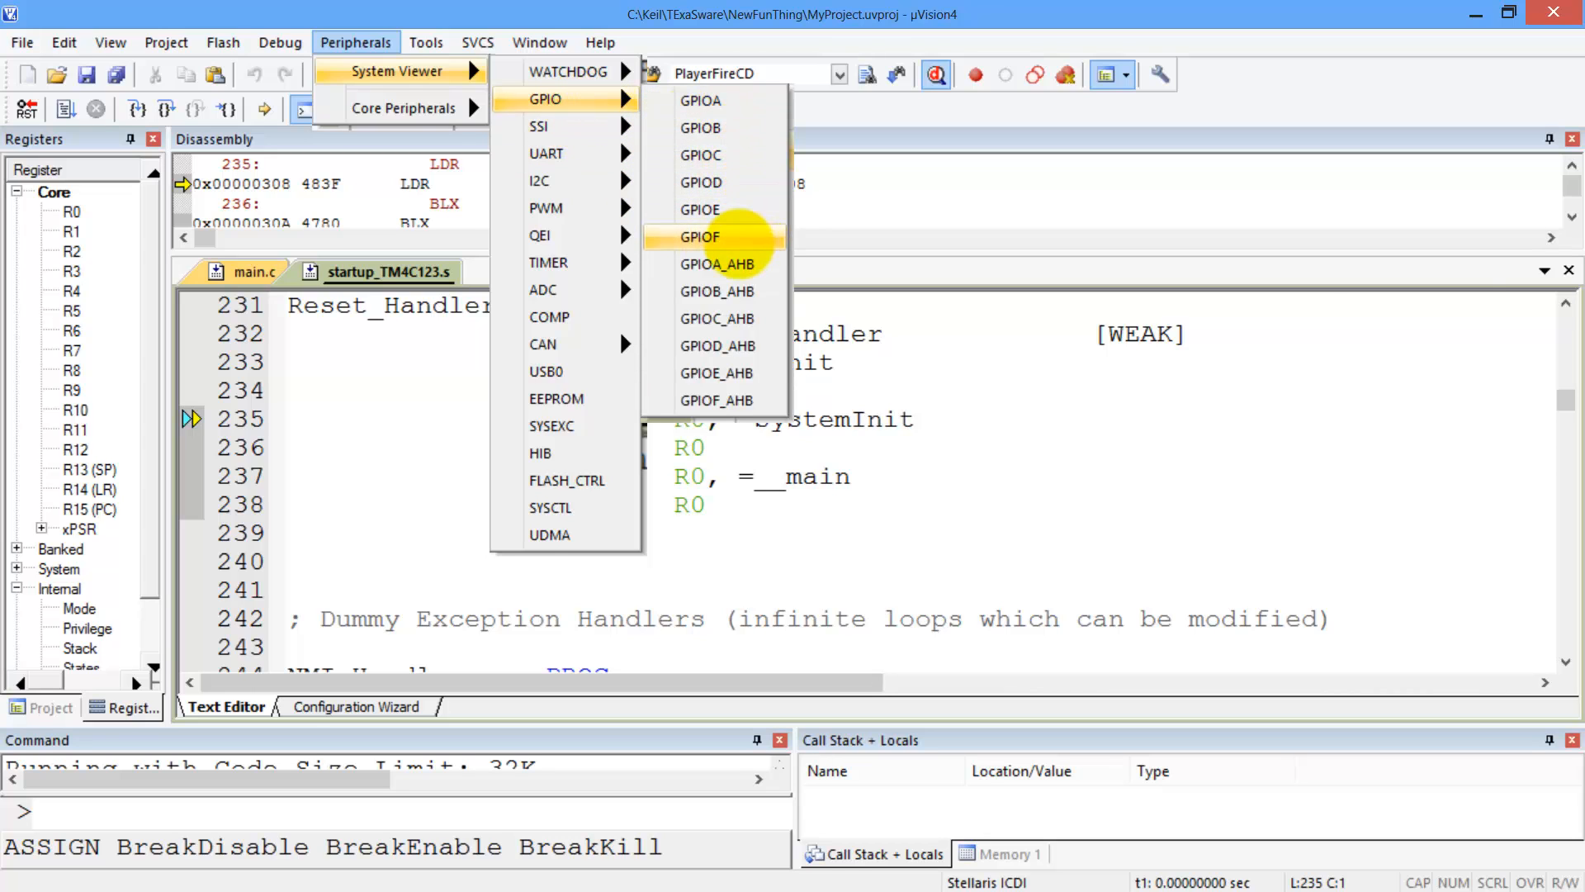
pyautogui.click(700, 238)
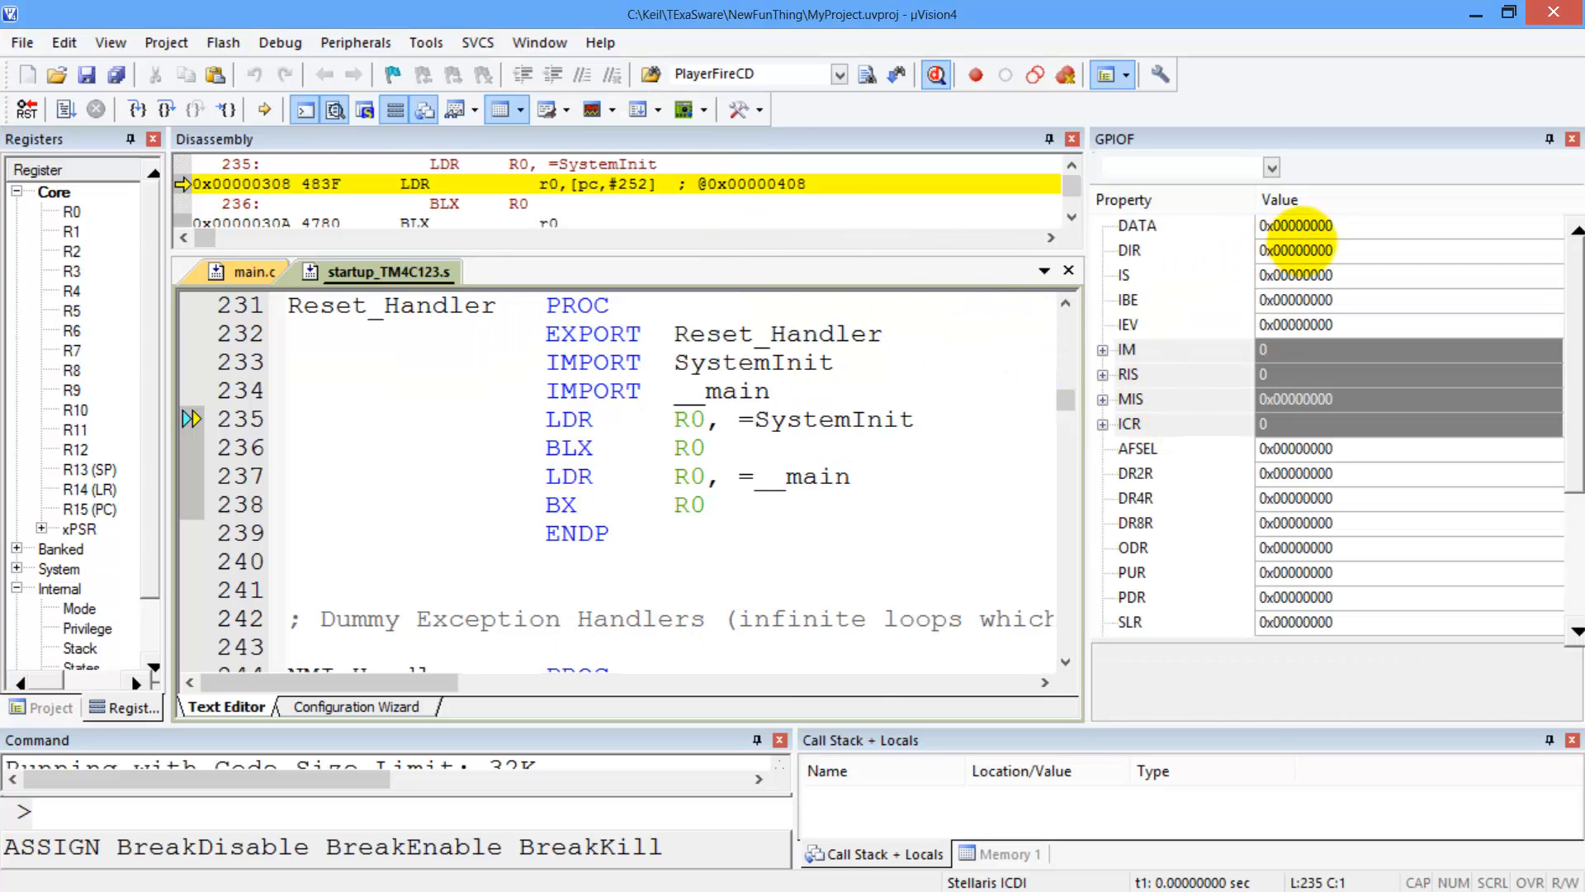
pyautogui.click(110, 43)
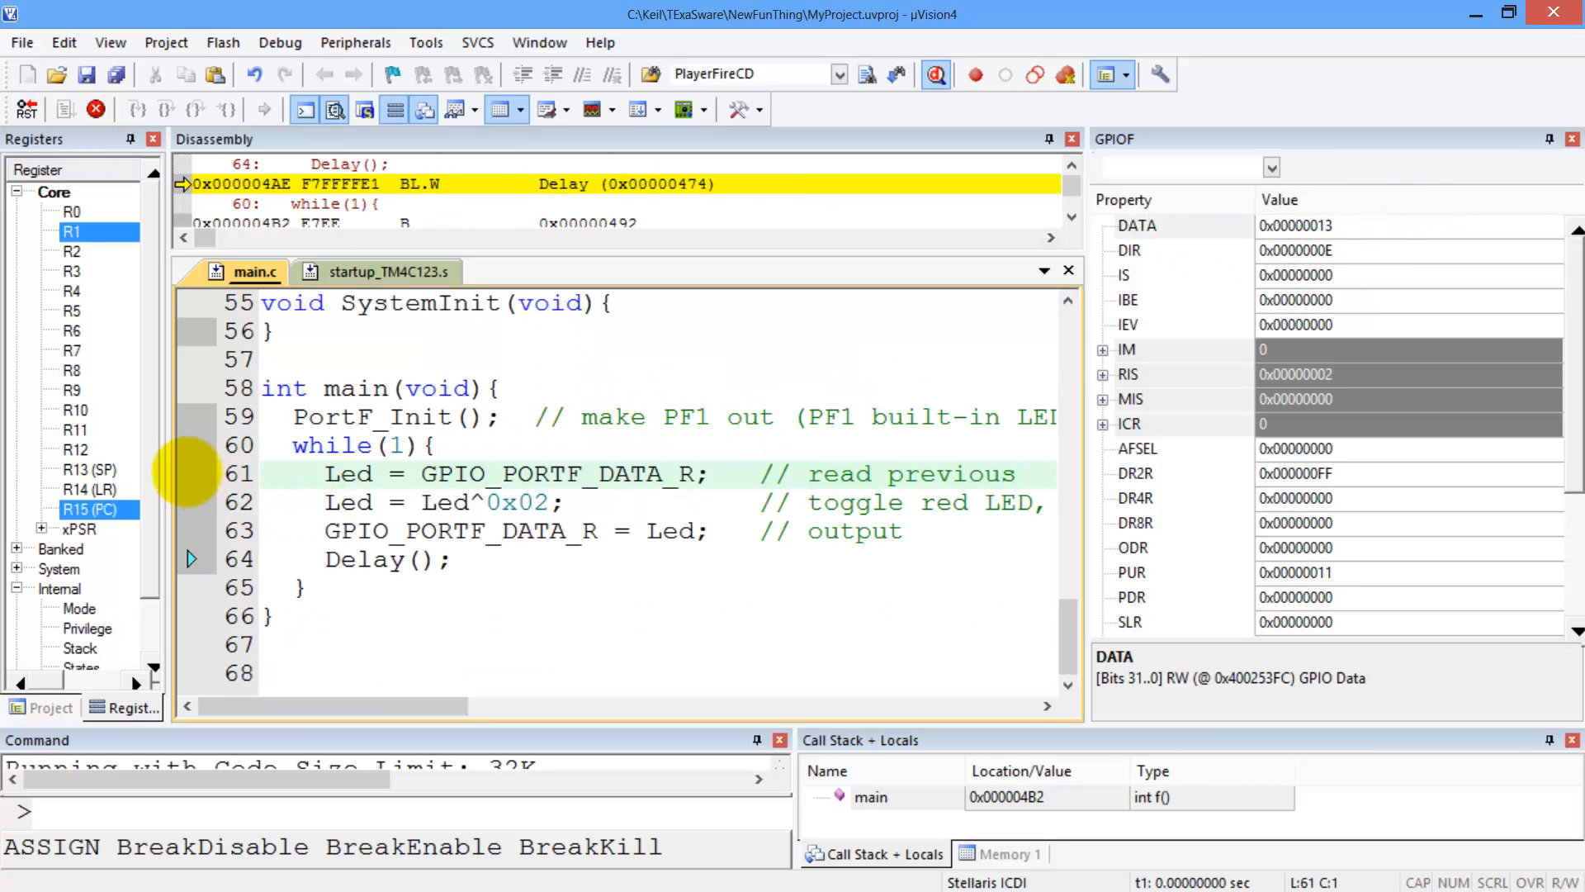
# Set a breakpoint on the read-previous line and step over the loop, GPIOF DATA changing 0x11 to 0x13
pyautogui.click(188, 109)
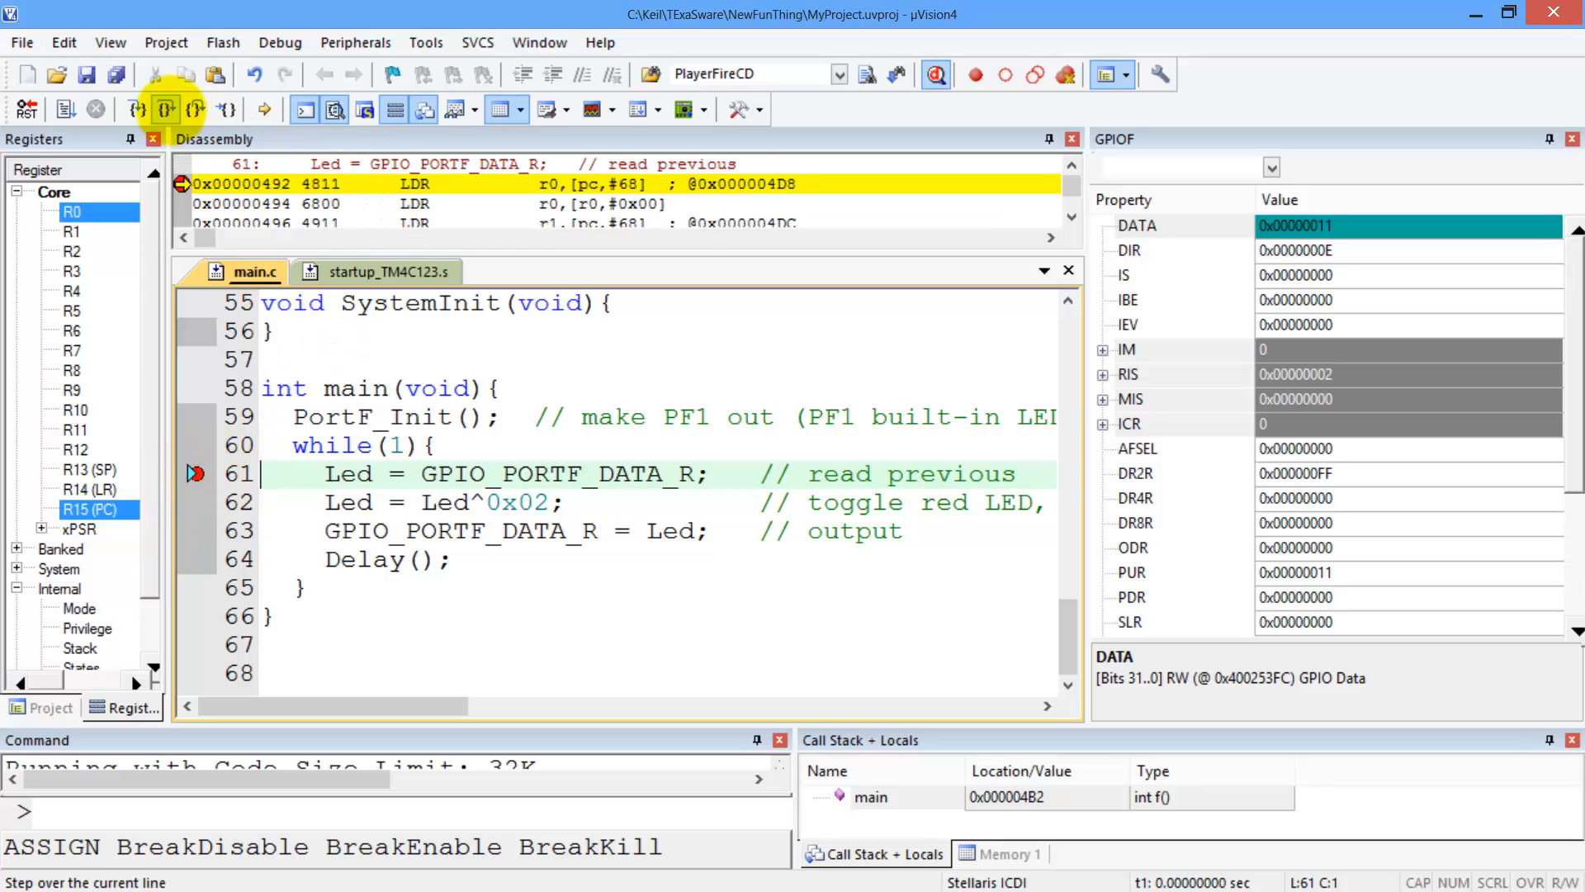
pyautogui.click(169, 109)
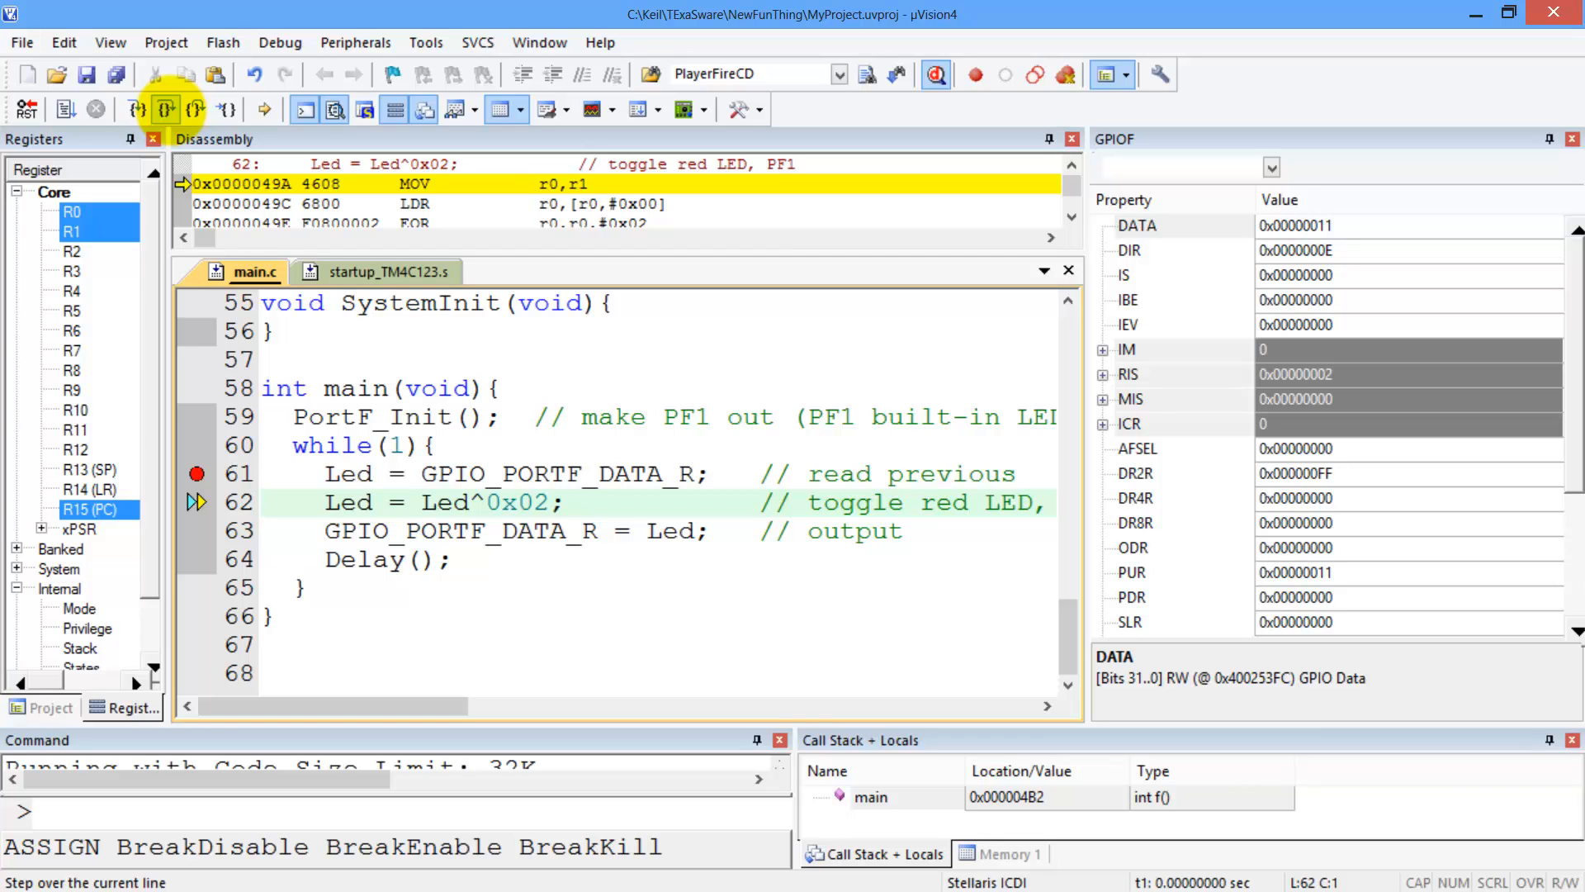
pyautogui.click(168, 109)
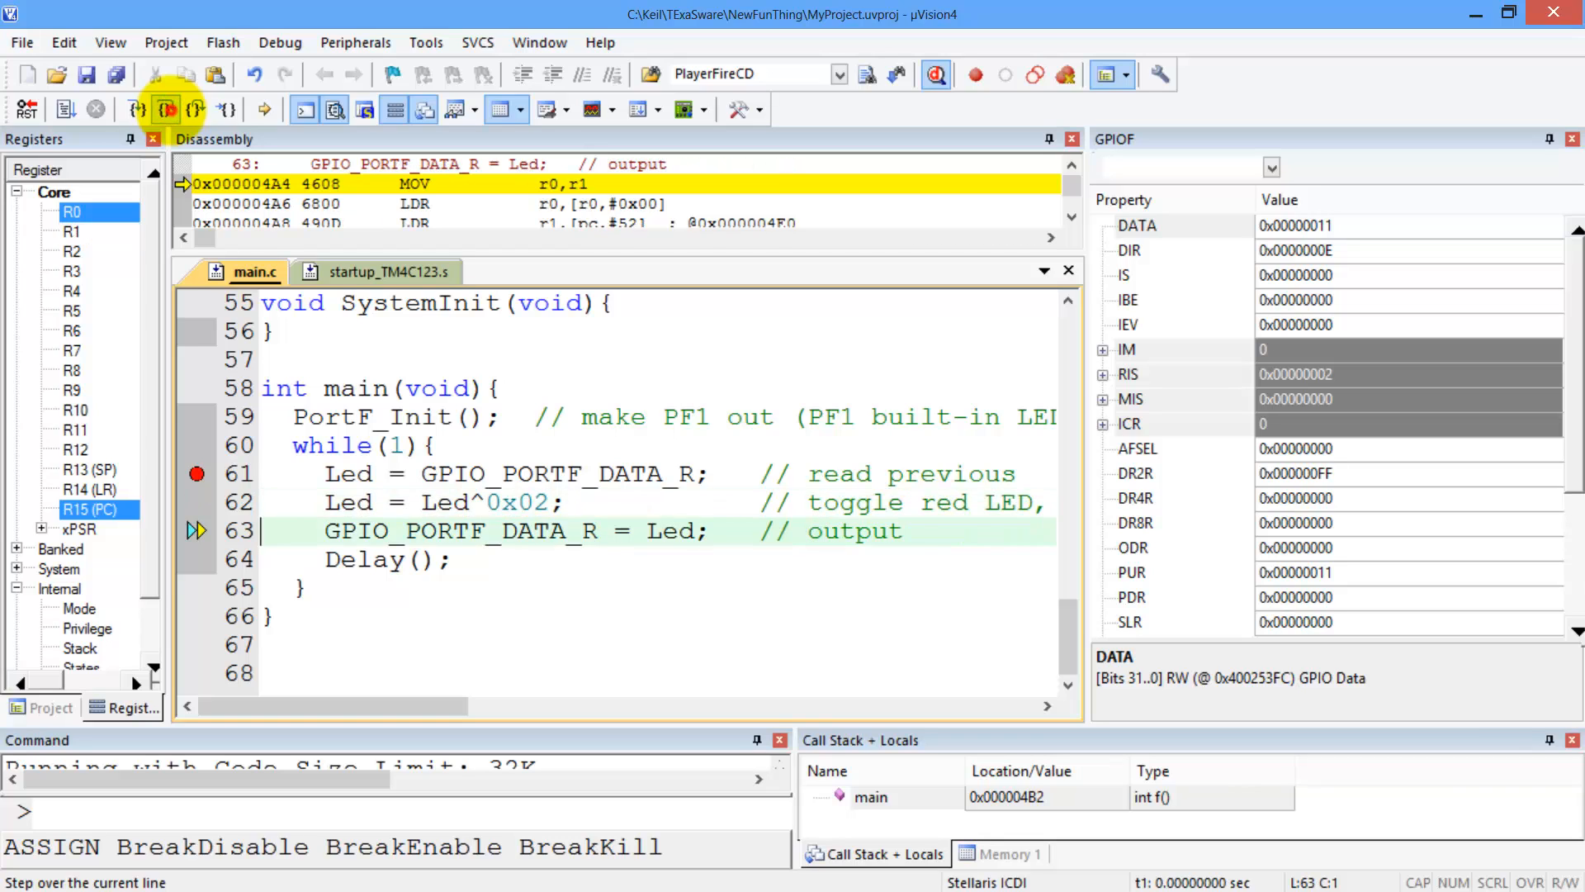
pyautogui.click(163, 109)
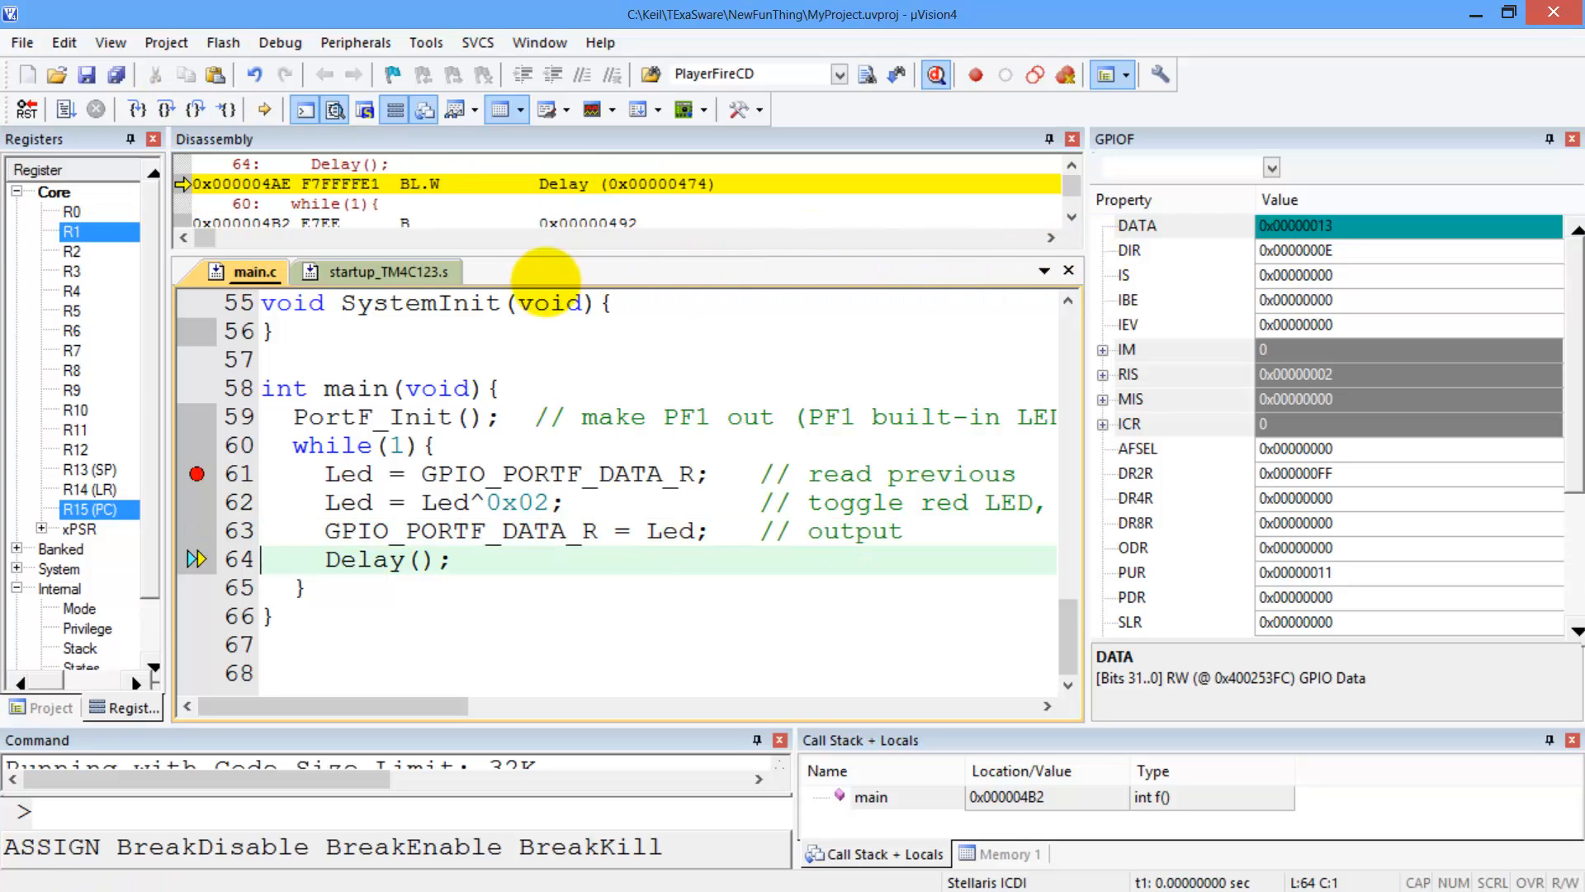